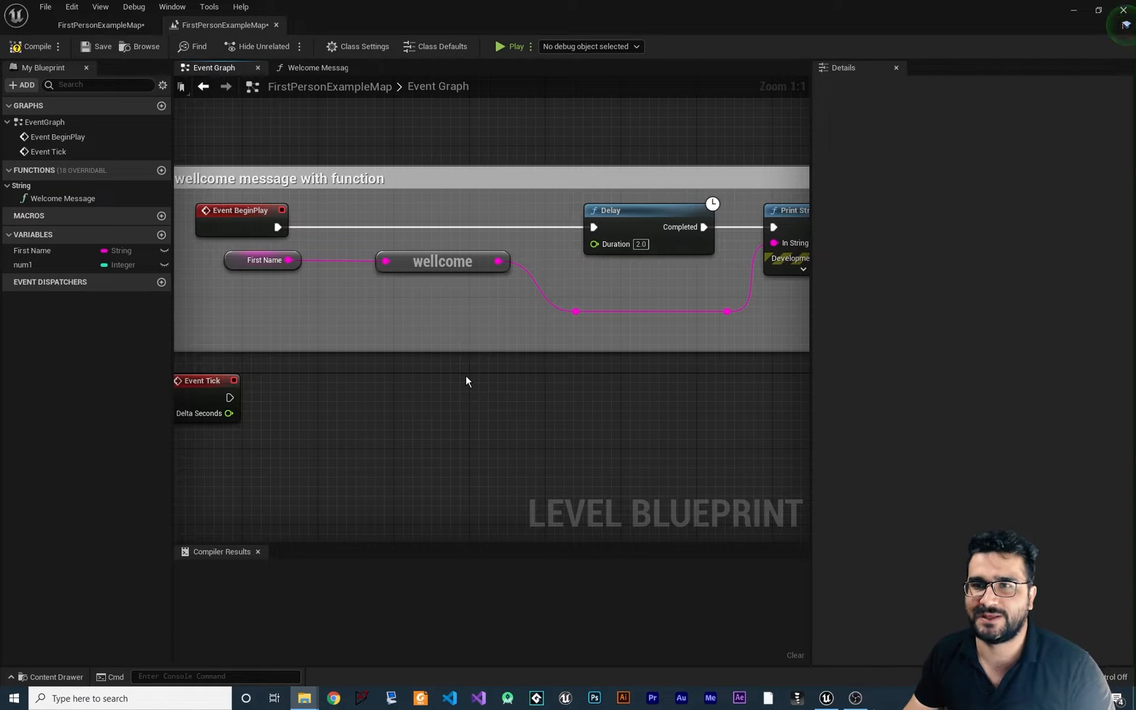
mouse_move(474, 383)
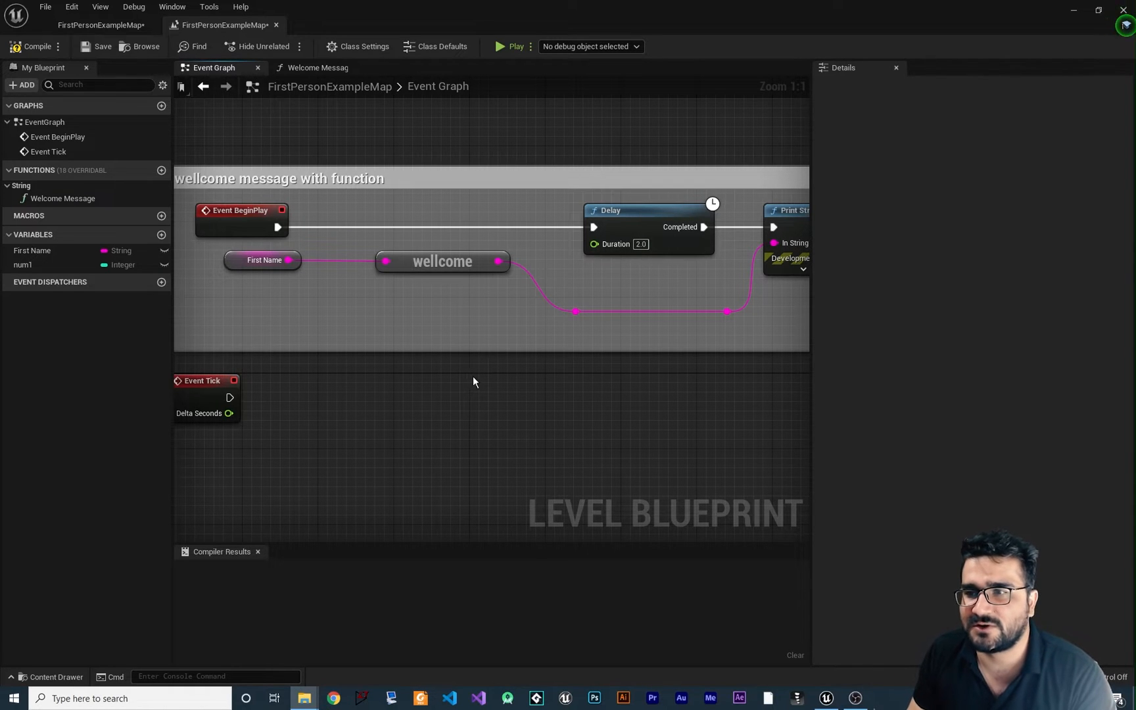
mouse_move(397, 425)
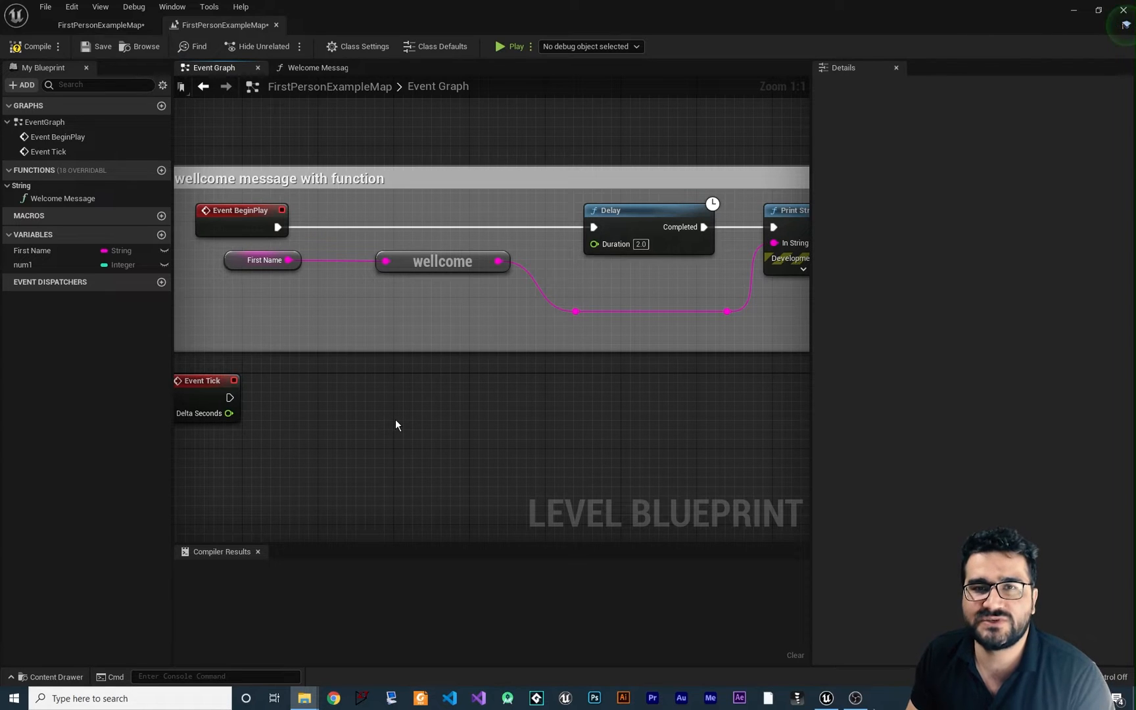
mouse_move(376, 416)
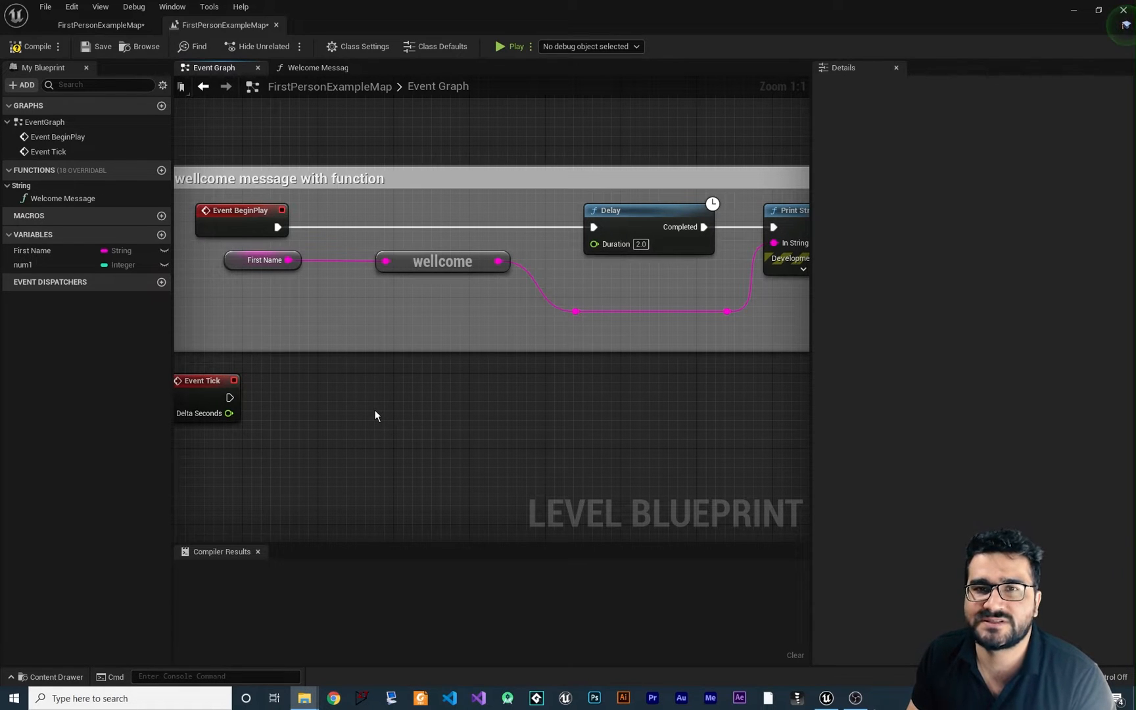
mouse_move(362, 384)
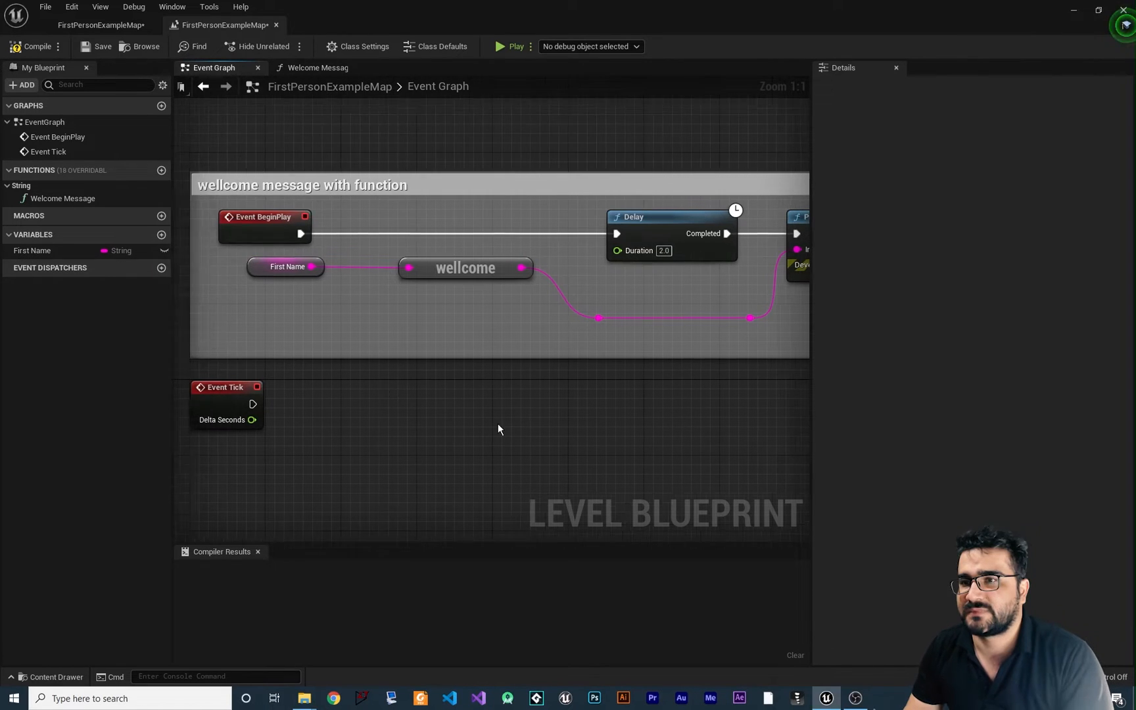
- Scroll through the My Blueprint panel while removing the num1 integer variable
scroll(down, 3)
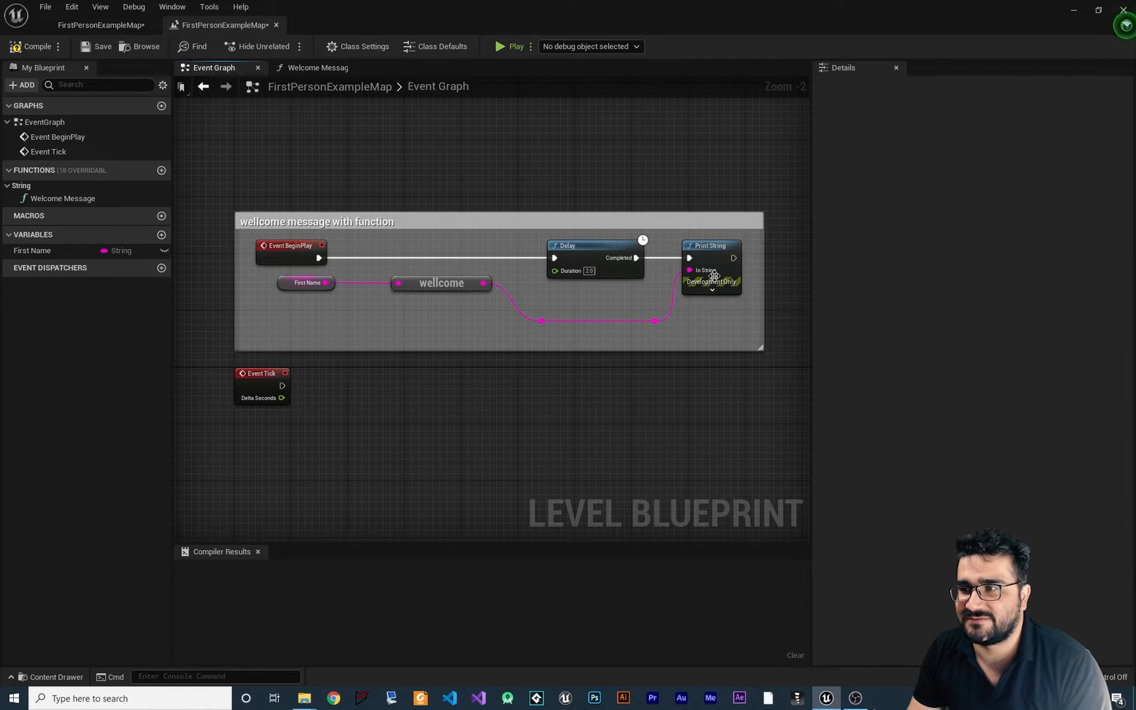
mouse_move(596, 250)
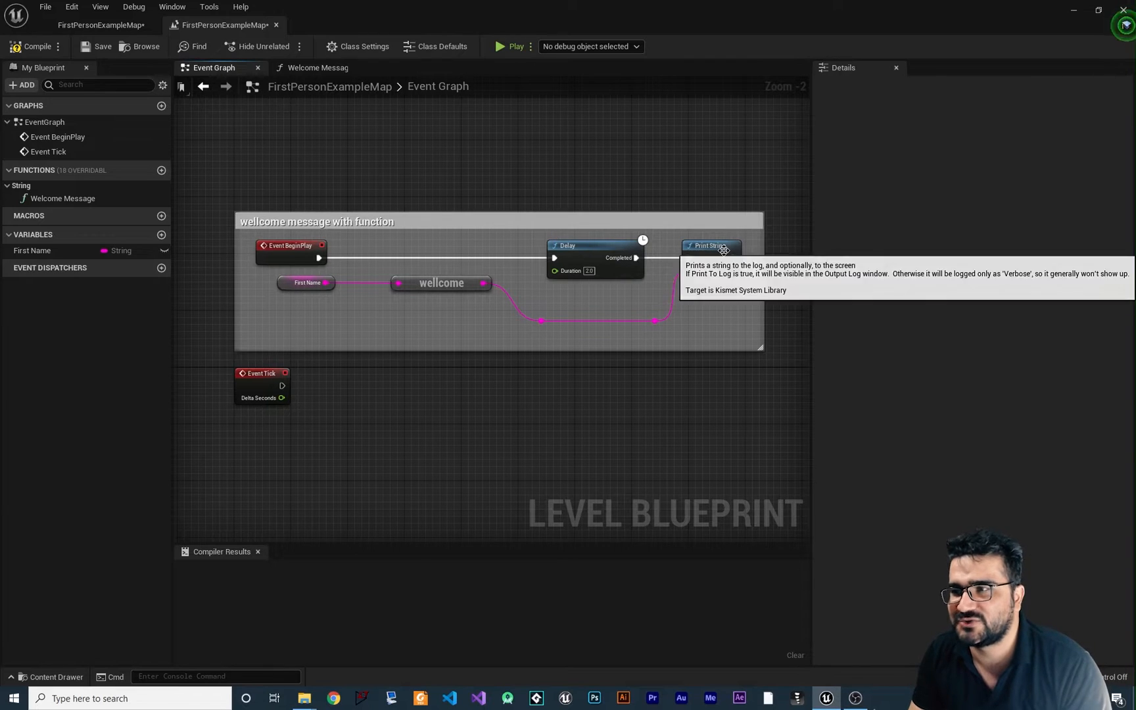
mouse_move(584, 306)
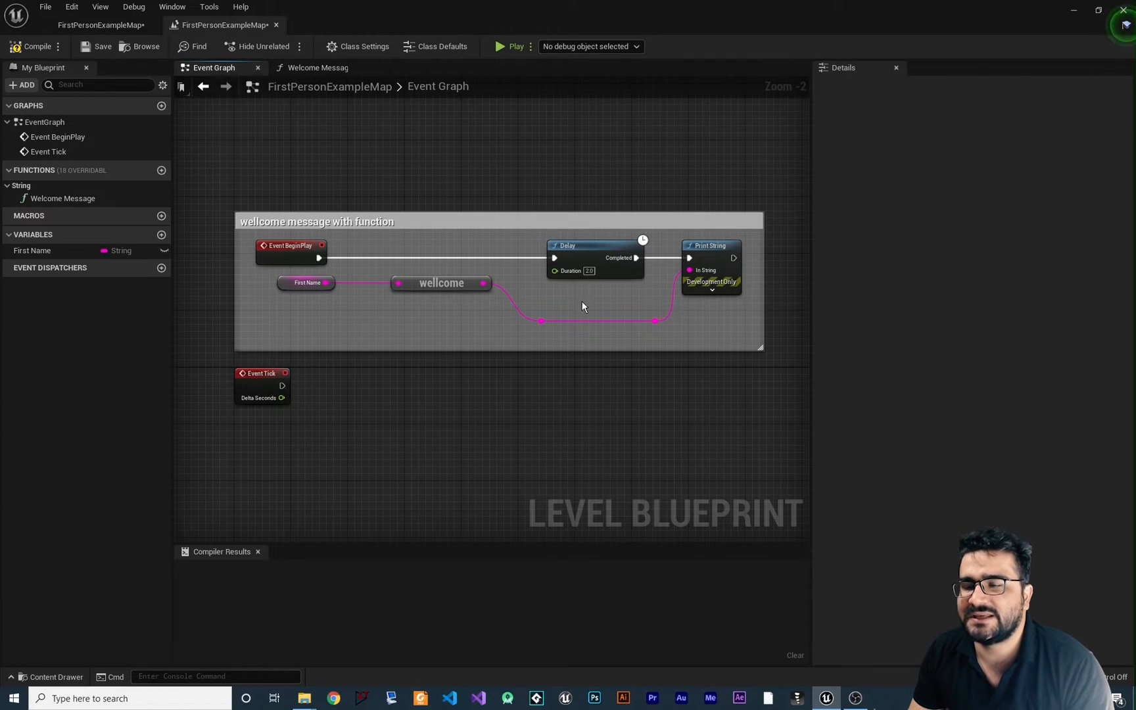
mouse_move(403, 380)
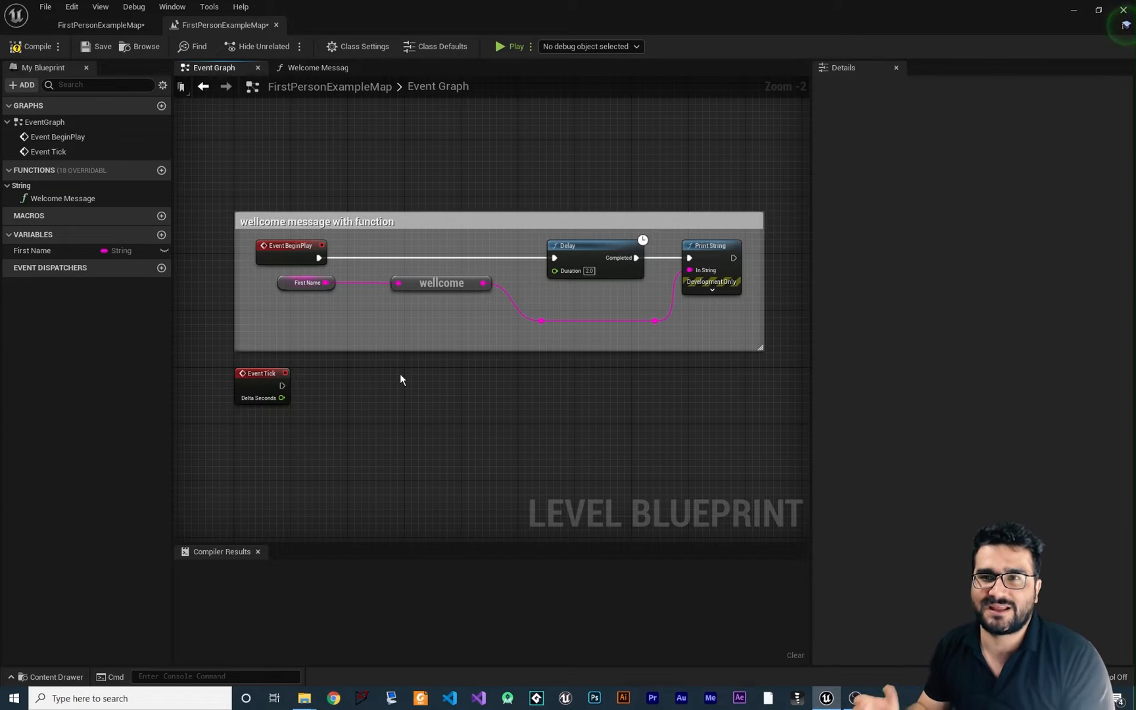
mouse_move(397, 439)
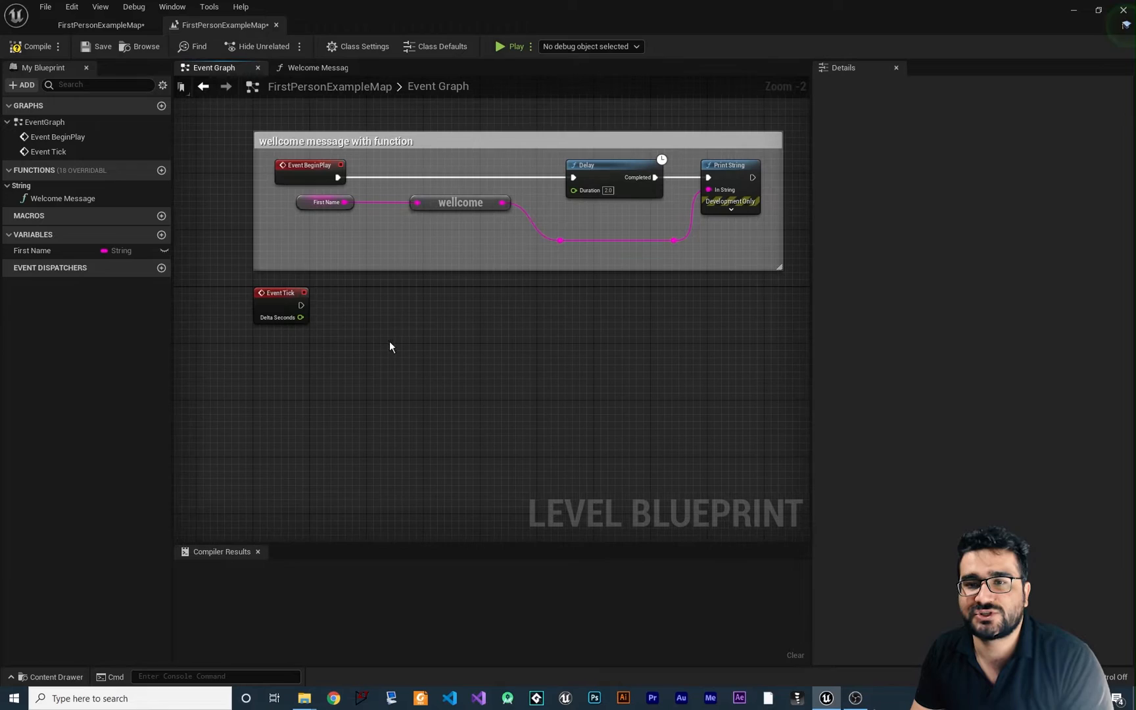
mouse_move(397, 339)
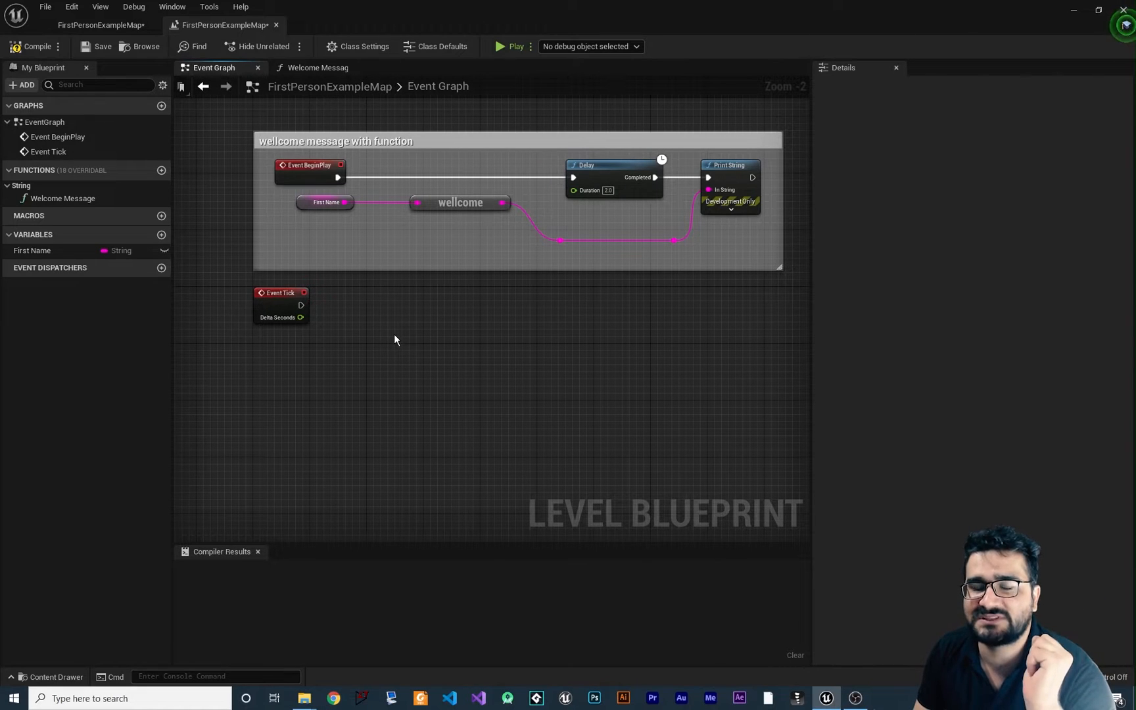
mouse_move(394, 341)
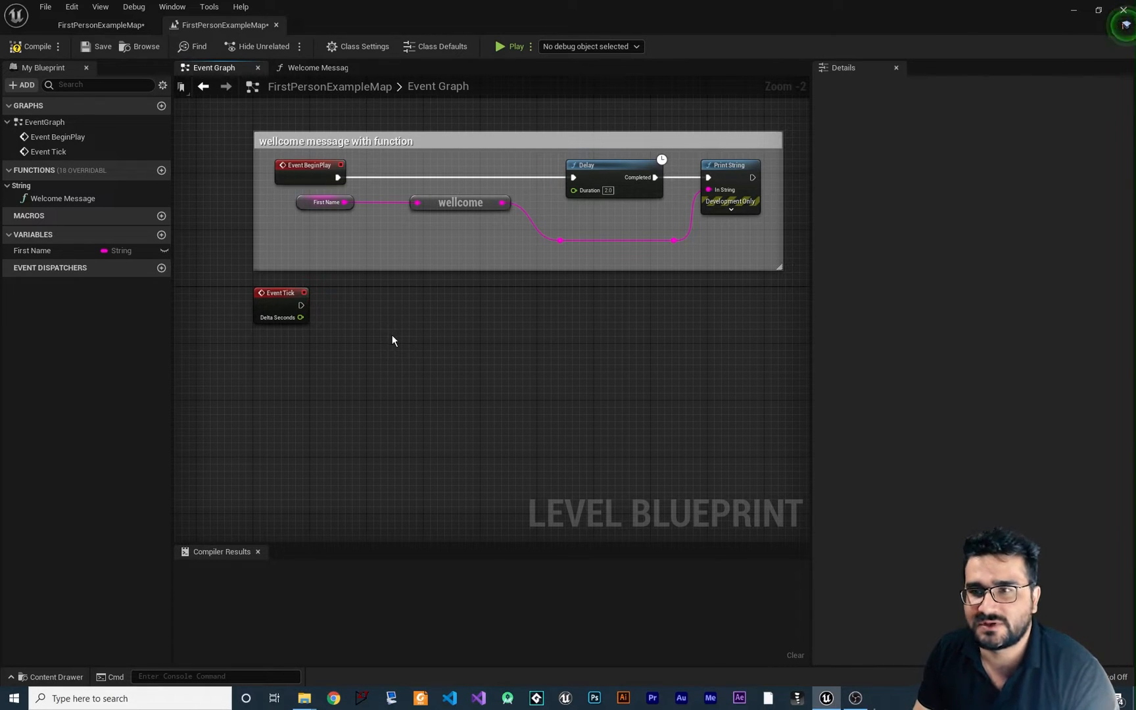
- Place a wildcard Add operator node in the event graph from the Operators category of All Actions
right_click(393, 340)
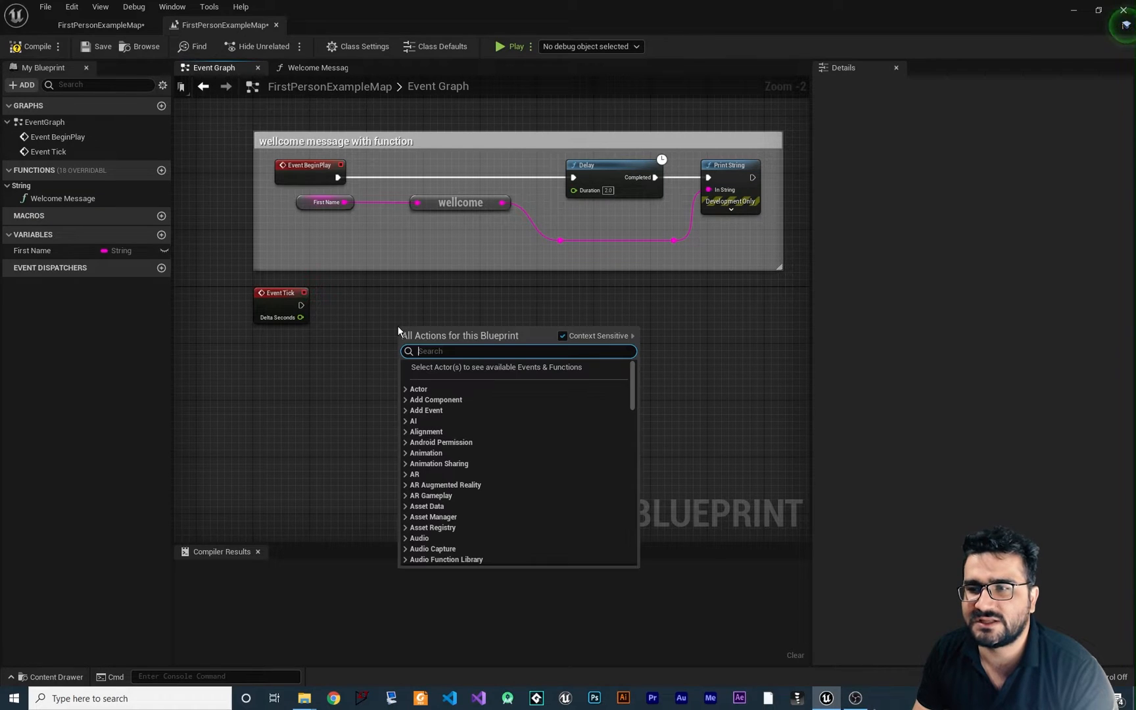
scroll(down, 3)
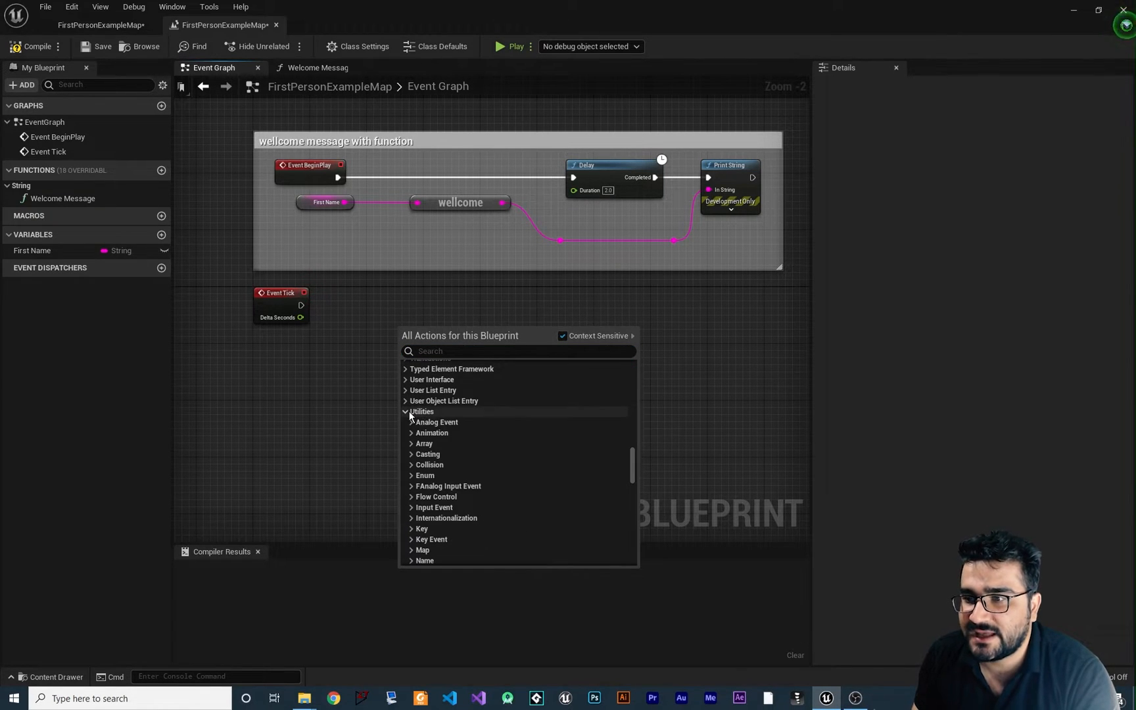
scroll(down, 3)
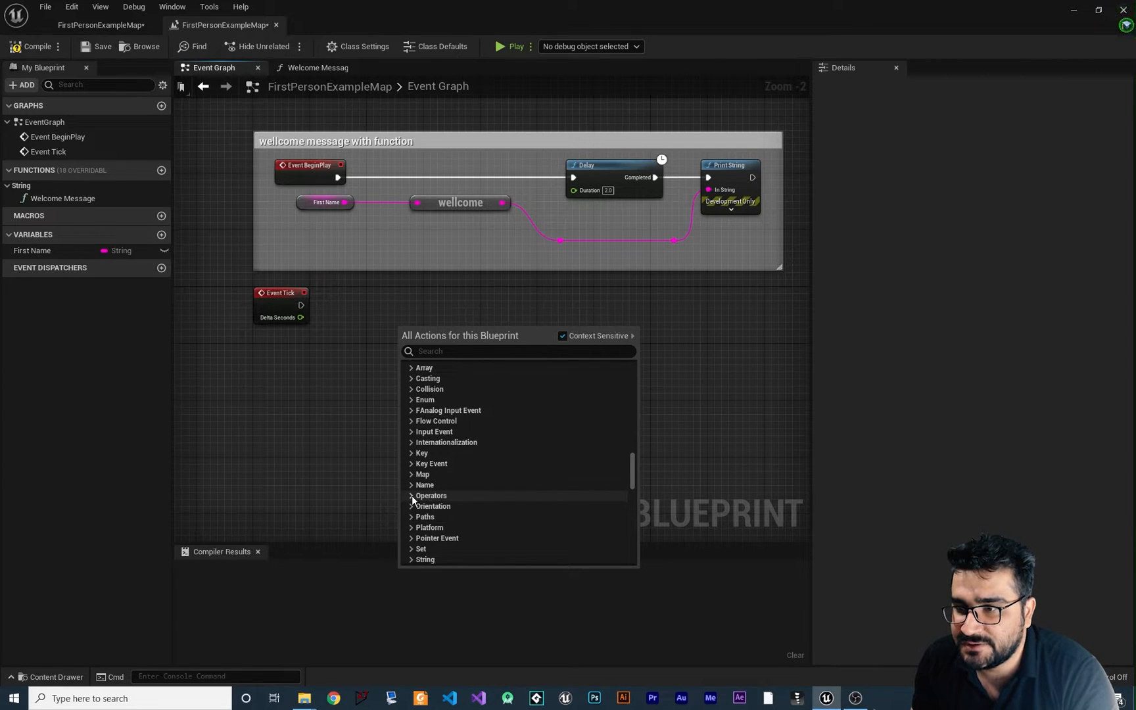
click(412, 496)
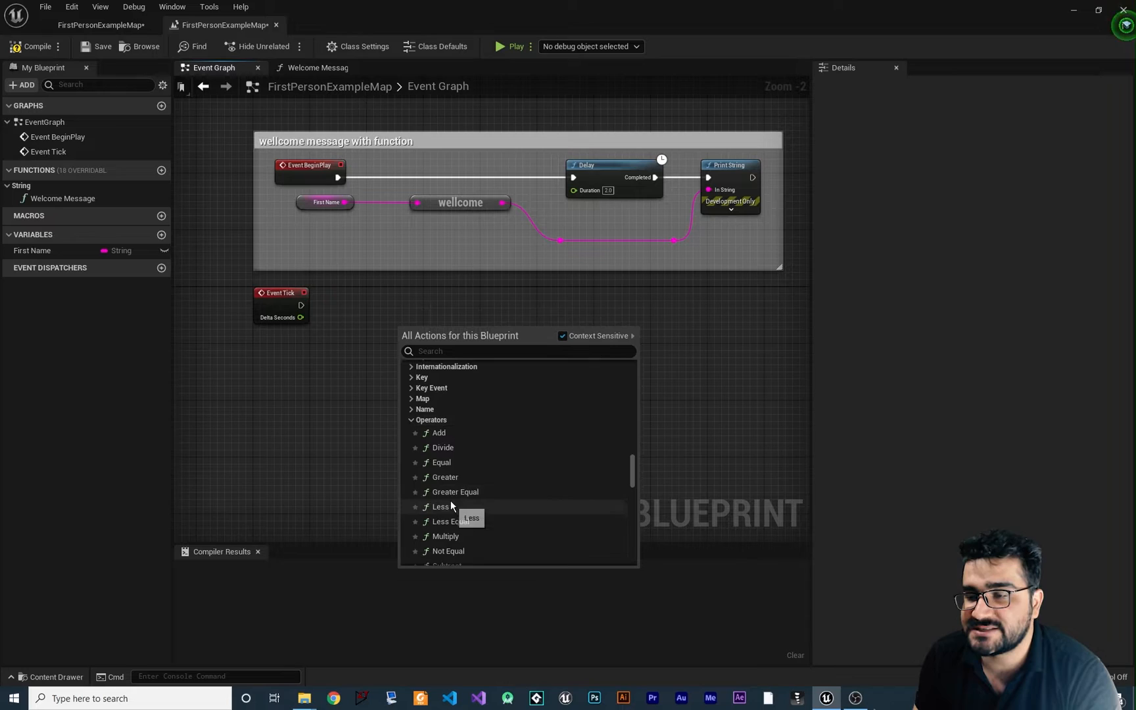
mouse_move(457, 463)
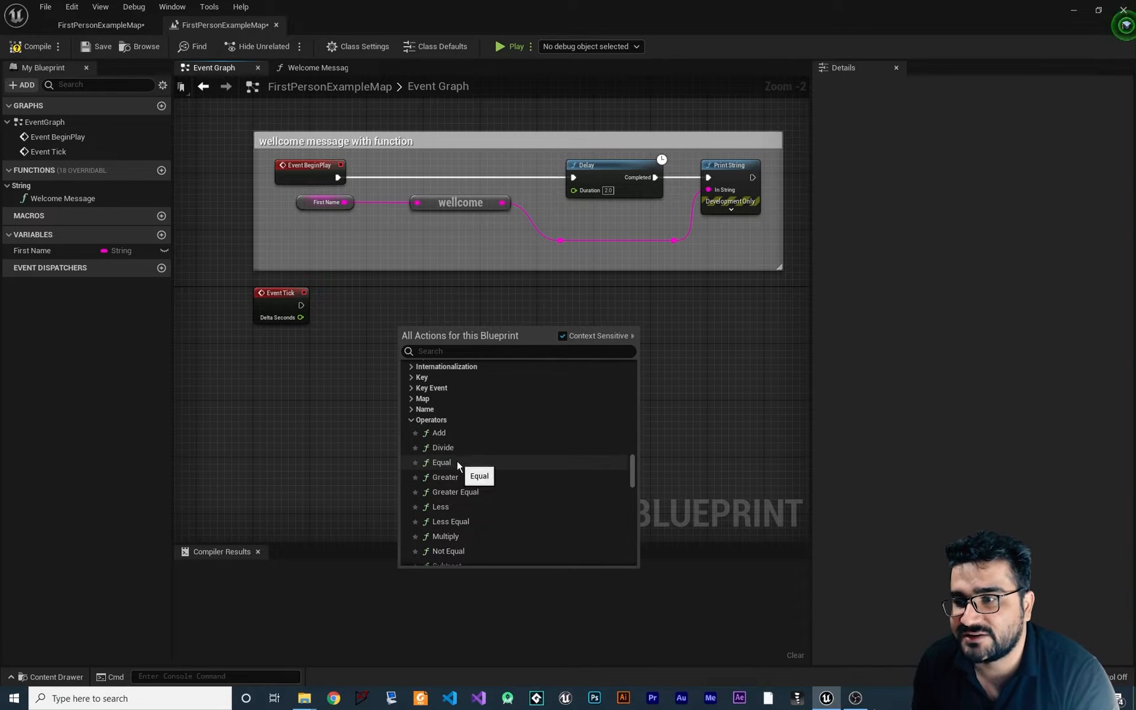
scroll(down, 3)
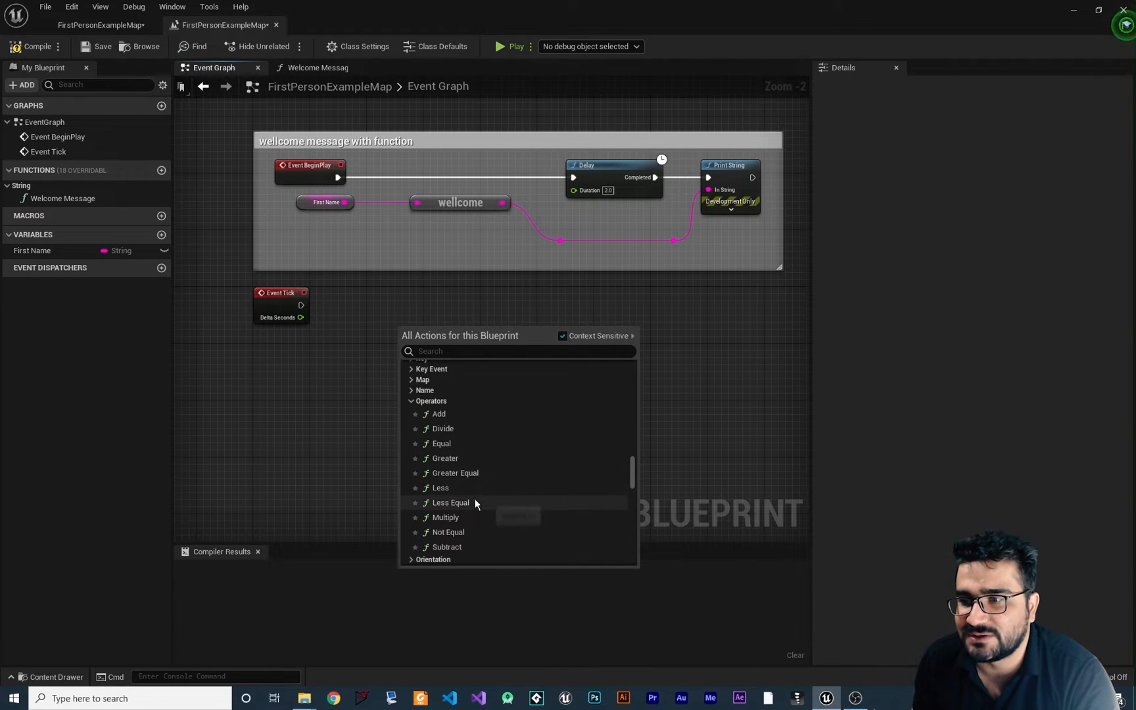
mouse_move(467, 517)
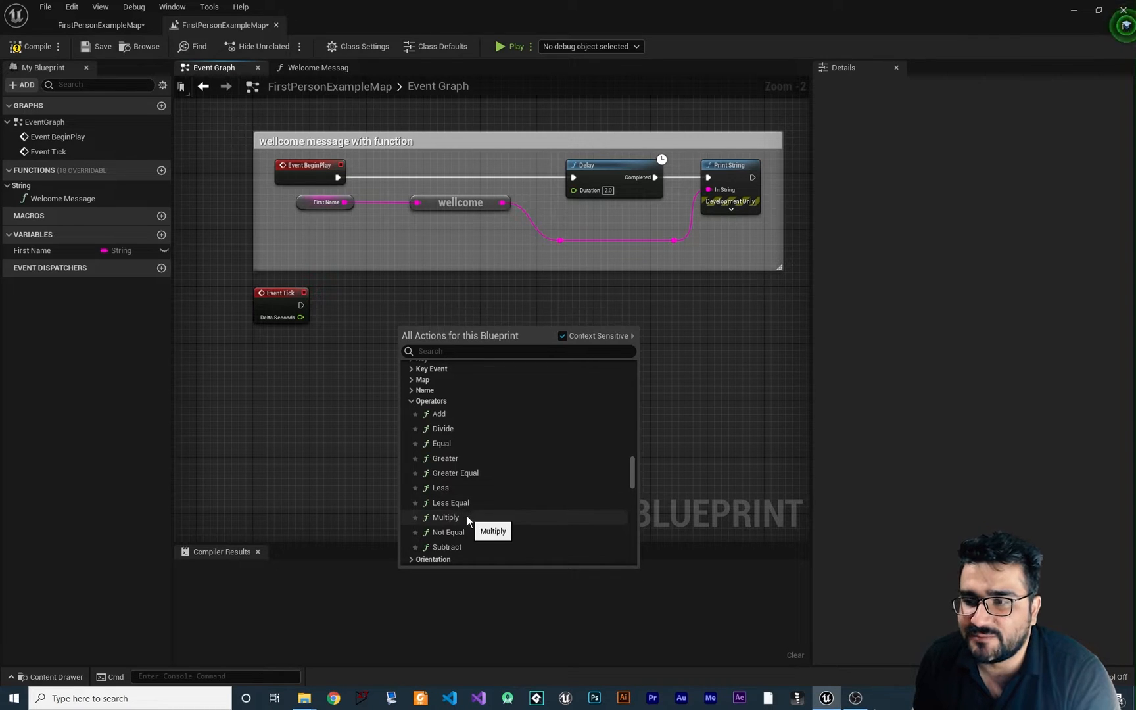
mouse_move(476, 552)
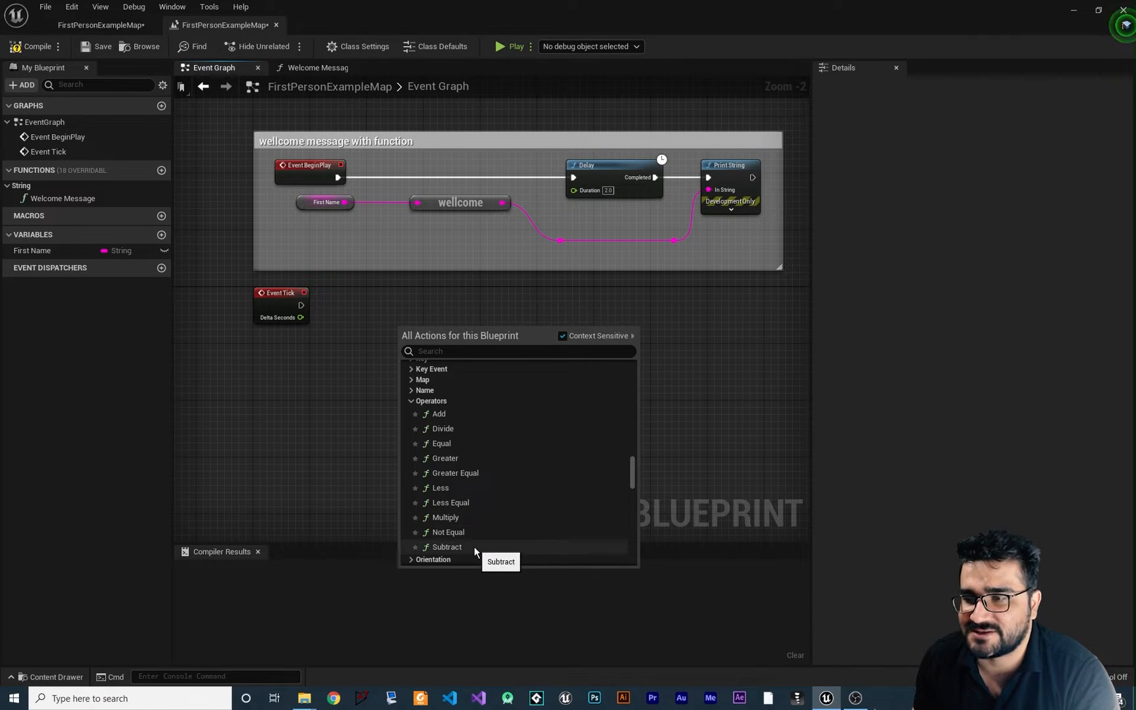
click(443, 547)
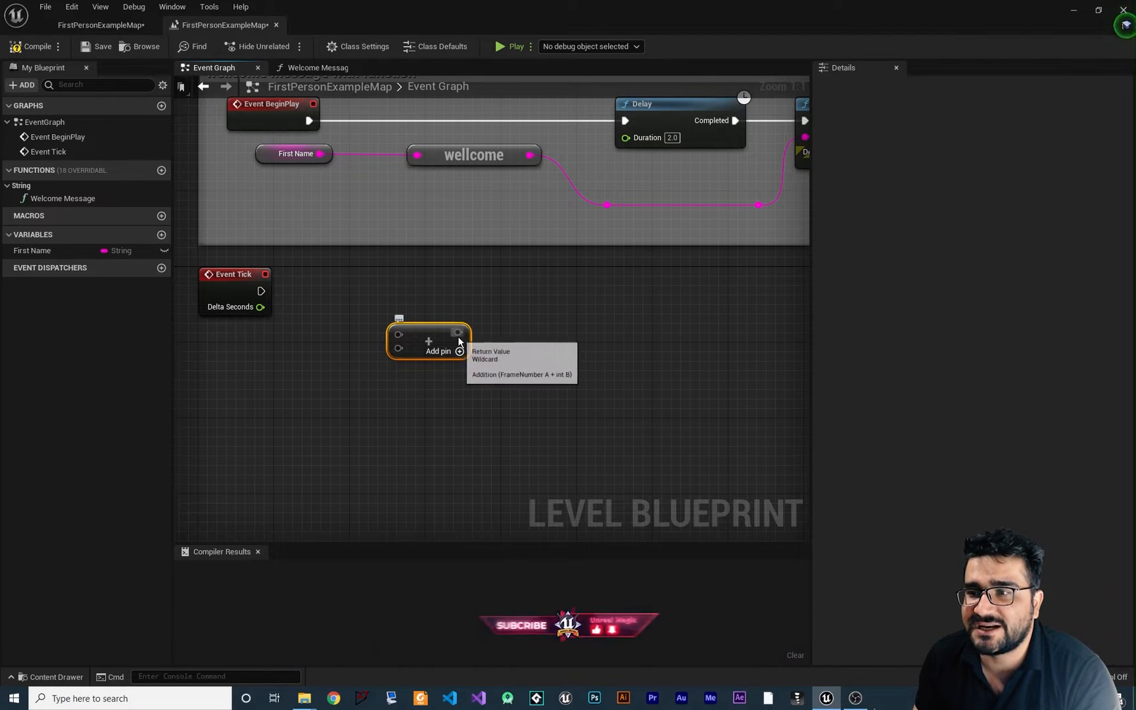
mouse_move(480, 351)
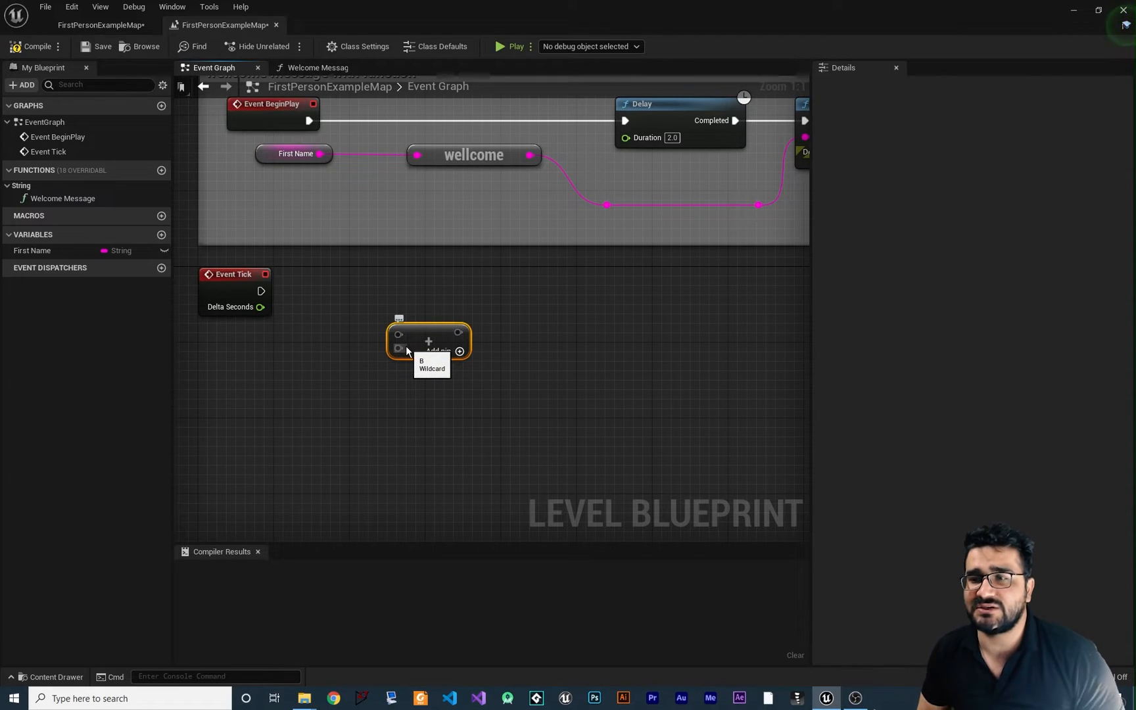
mouse_move(480, 429)
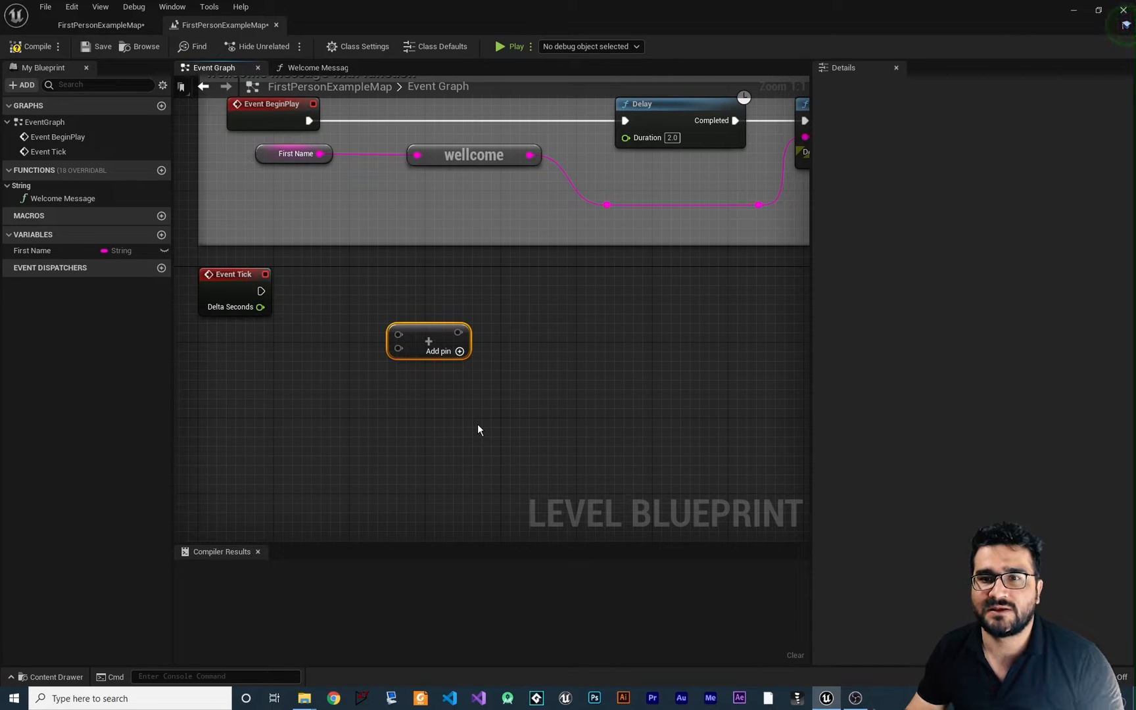
mouse_move(414, 409)
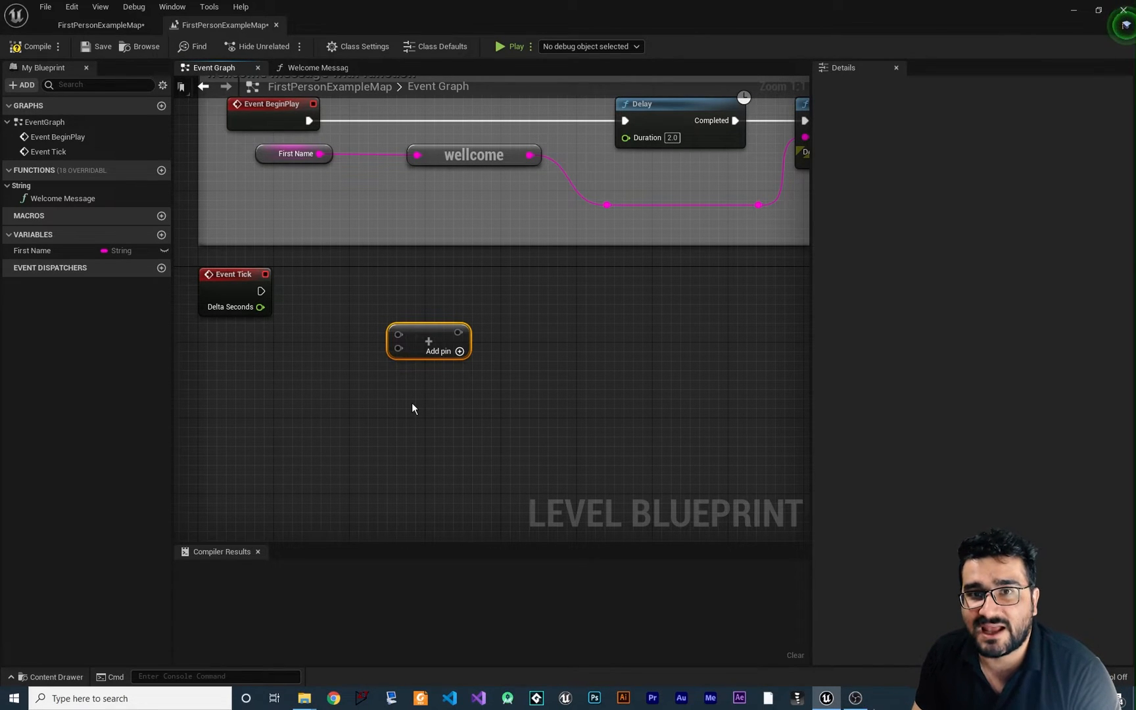
mouse_move(167, 247)
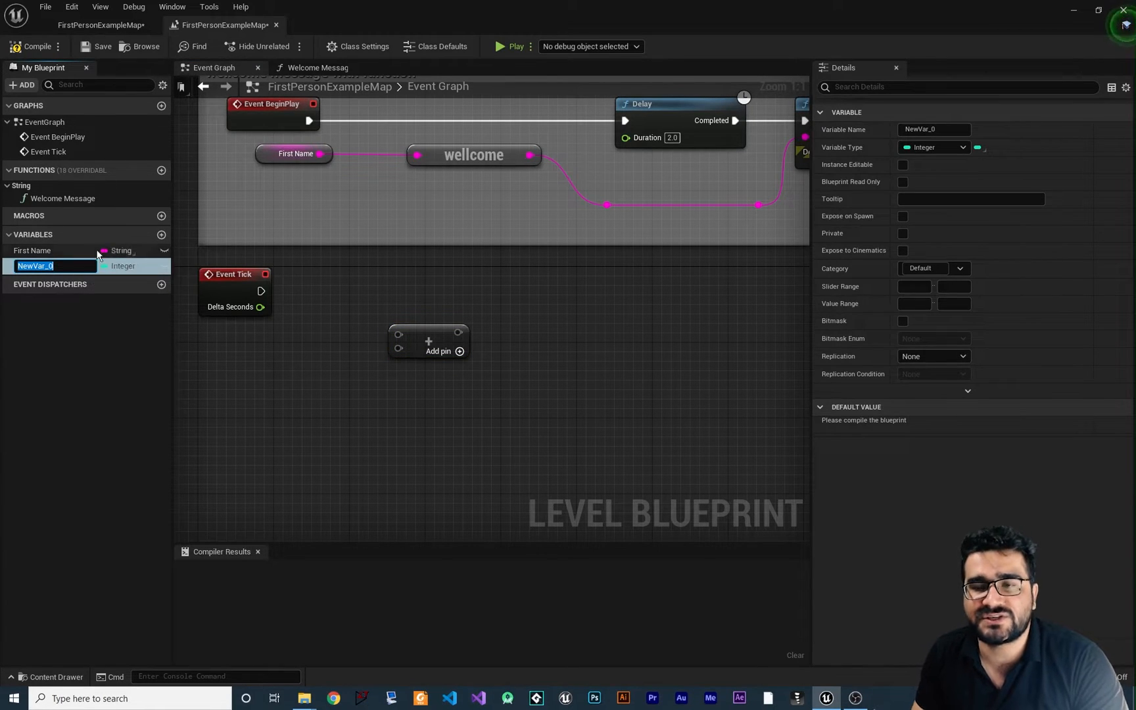
- Name the two new integer variables num01 and num02
text(num01)
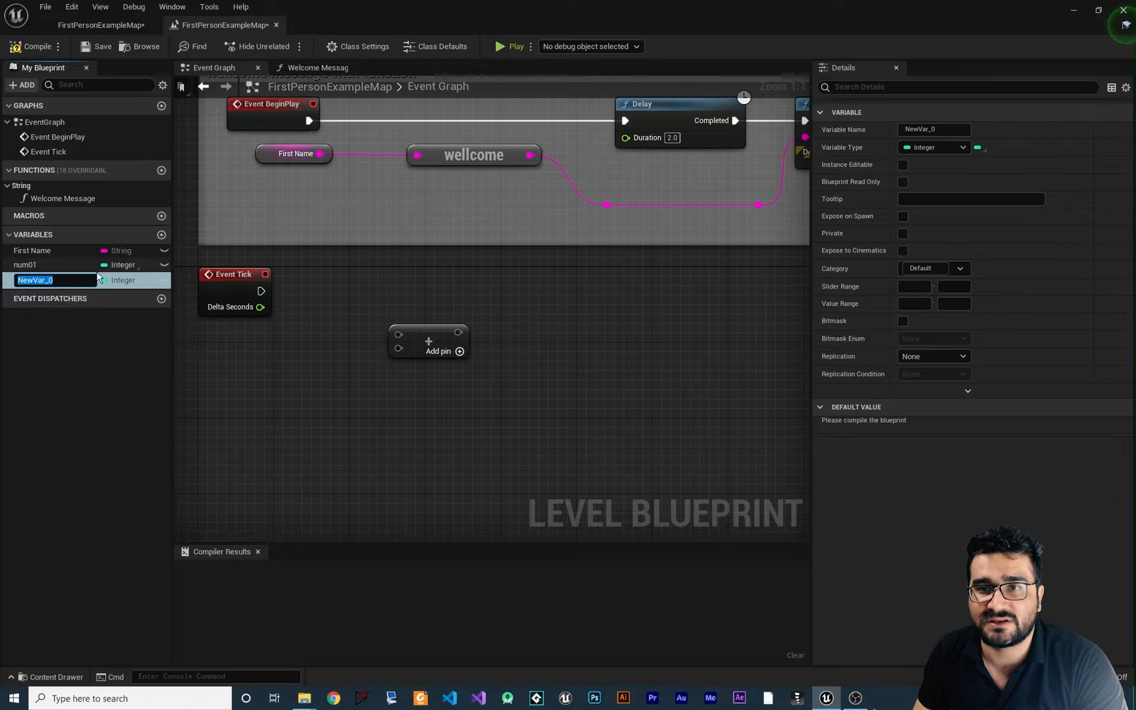
text(num02)
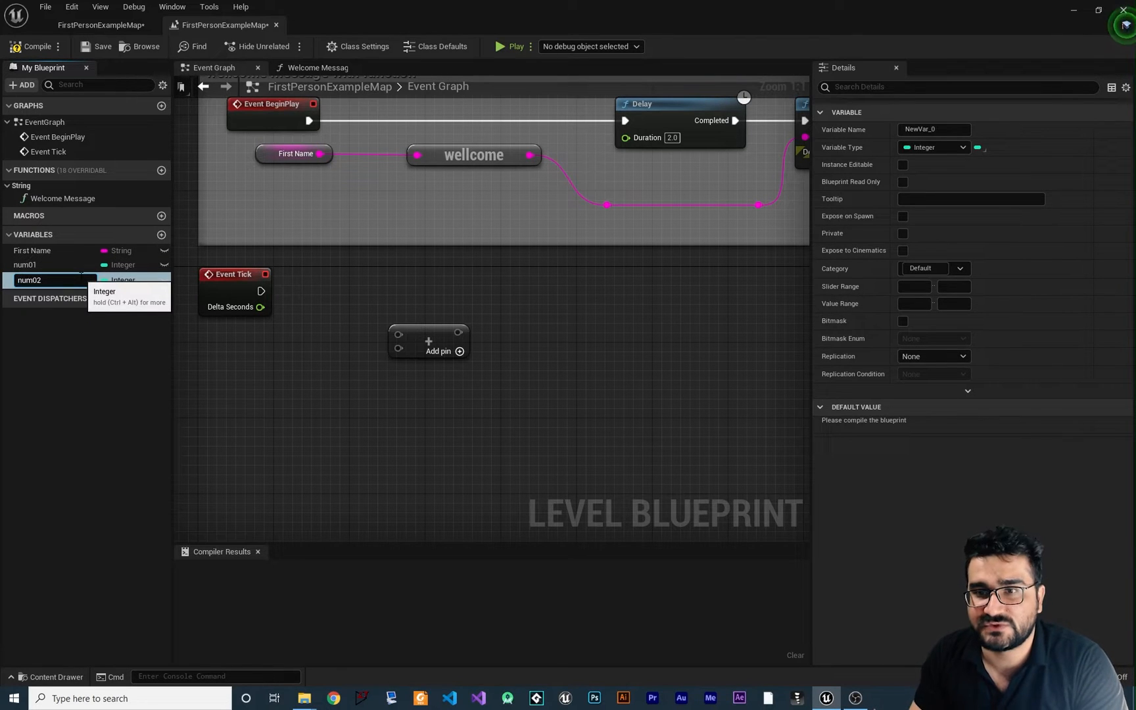
key(Enter)
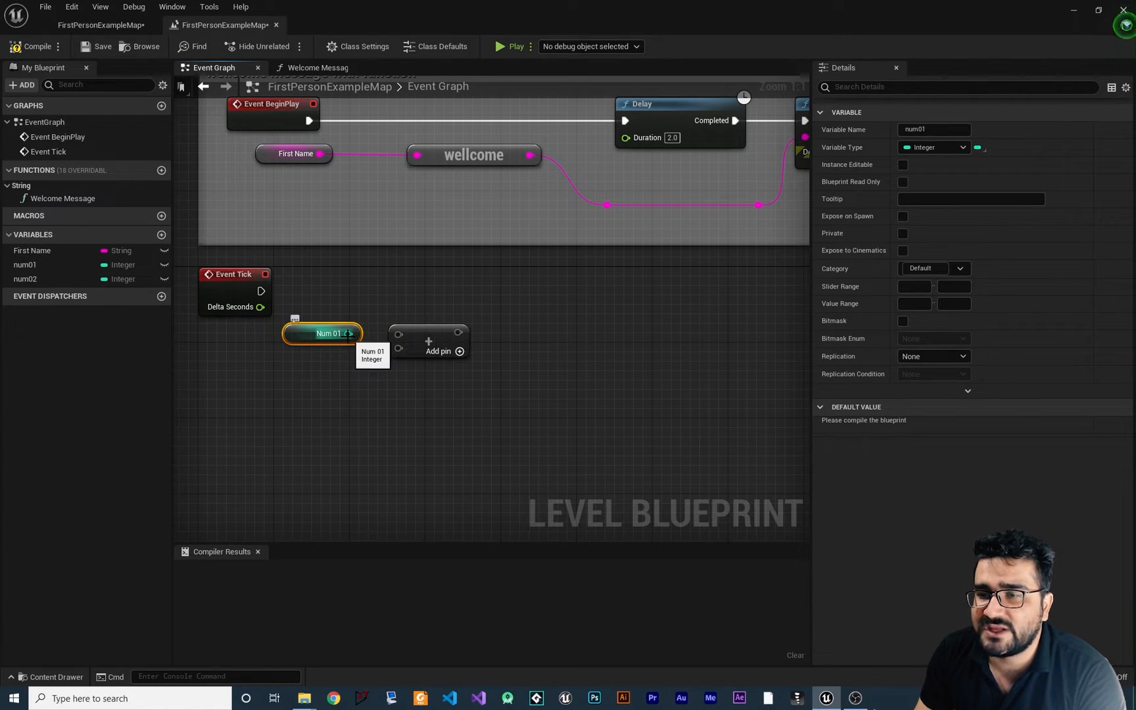
- Wire num01 and num02 getters into the two inputs of an Add node
drag(354, 332, 397, 336)
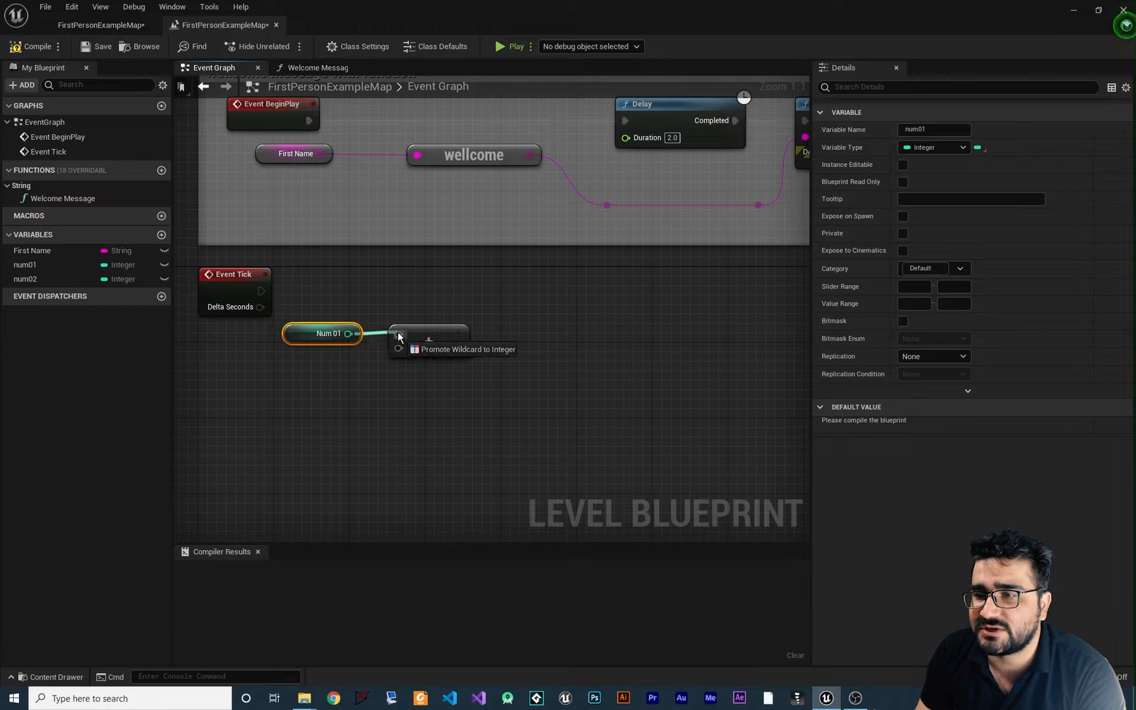
click(468, 350)
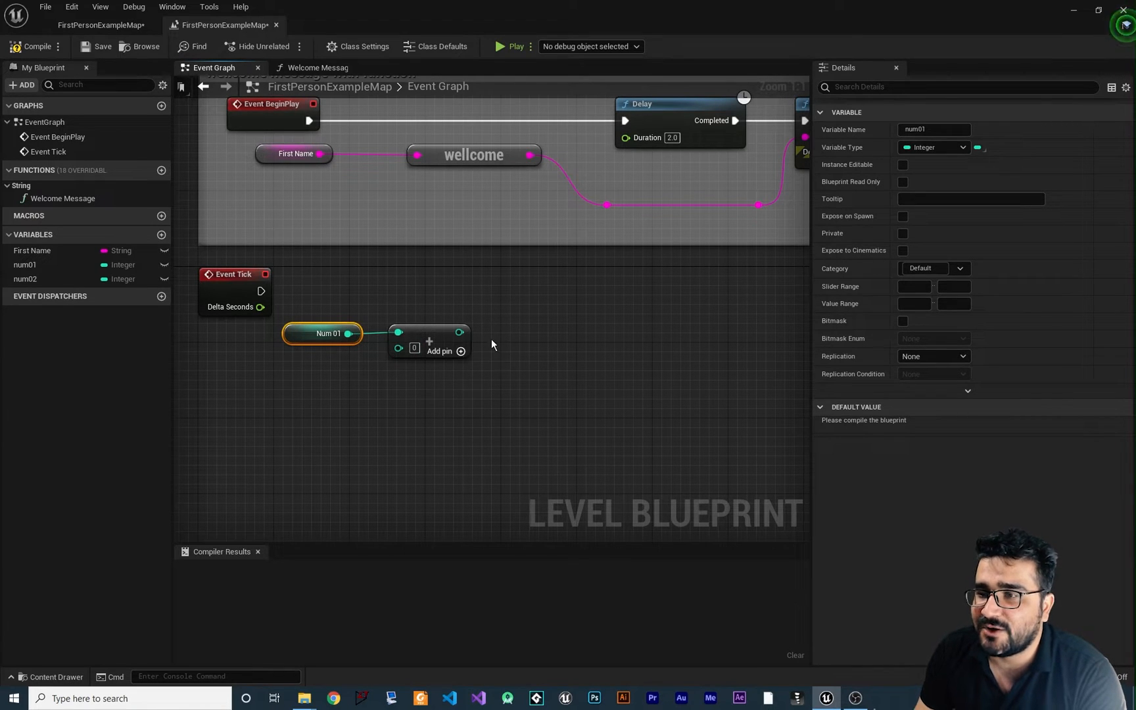
mouse_move(476, 323)
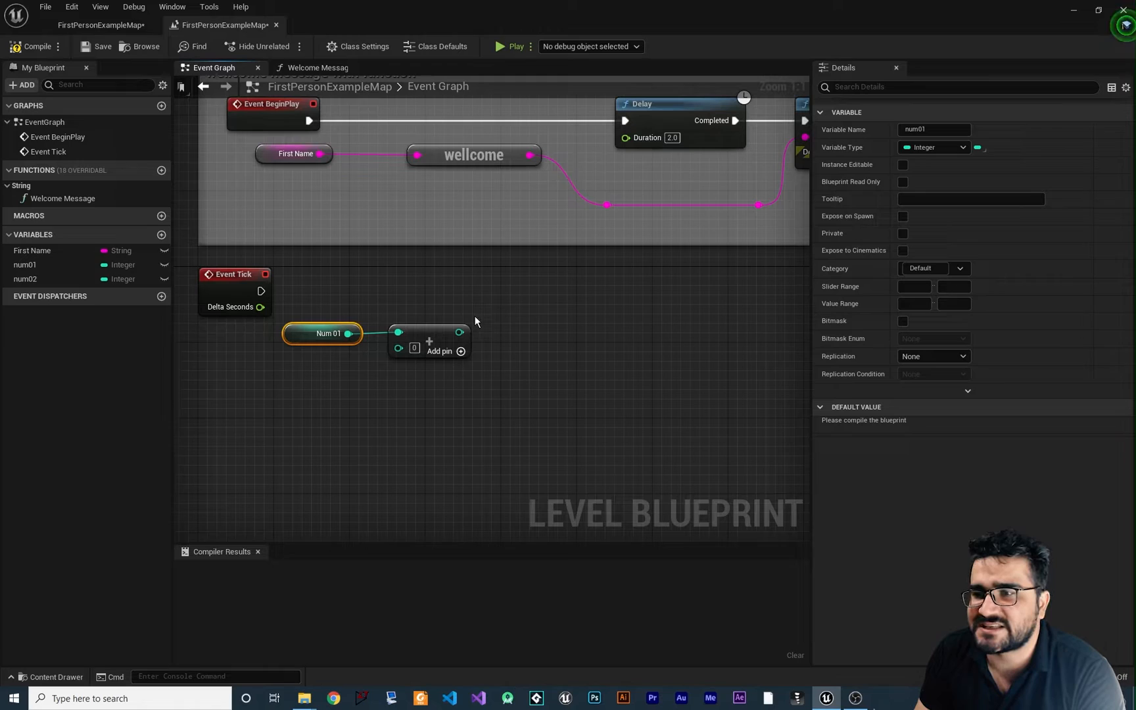
mouse_move(418, 317)
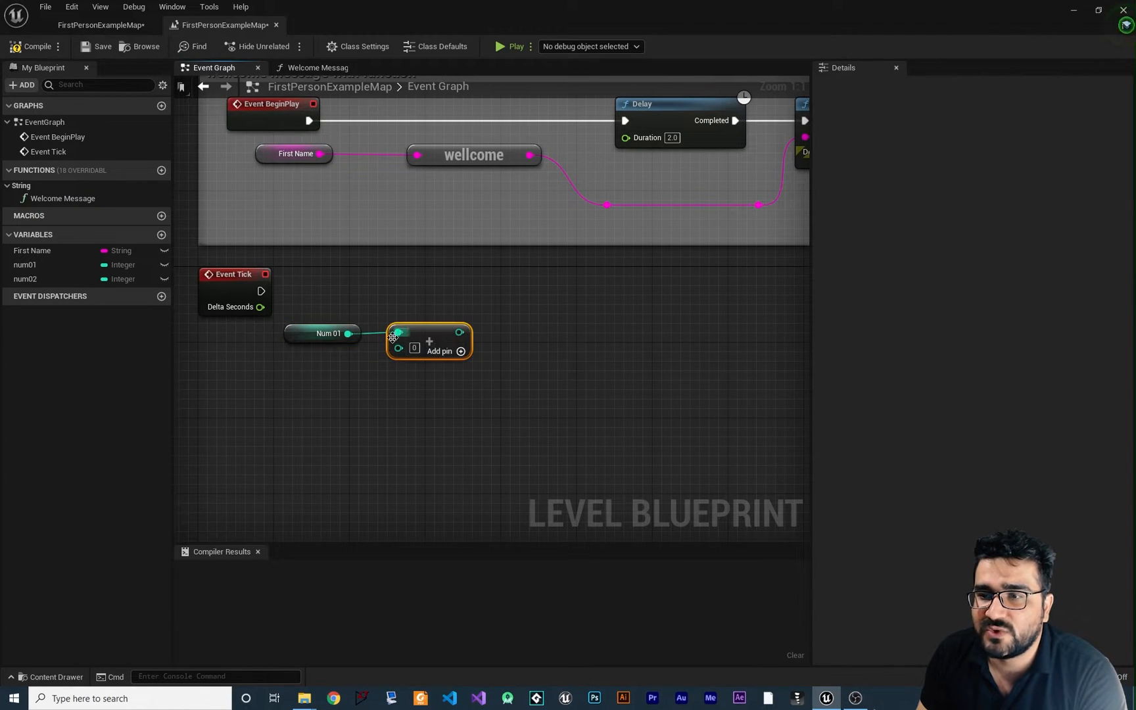
mouse_move(363, 392)
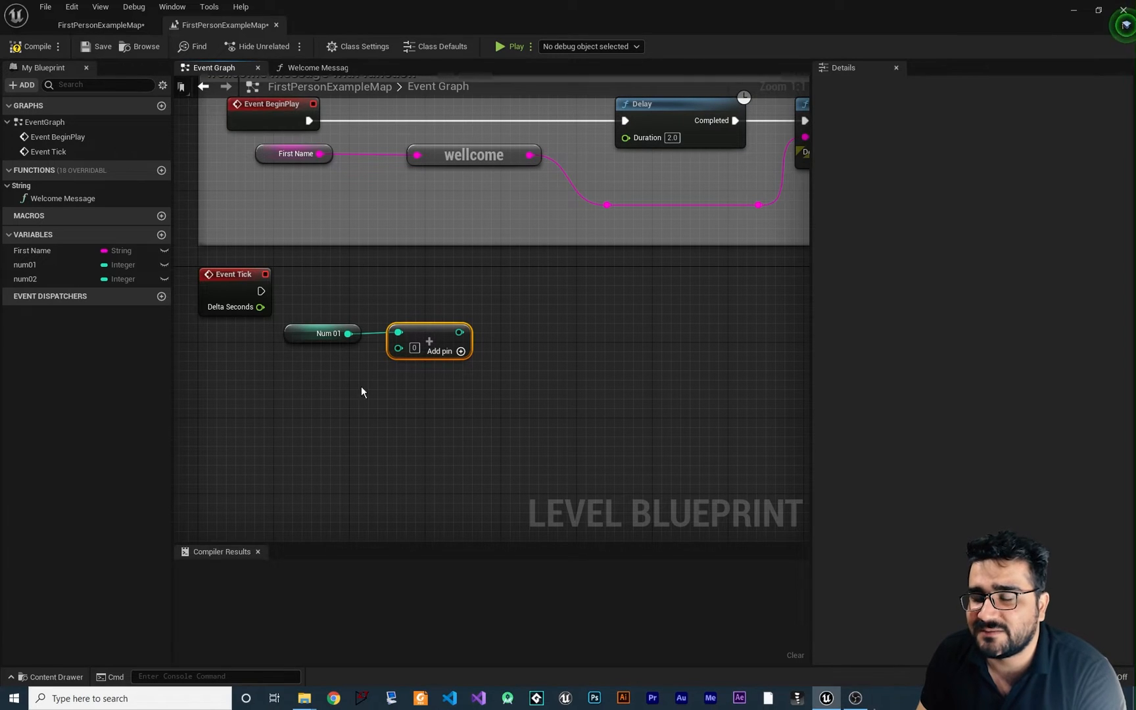
mouse_move(419, 309)
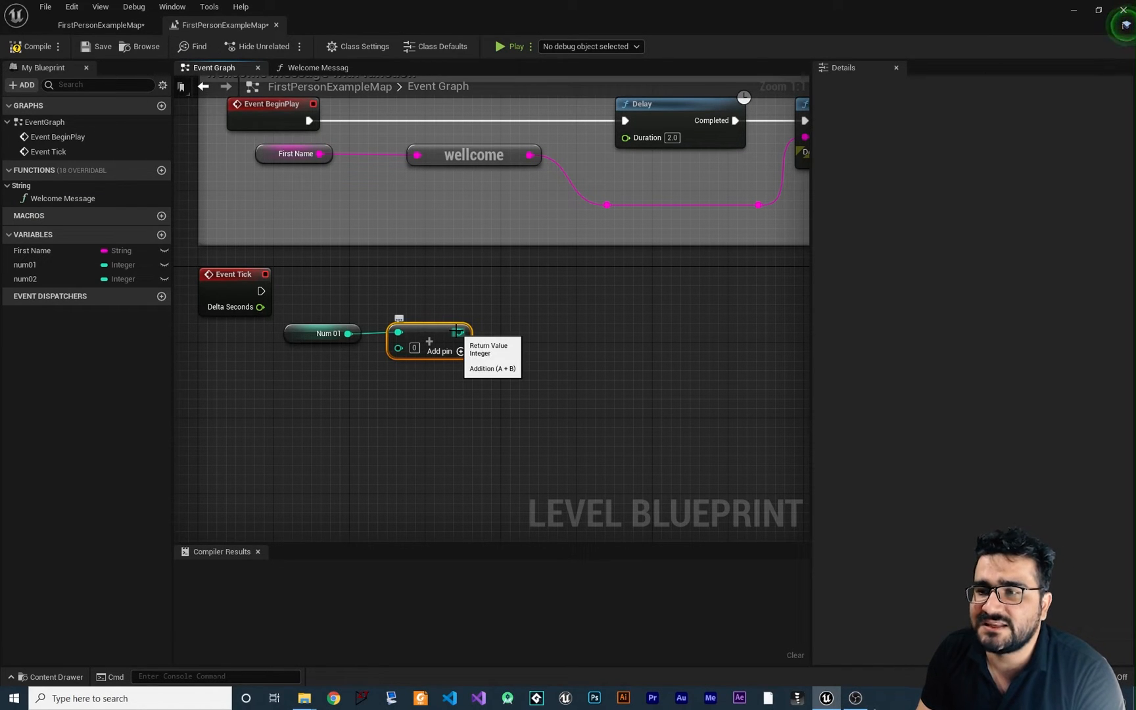
mouse_move(32, 285)
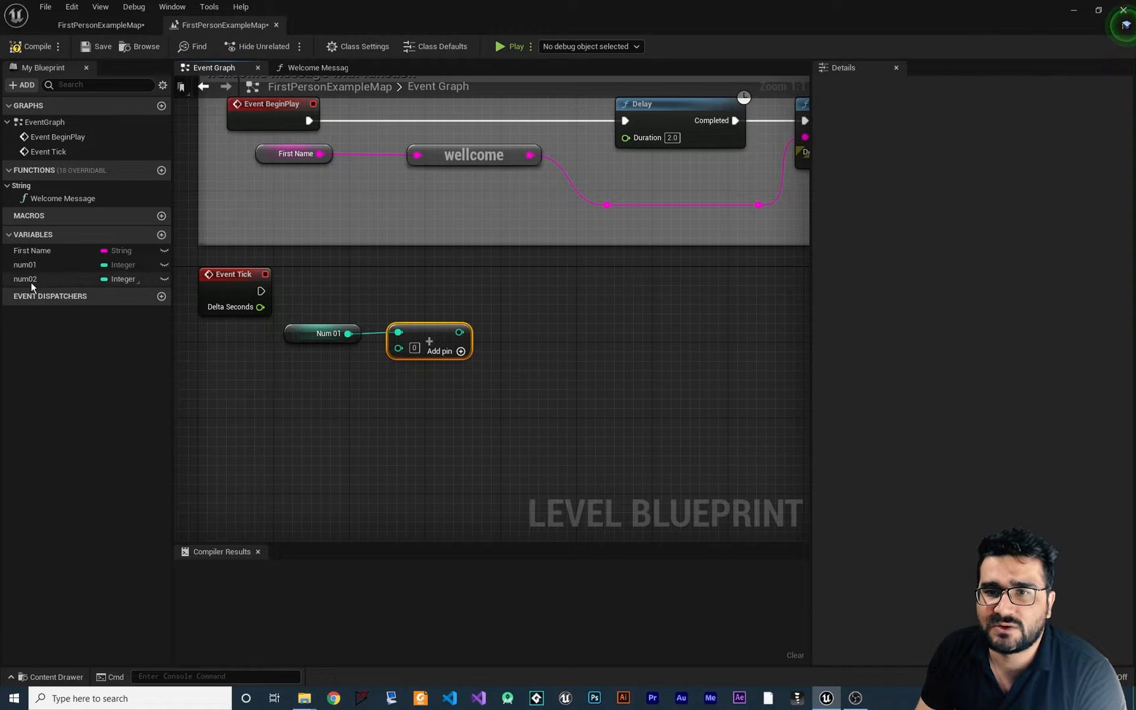
click(25, 279)
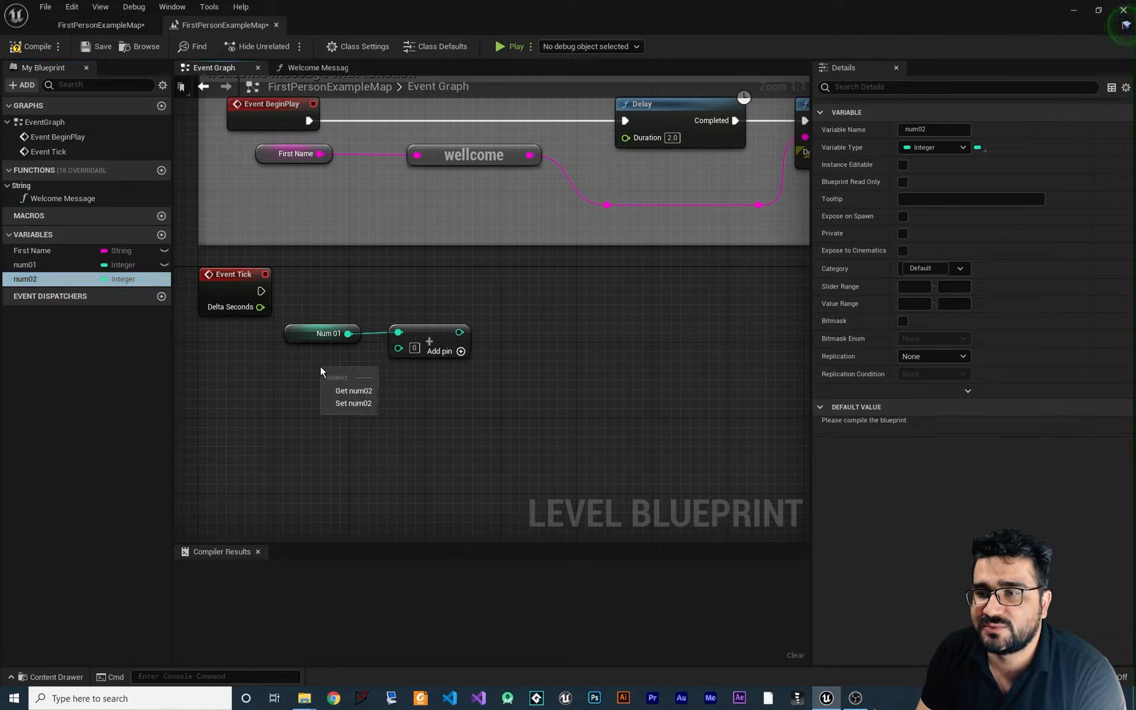
click(352, 390)
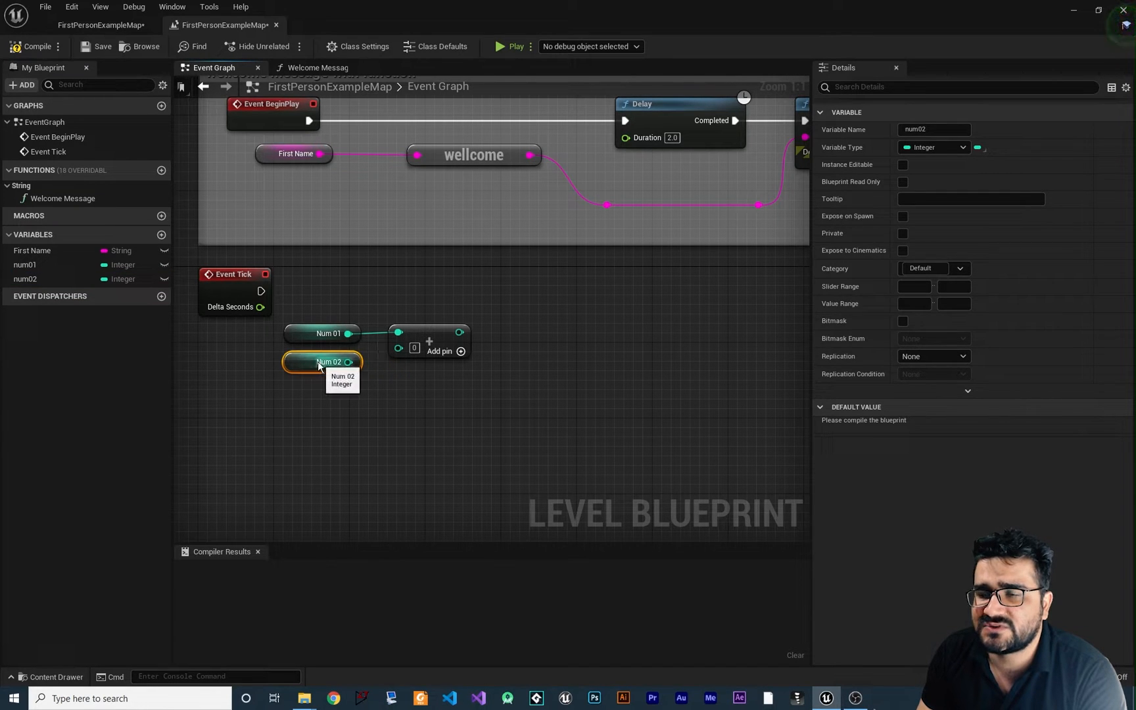
drag(354, 362, 398, 348)
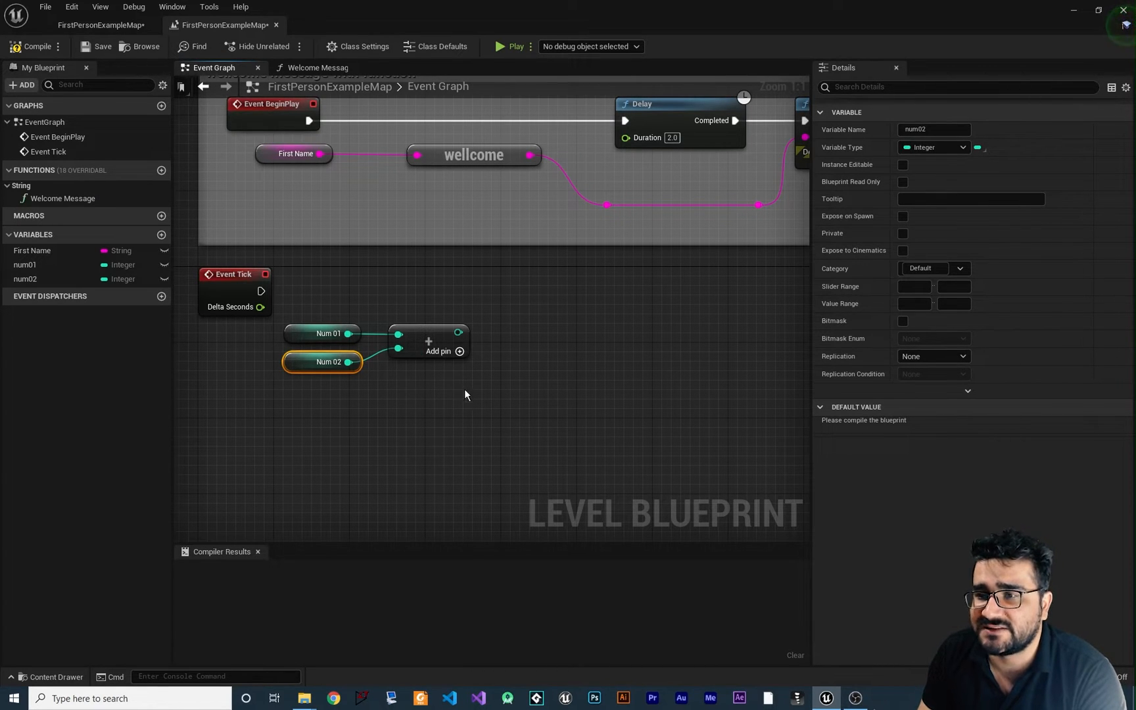
mouse_move(480, 379)
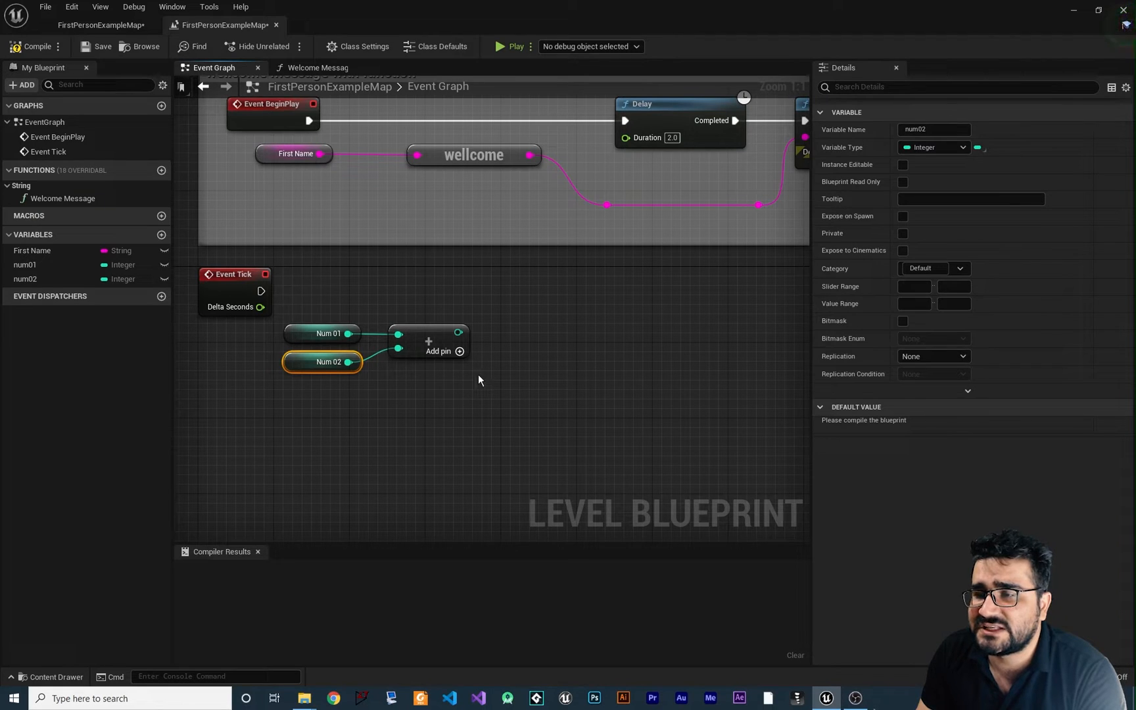
mouse_move(358, 318)
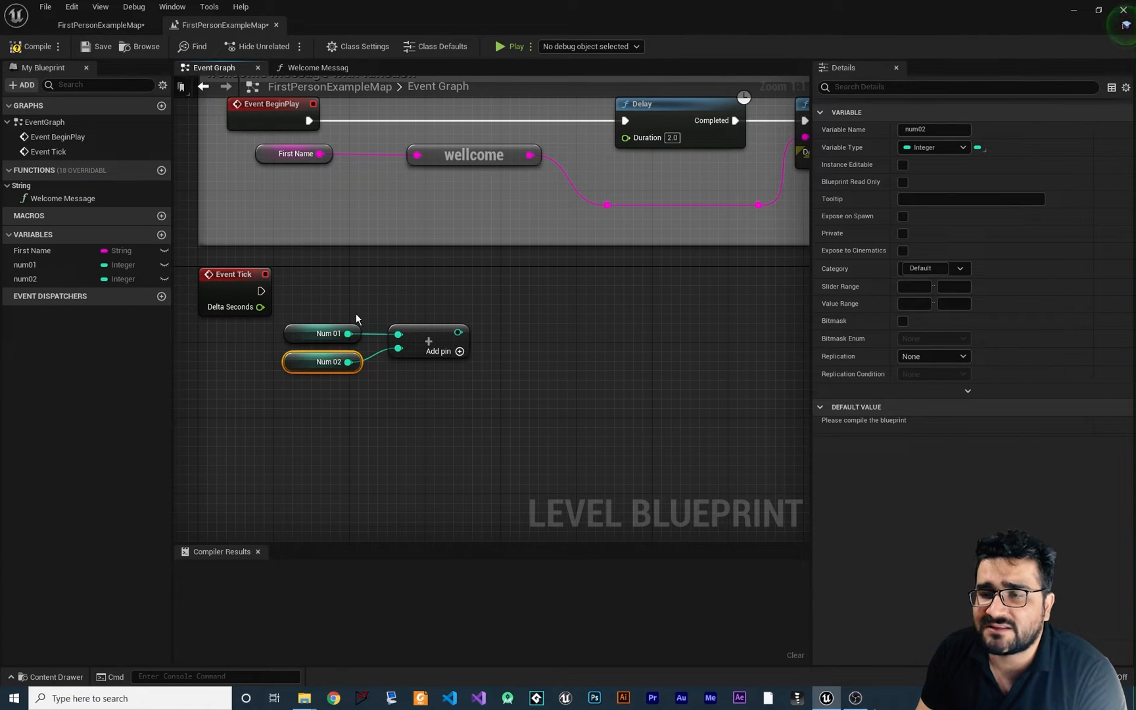
mouse_move(322, 334)
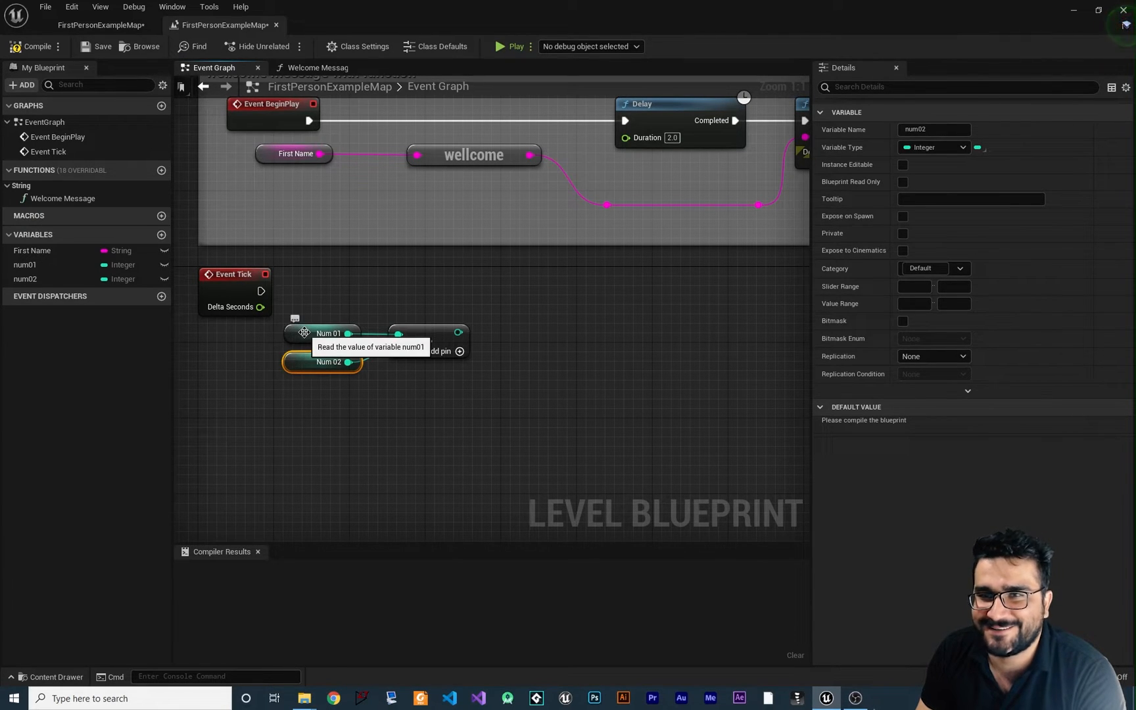
- Compile, then give num01 a default value of 5 and num02 a default of 2
click(327, 334)
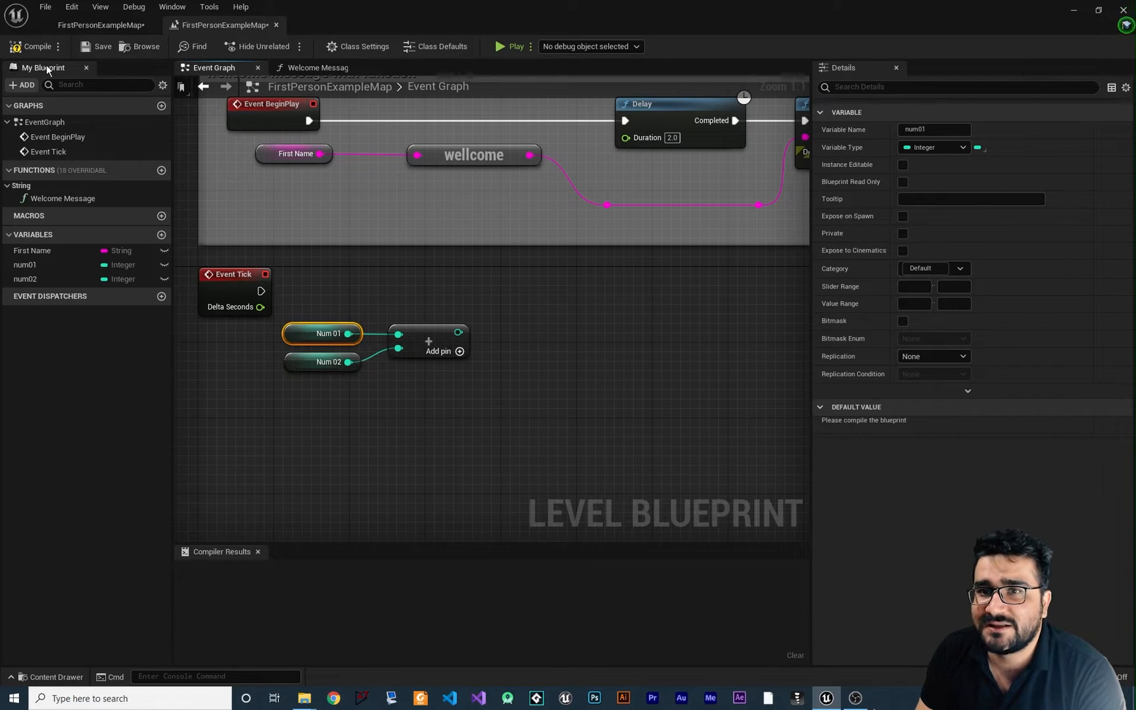
click(33, 46)
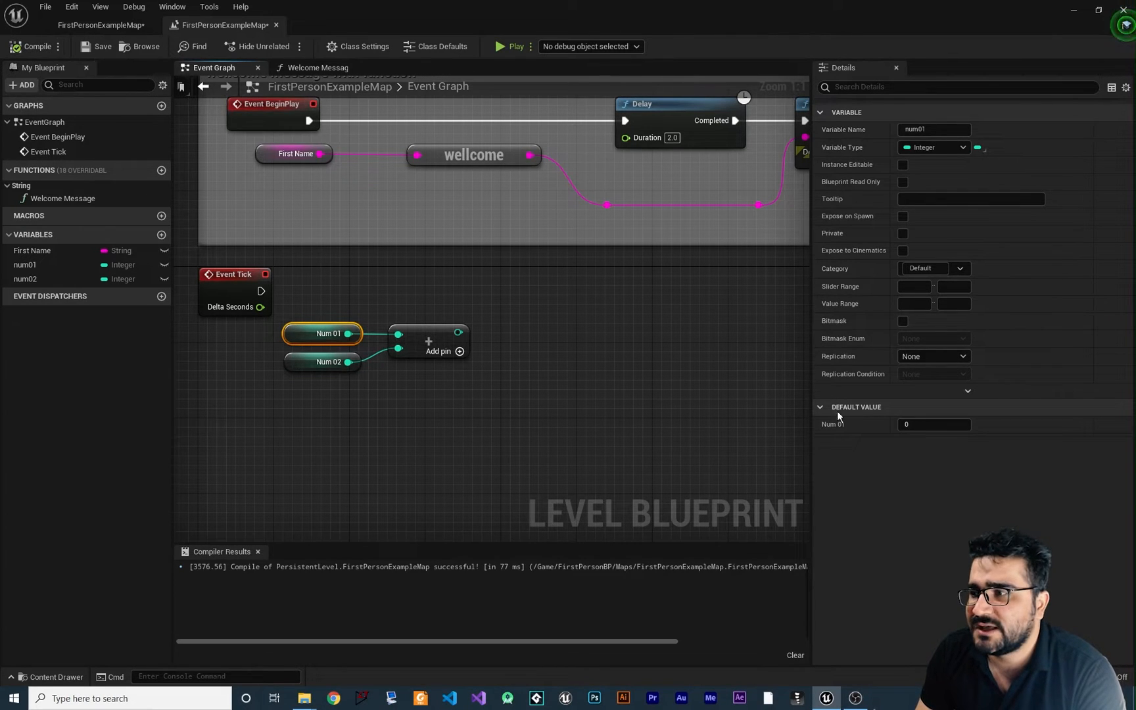
click(933, 424)
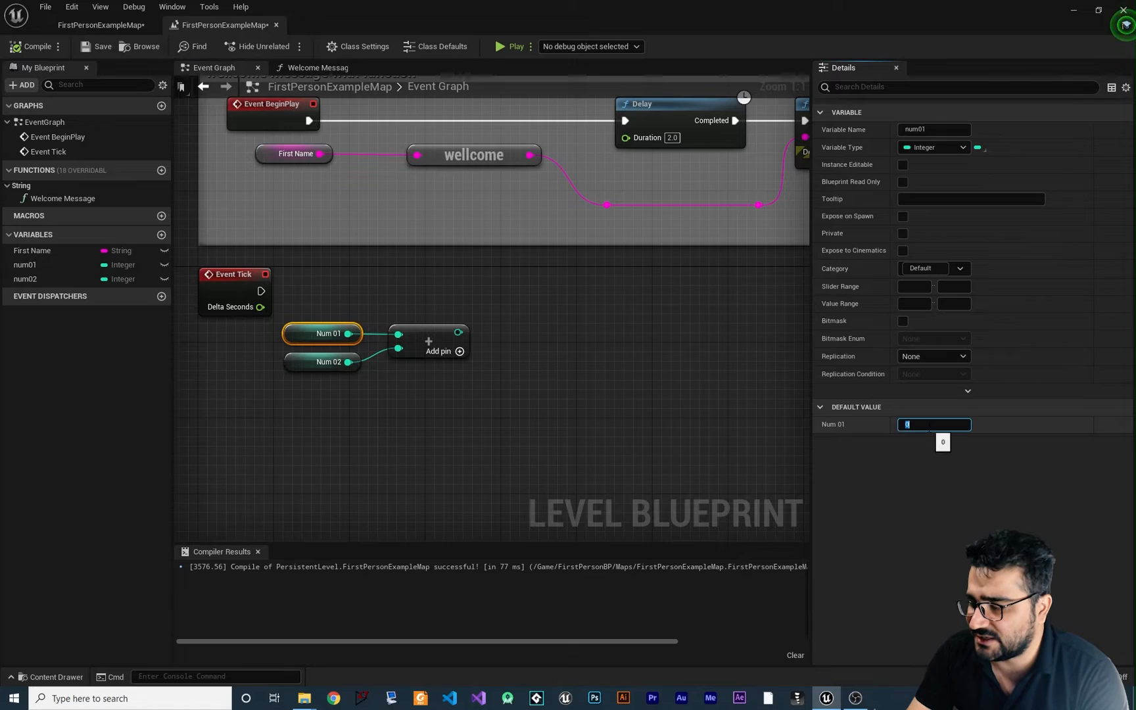
text(5)
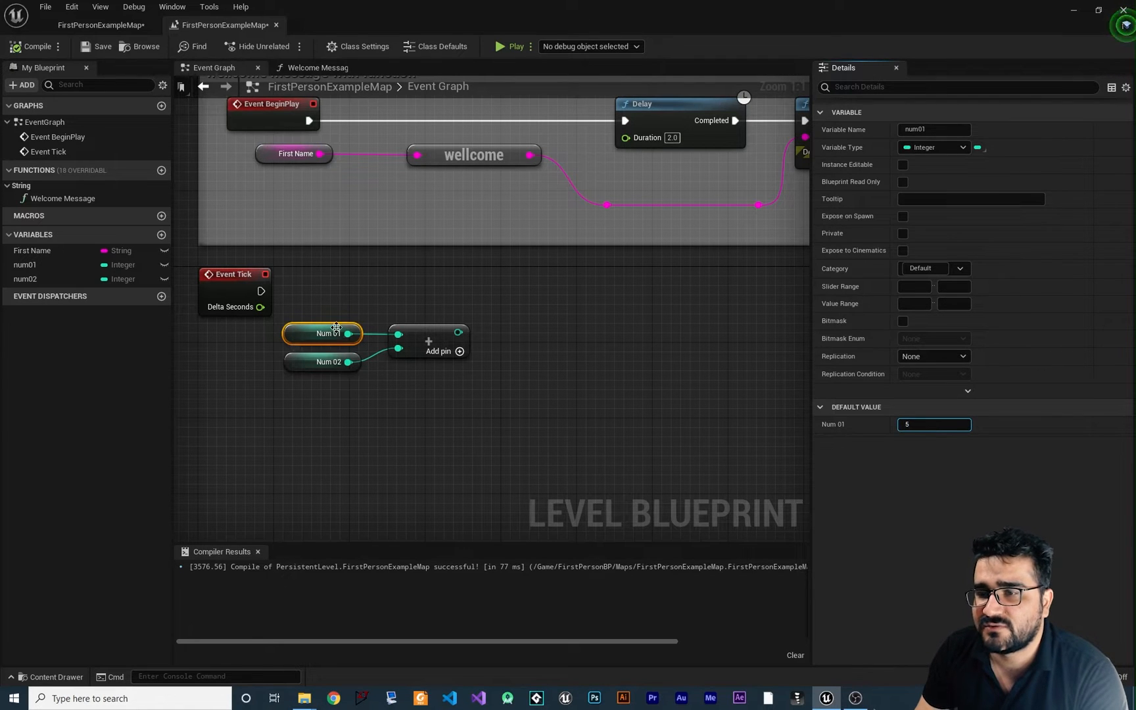
click(322, 362)
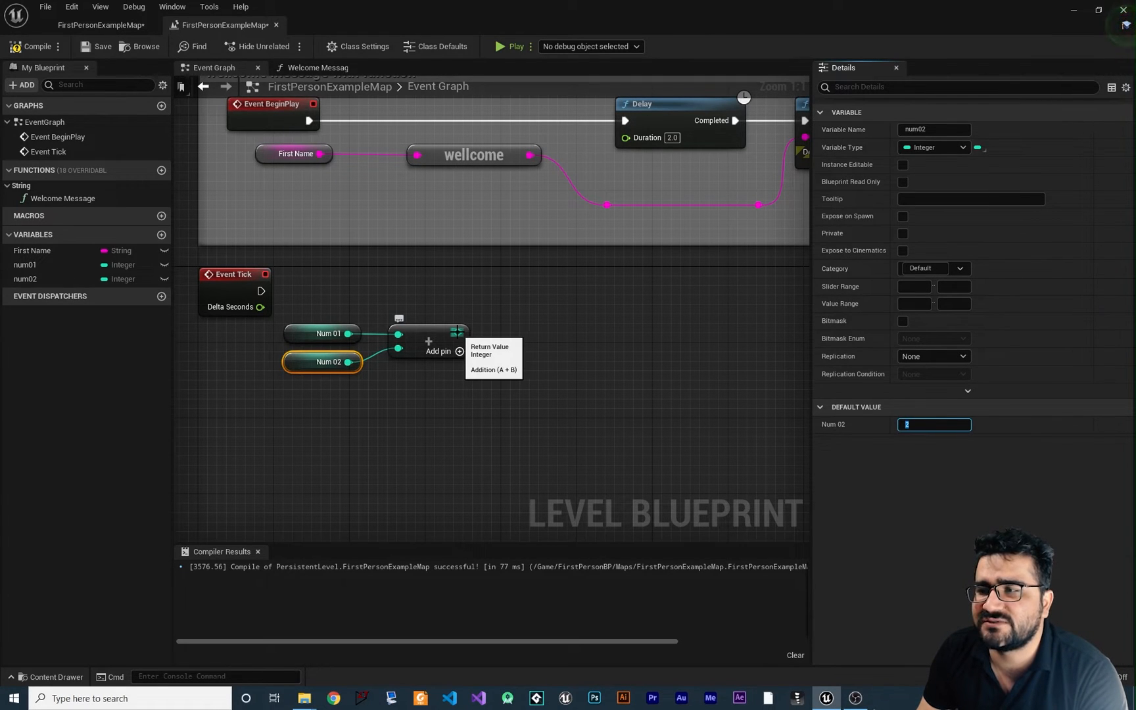
click(499, 360)
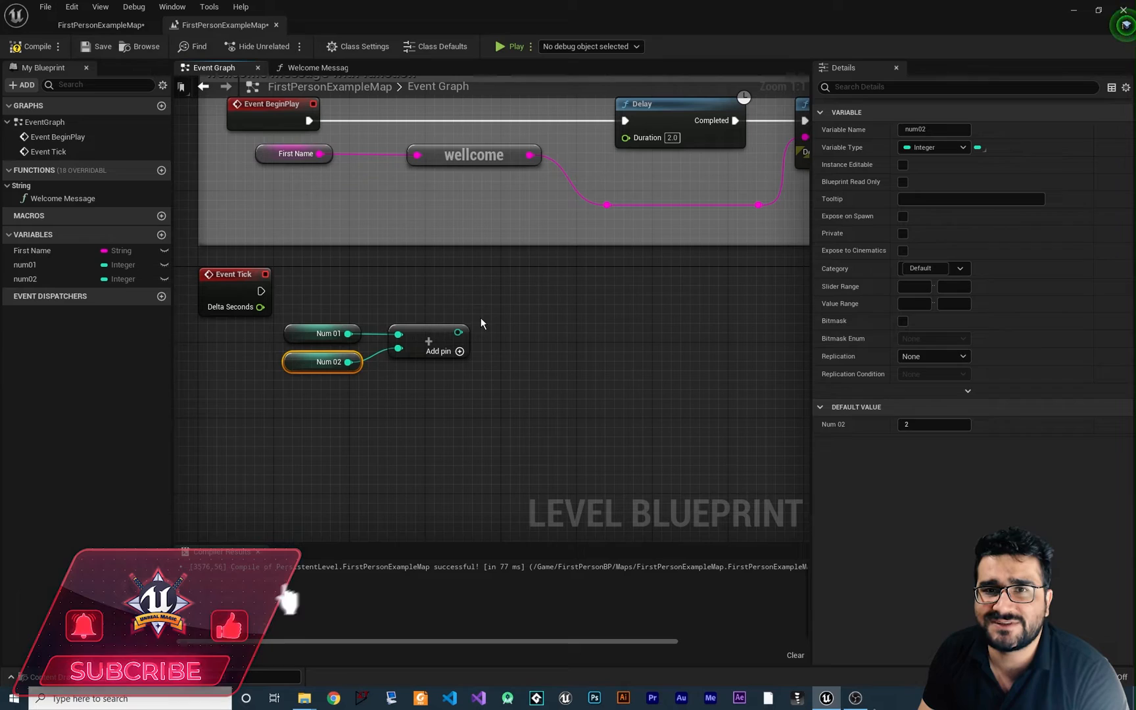
mouse_move(547, 335)
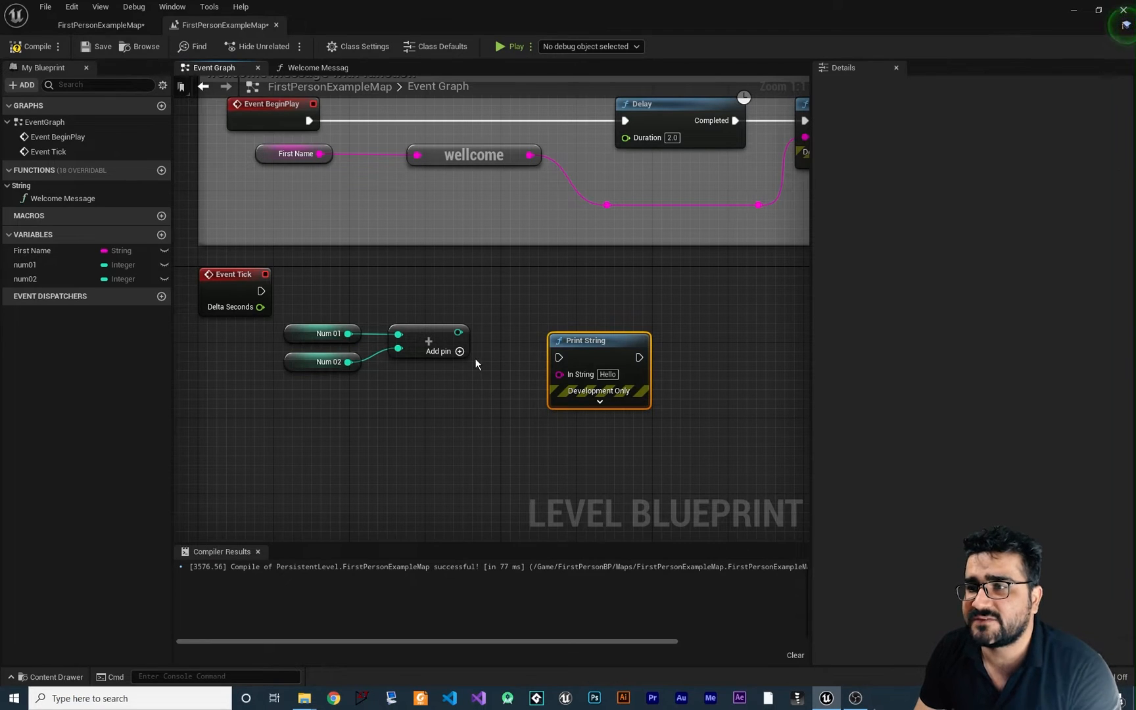
- Wire the Add node's sum into Print String's In String pin via an auto-created conversion node
drag(459, 332, 558, 374)
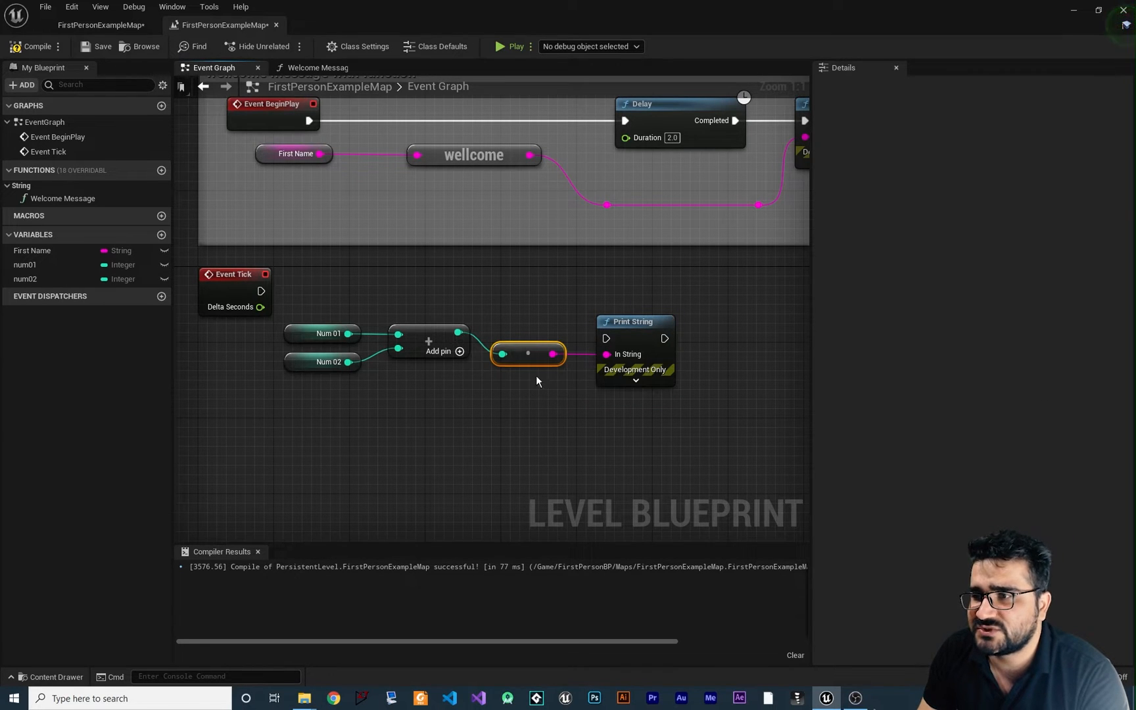
mouse_move(607, 355)
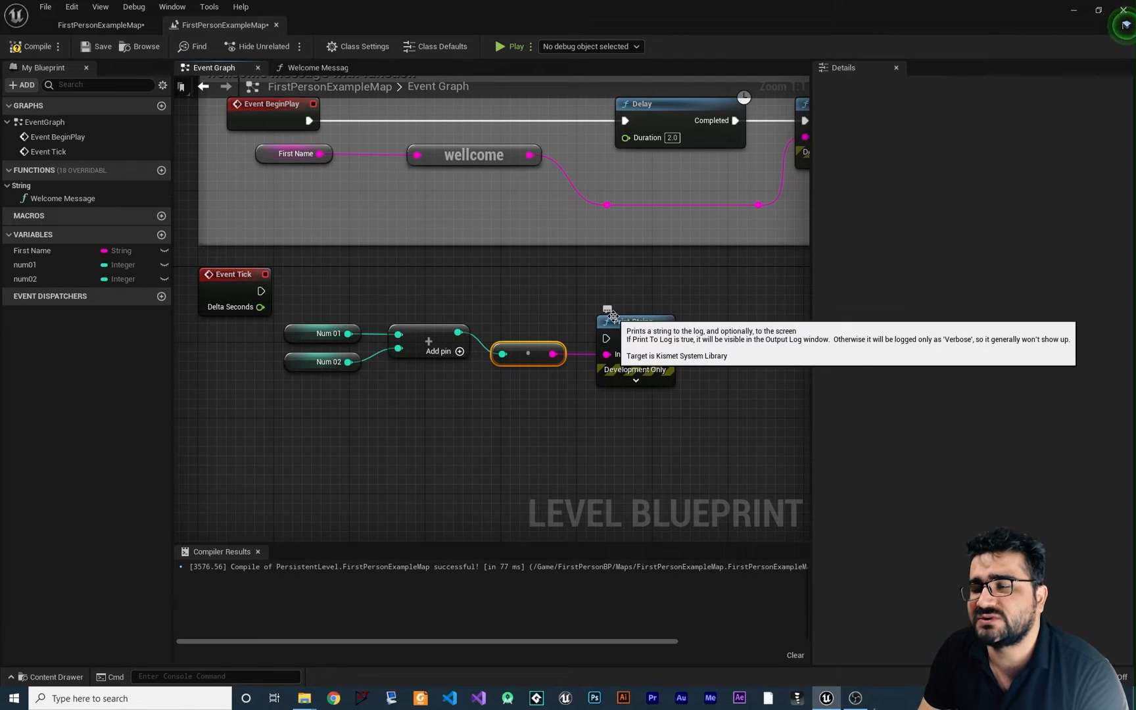
mouse_move(472, 344)
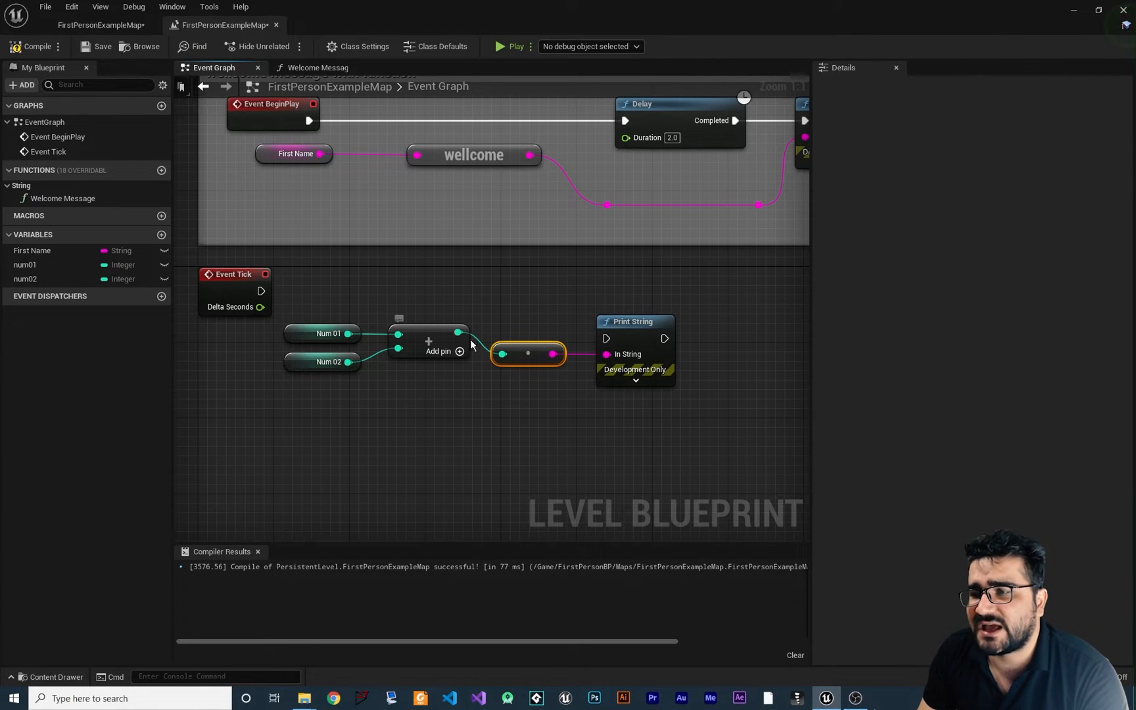
mouse_move(440, 318)
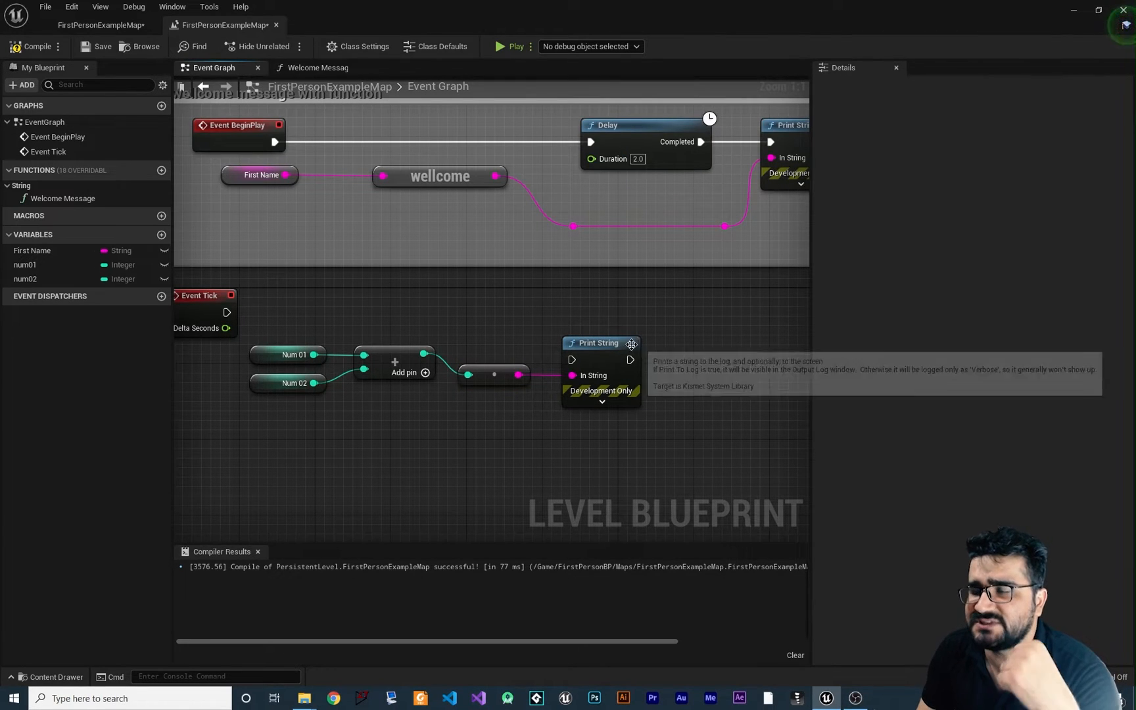
mouse_move(660, 382)
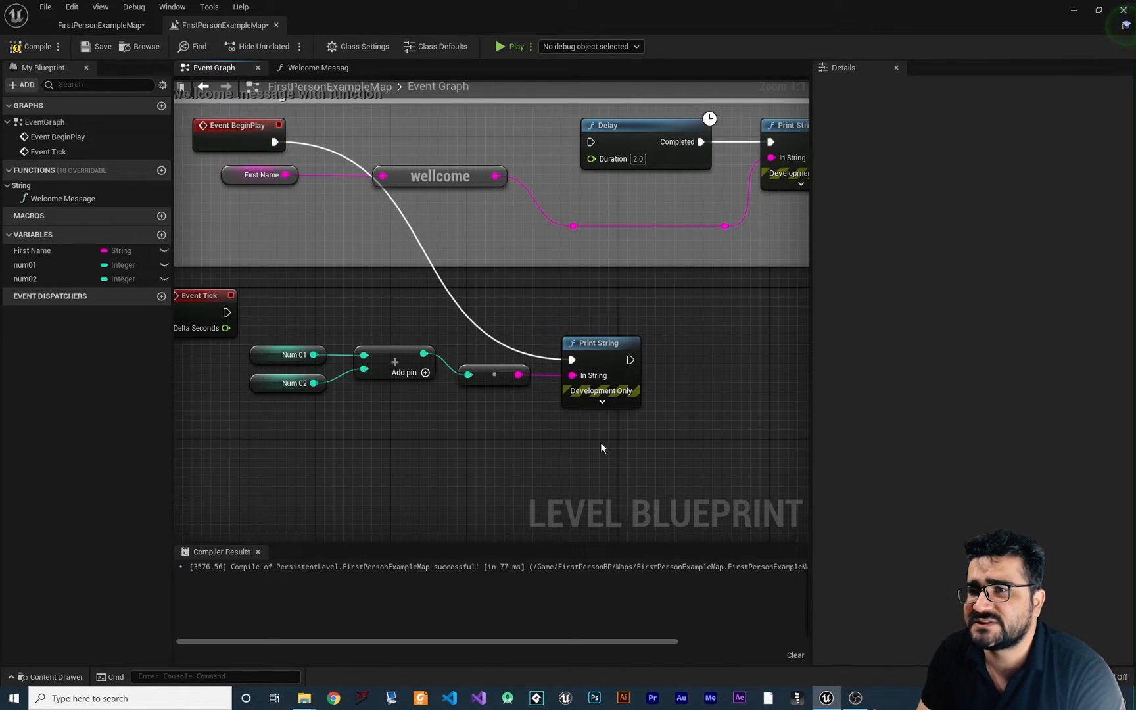
- Wire Event BeginPlay's exec pin to Print String and tidy the node layout
drag(601, 448, 486, 363)
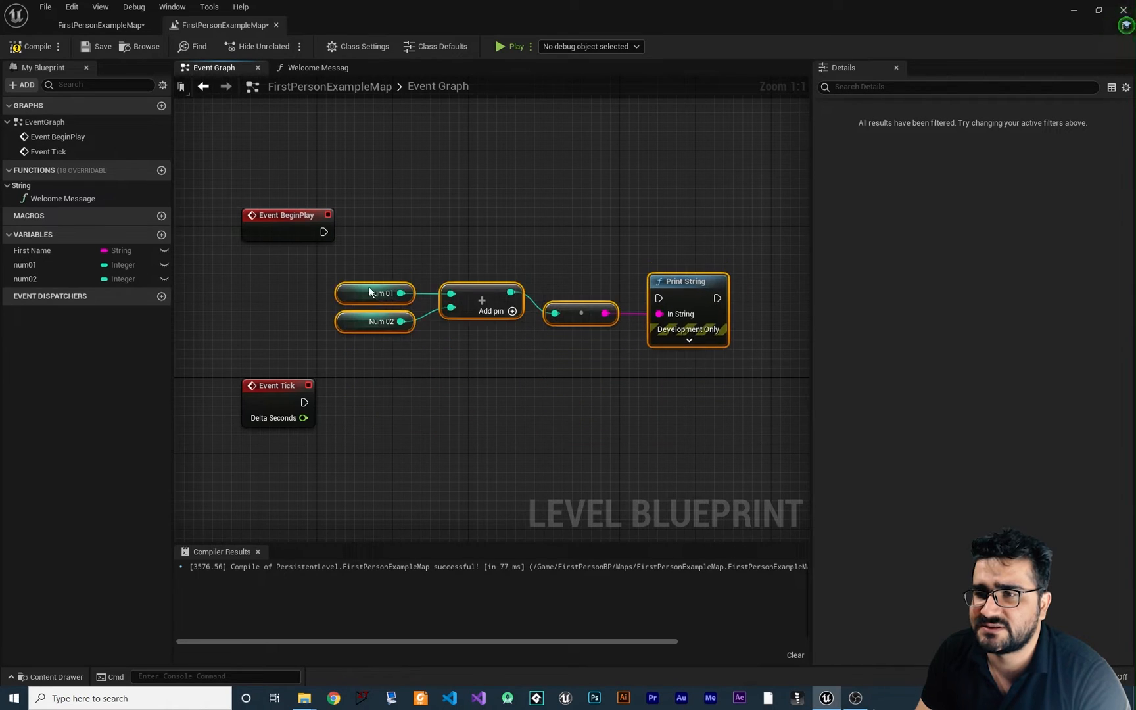
drag(323, 231, 404, 234)
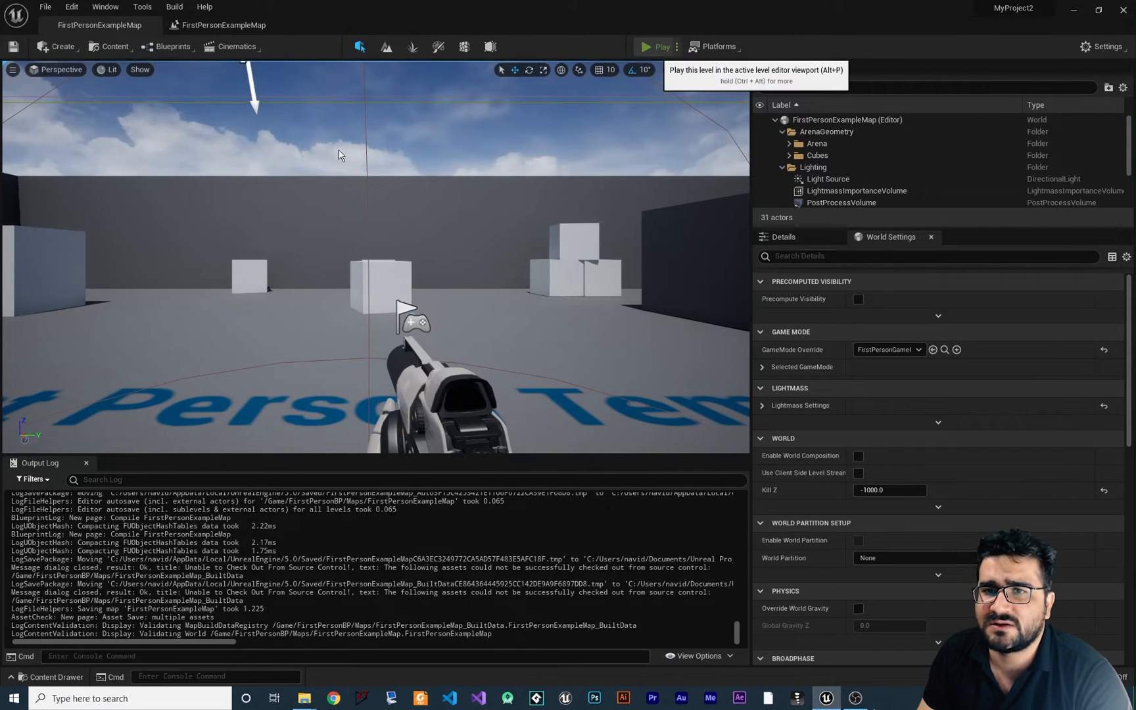
- Play the level and filter the Output Log for LogBlueprintUserMessages to check the printed sum
click(656, 47)
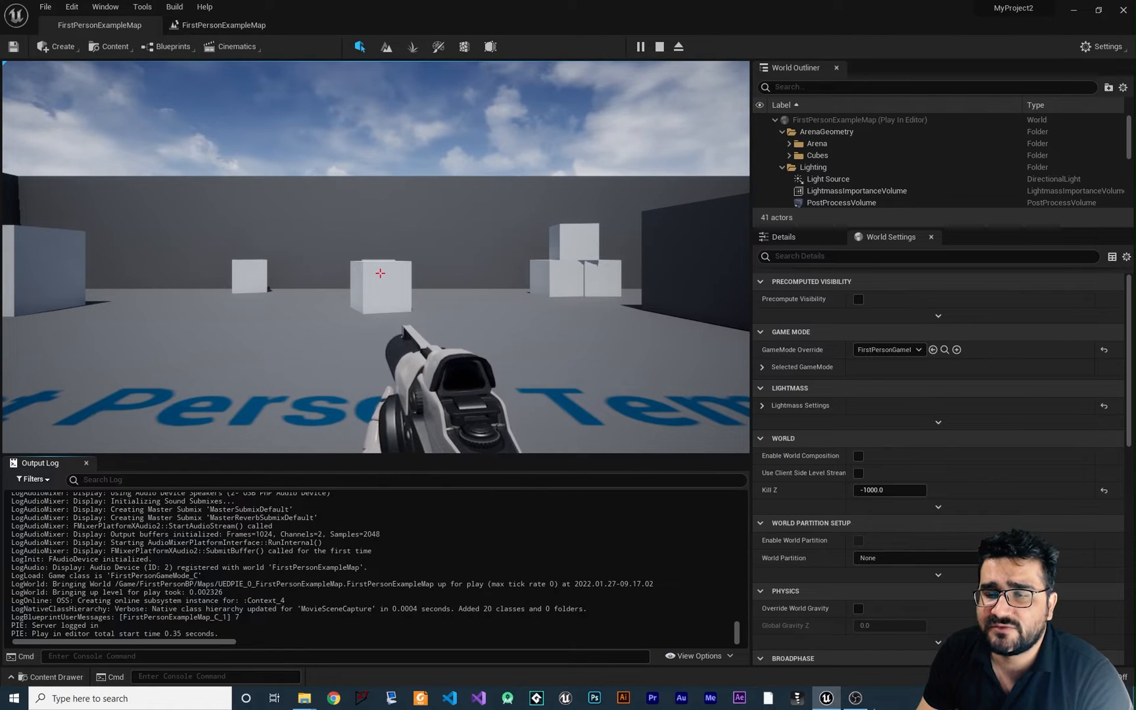
mouse_move(130, 6)
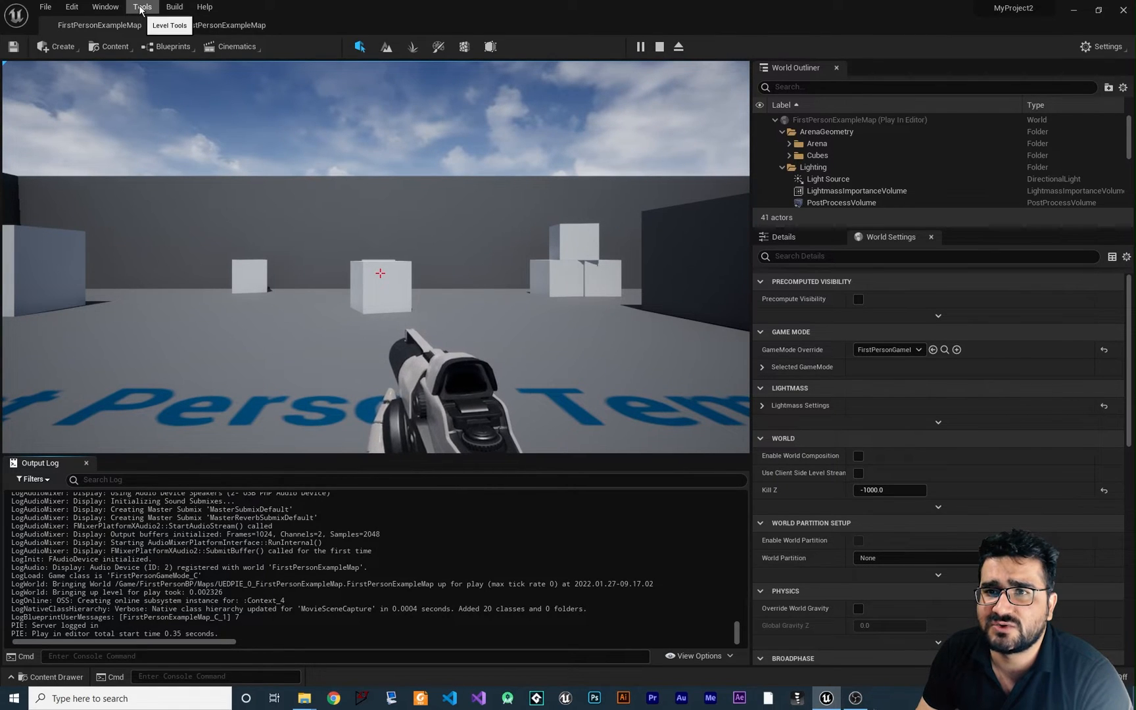
click(103, 8)
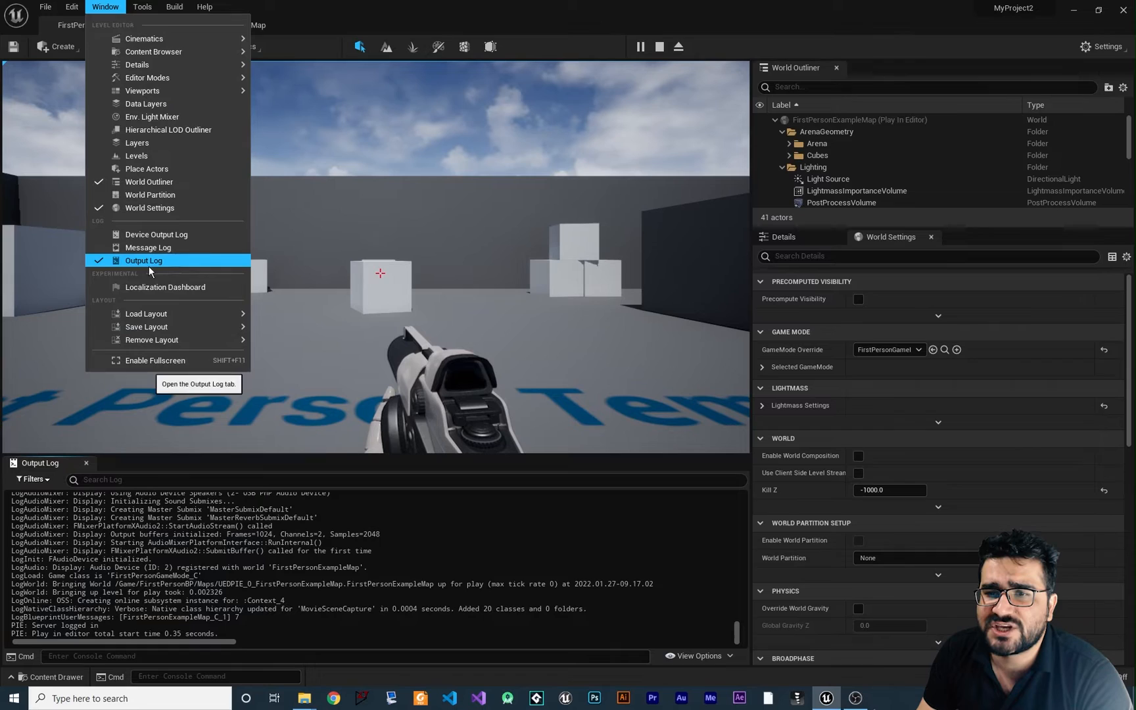
click(144, 260)
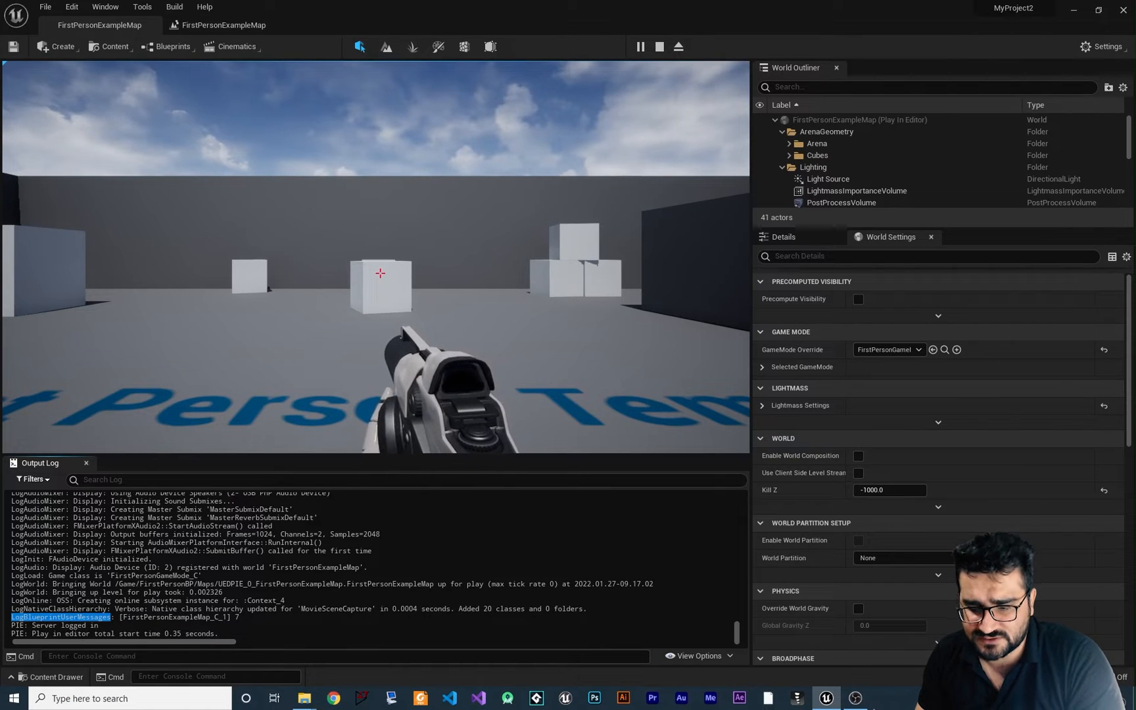
text(LogBlueprintUserMessages)
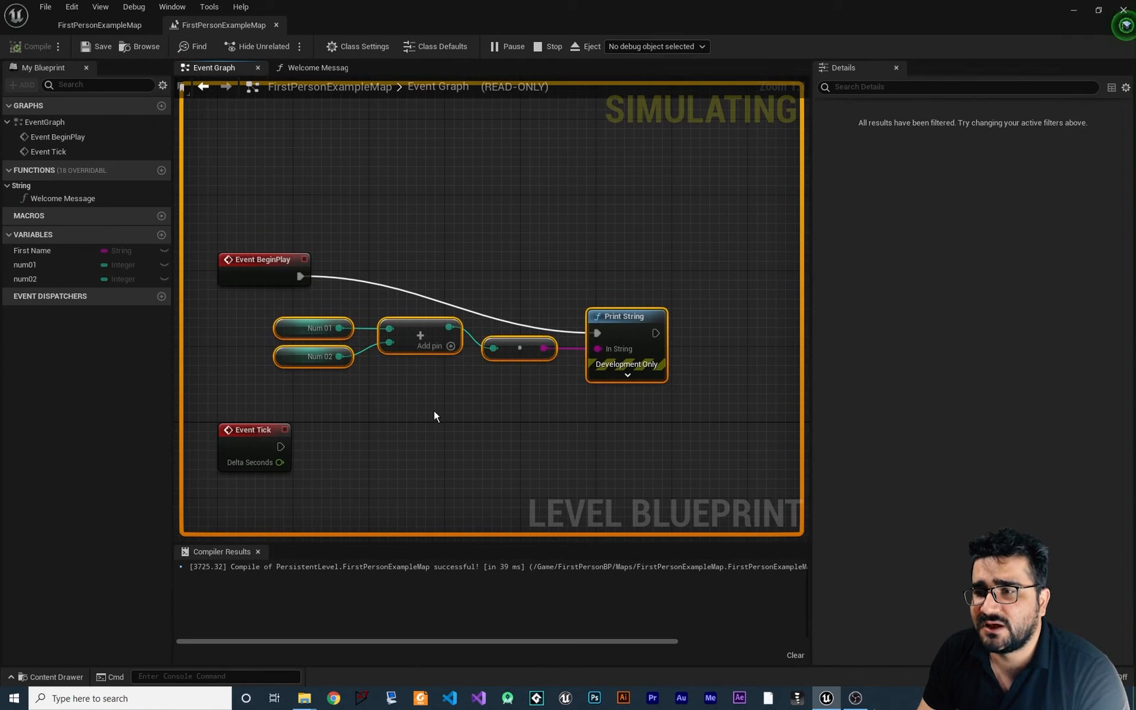
mouse_move(420, 406)
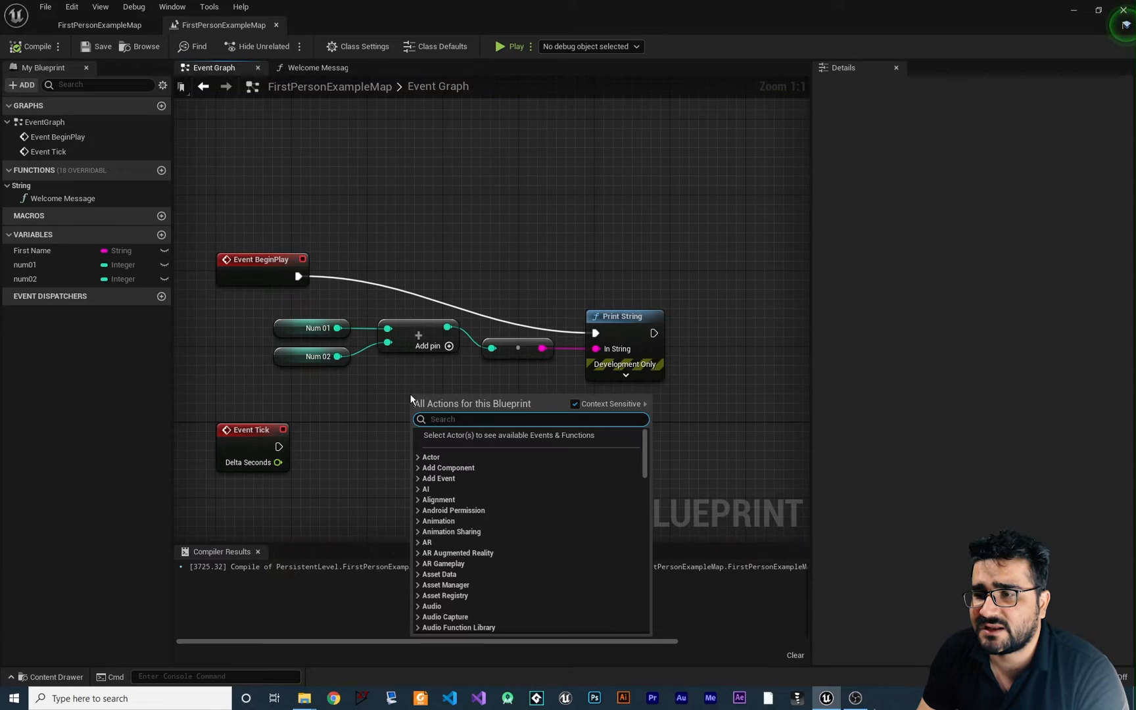
- Scroll the All Actions list down to the Operators category
scroll(down, 3)
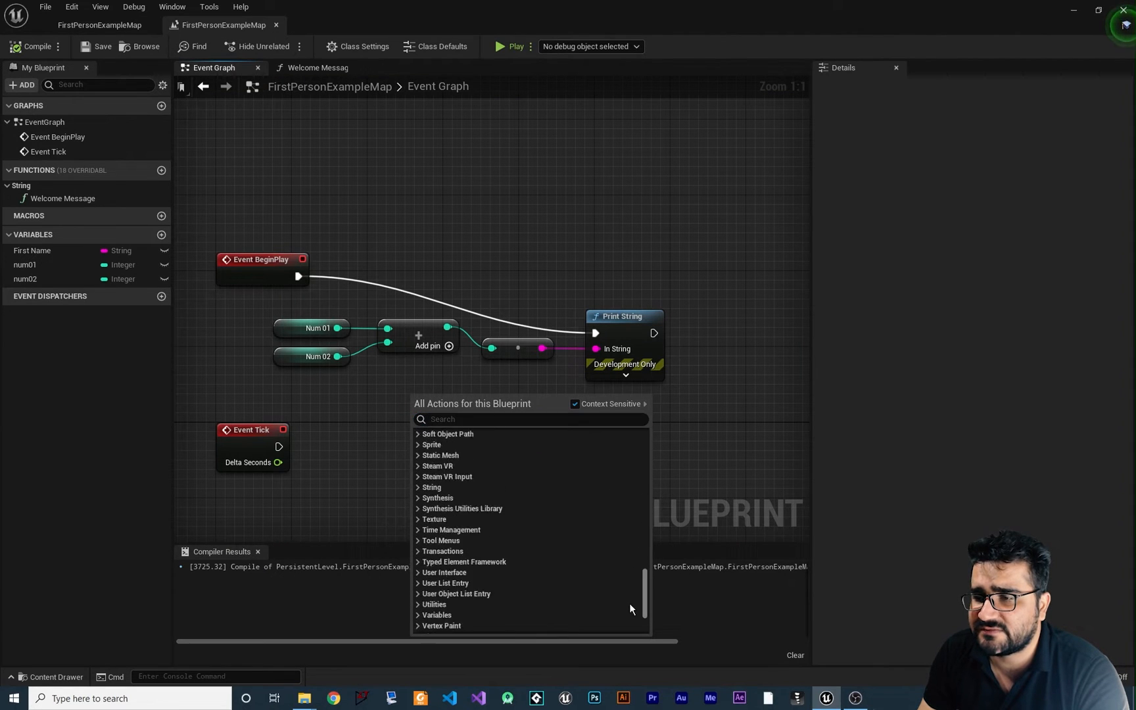
scroll(down, 3)
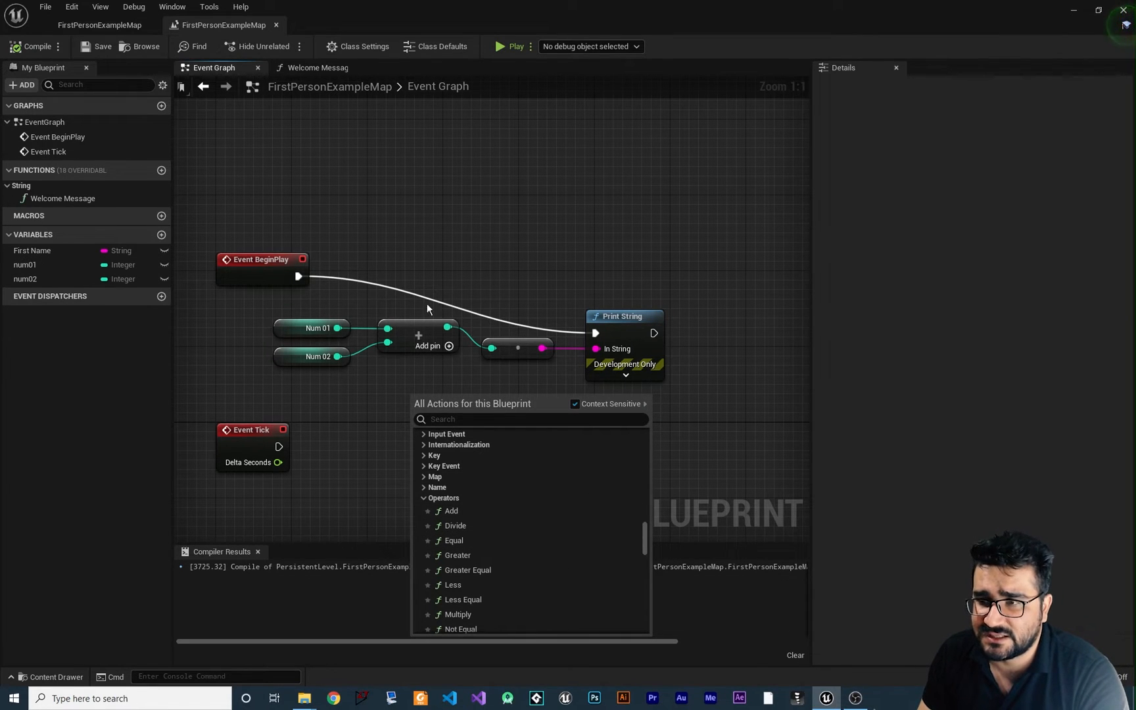
mouse_move(460, 429)
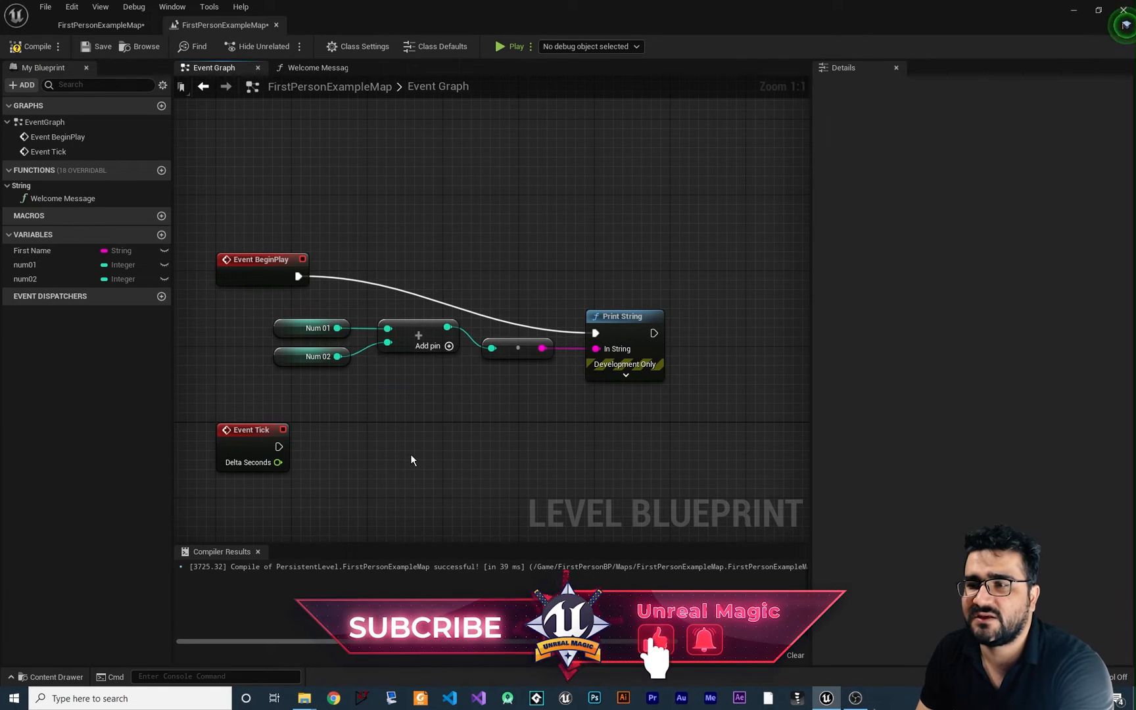
mouse_move(433, 364)
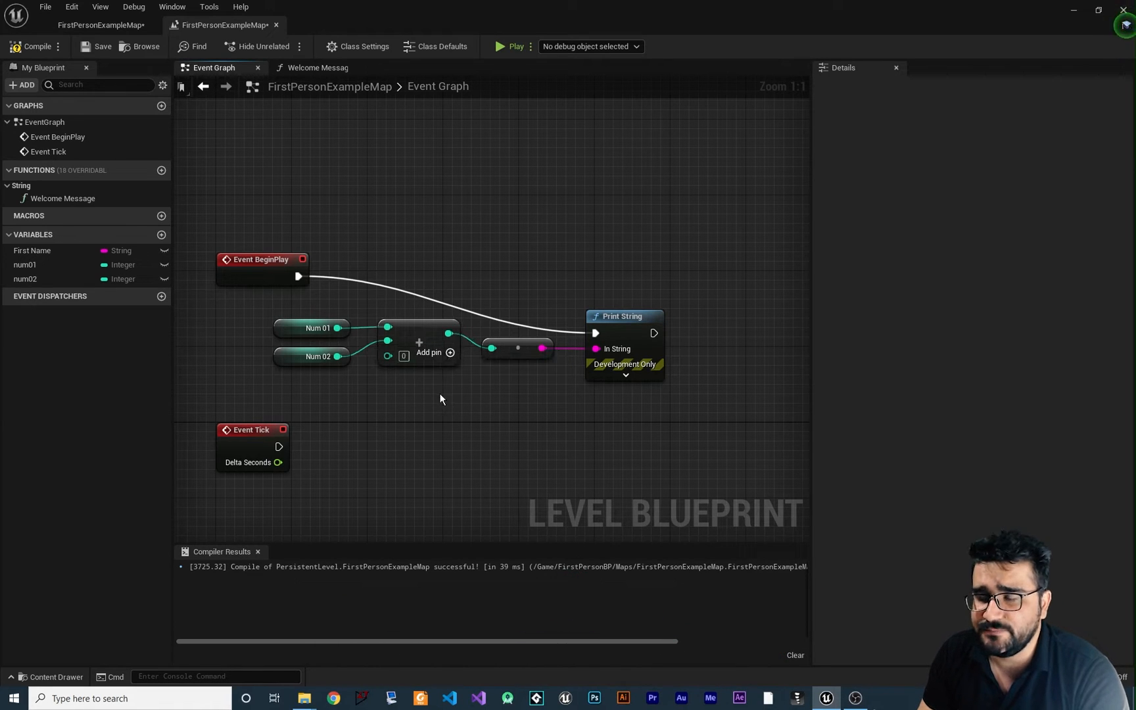
mouse_move(387, 356)
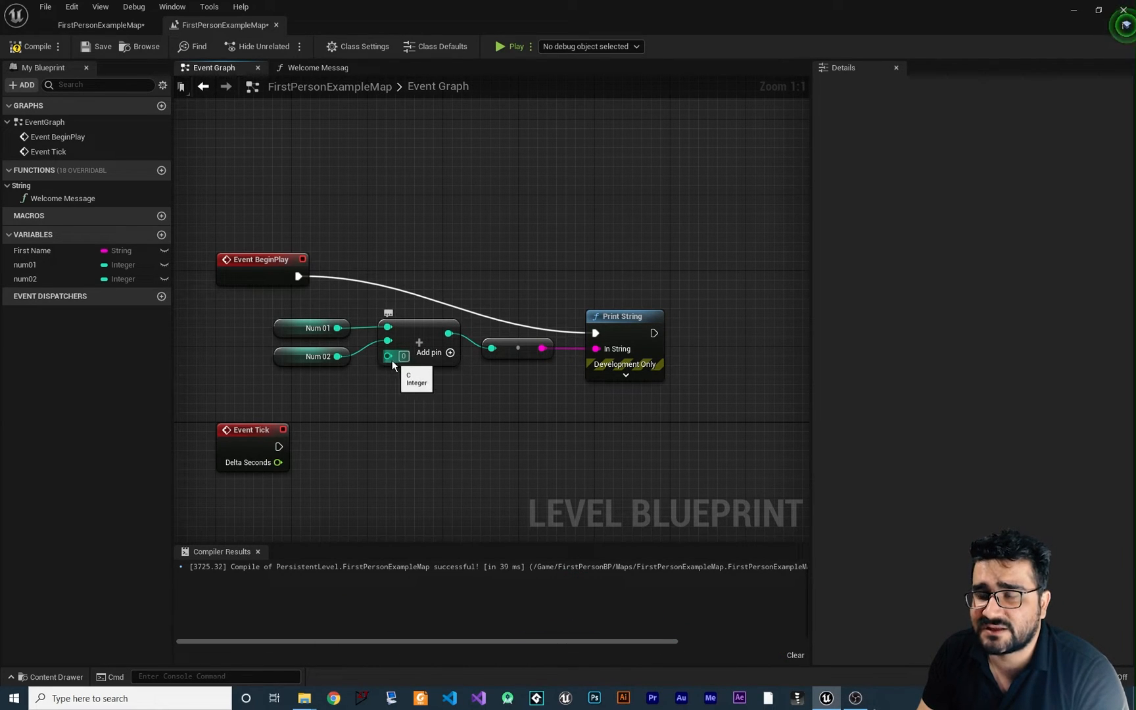
mouse_move(404, 322)
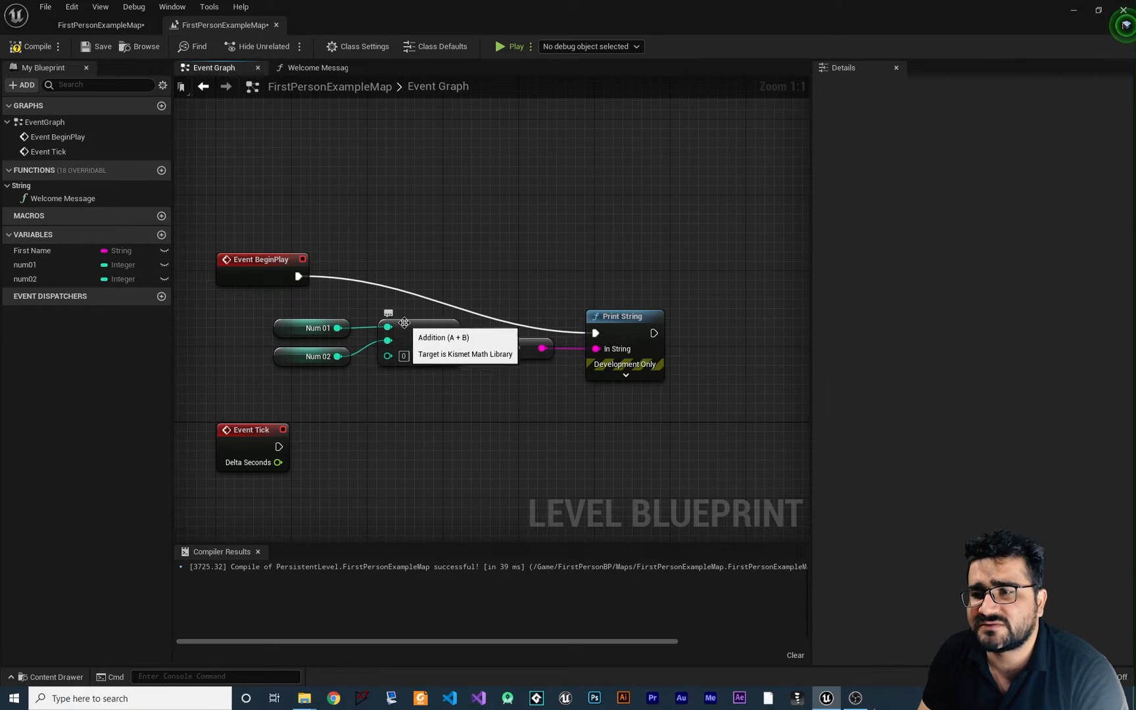
mouse_move(388, 376)
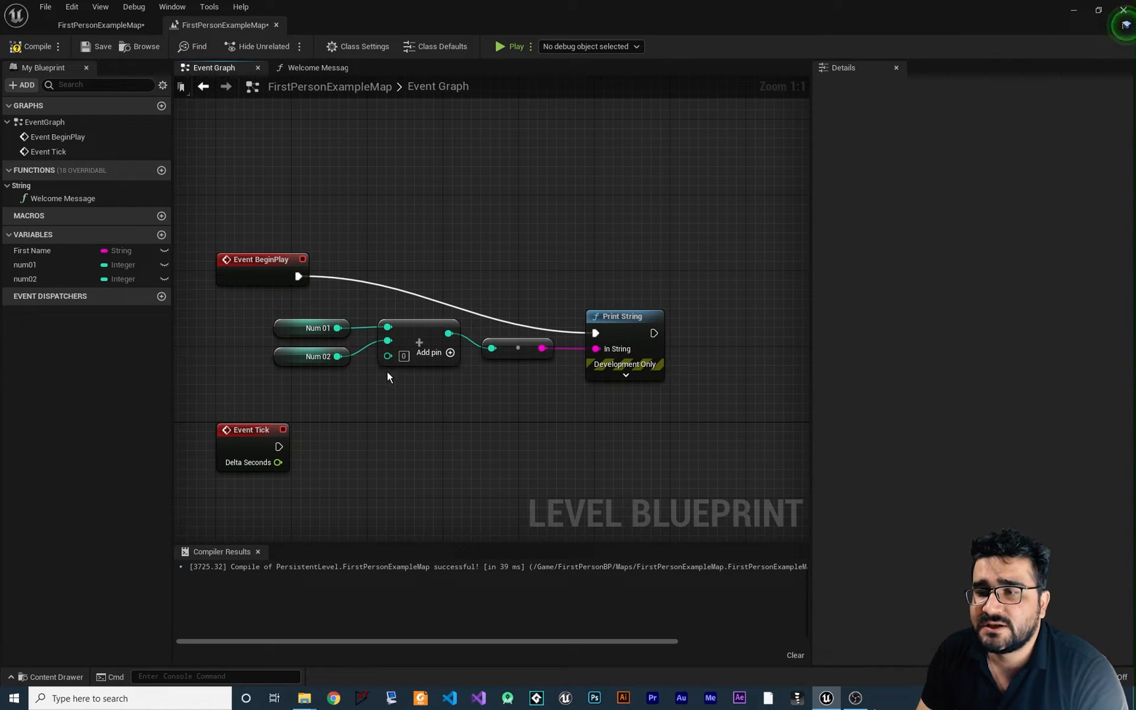
mouse_move(293, 396)
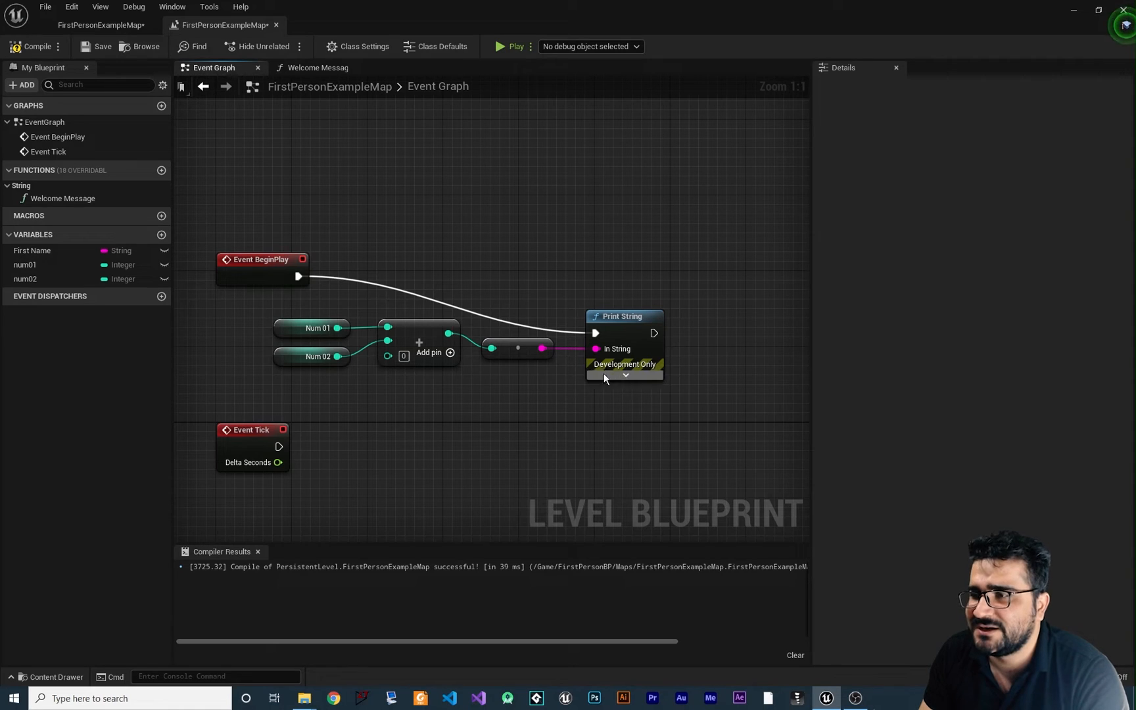
mouse_move(486, 421)
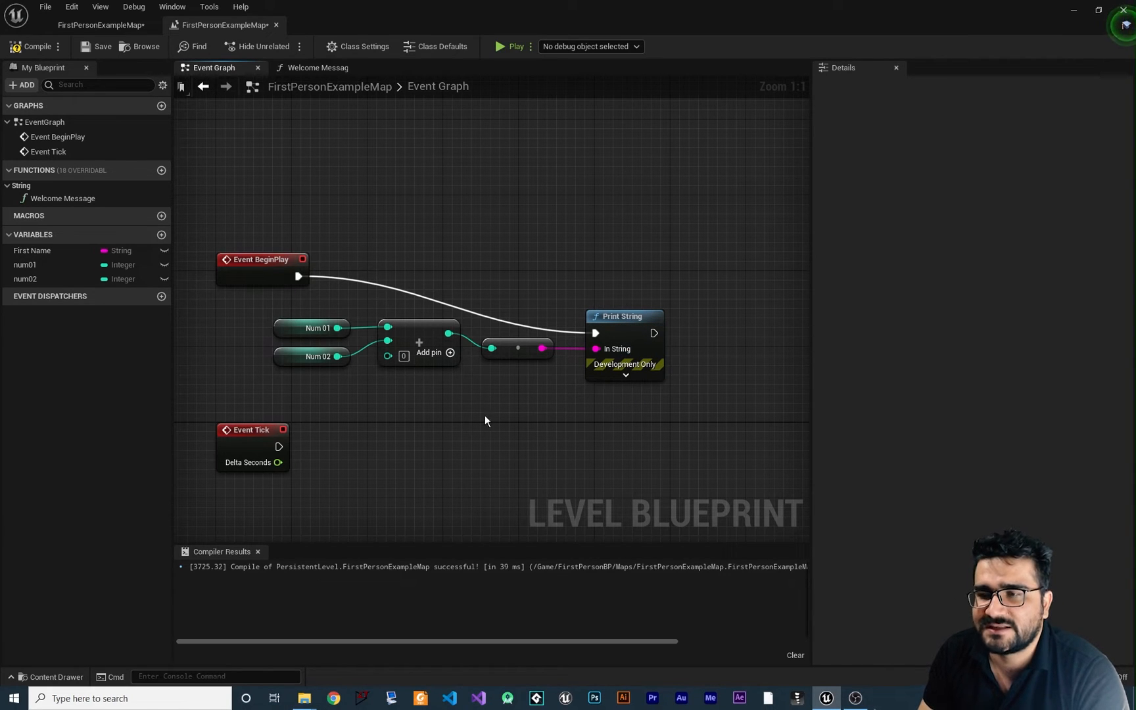
mouse_move(441, 391)
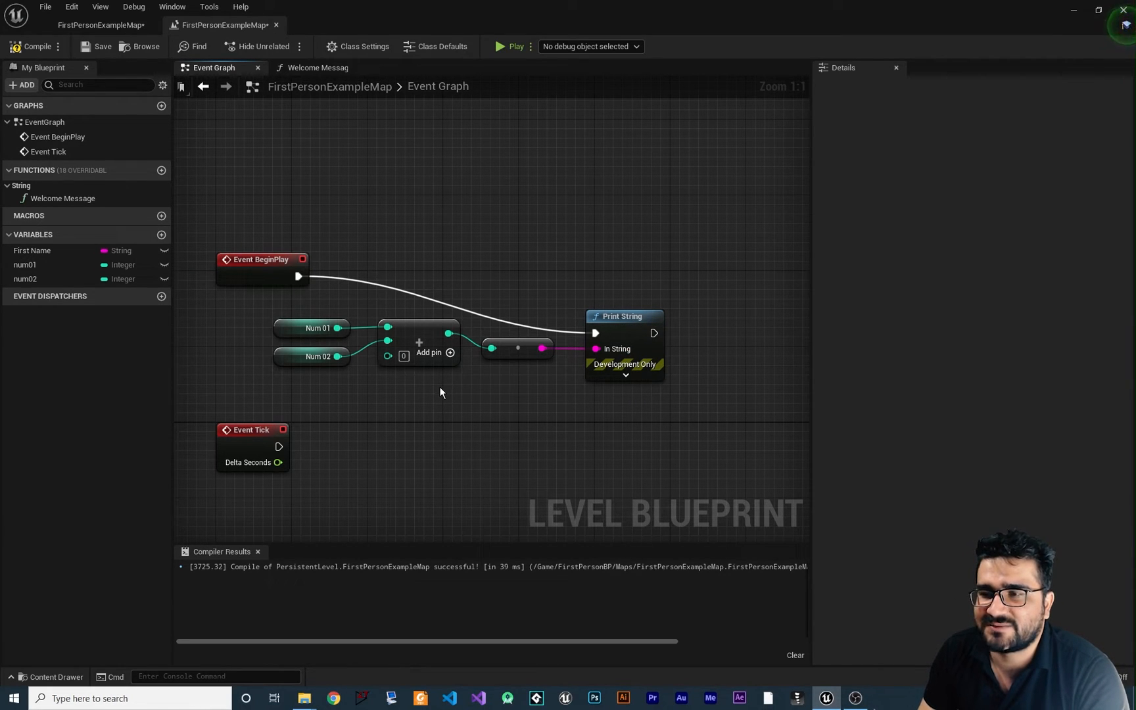
mouse_move(452, 397)
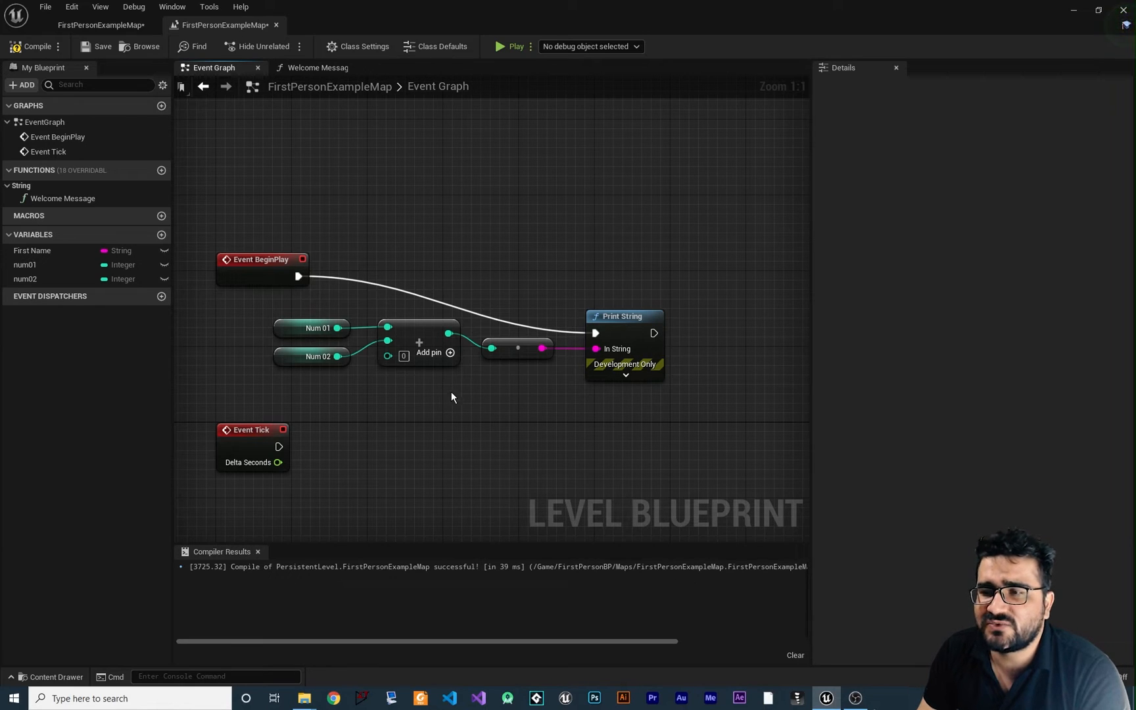
mouse_move(433, 407)
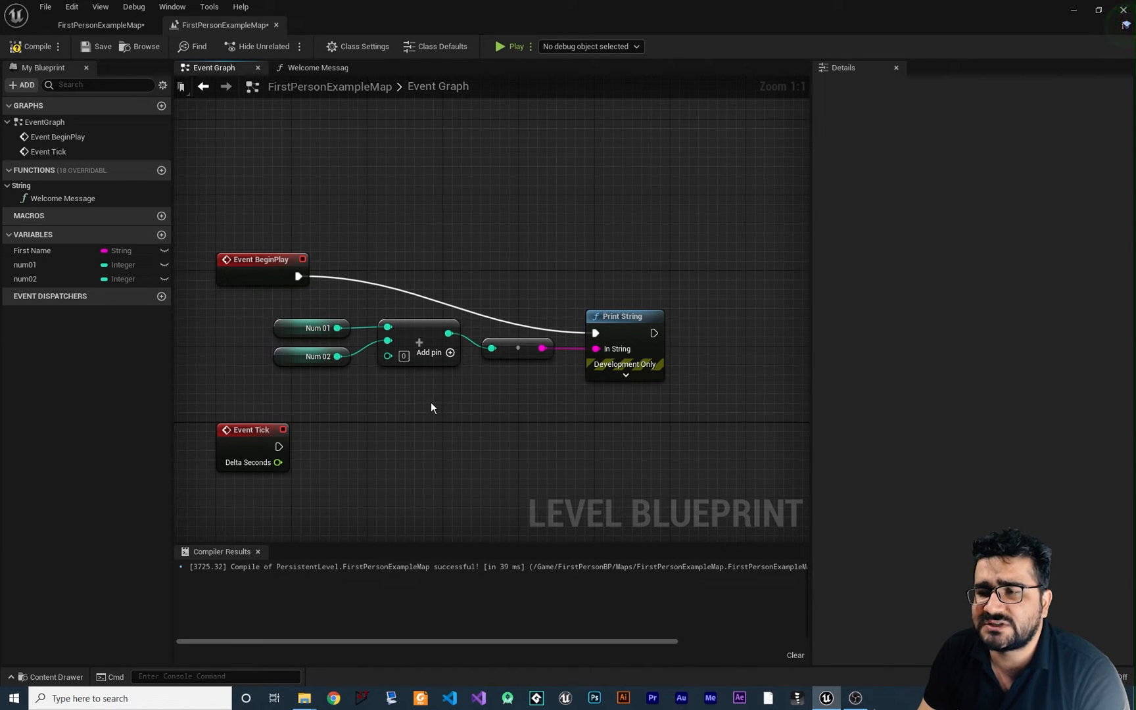
- Search the node list for '+' and place a second Add operator node below the first
right_click(432, 407)
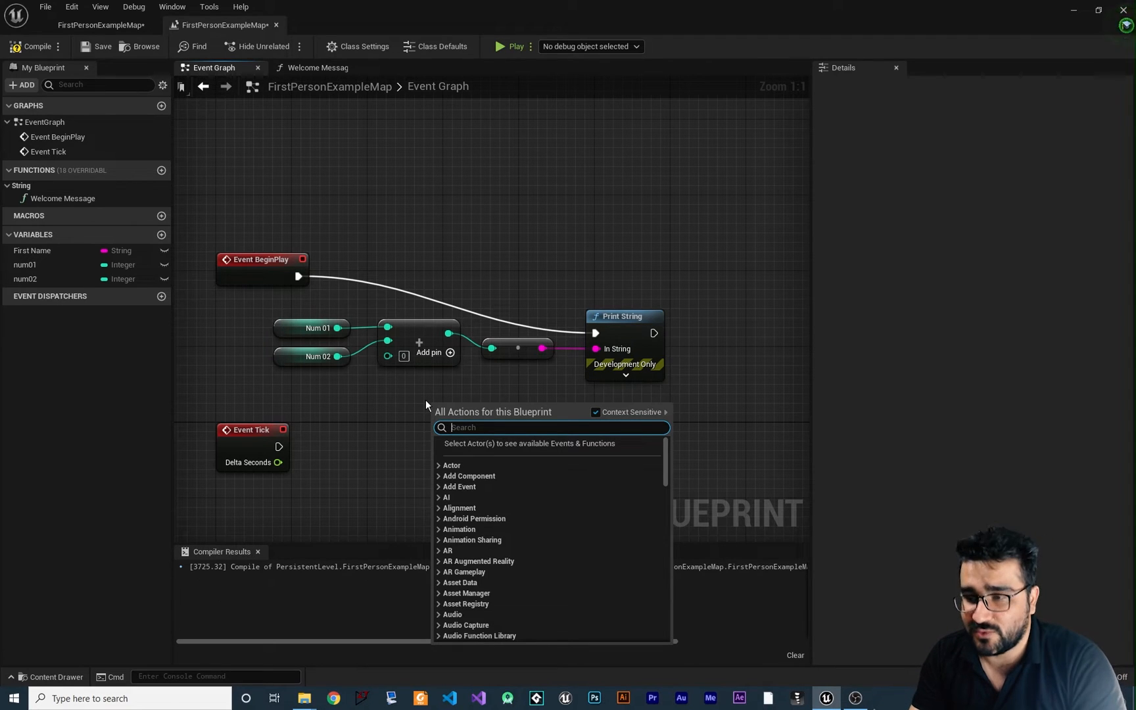
text(add)
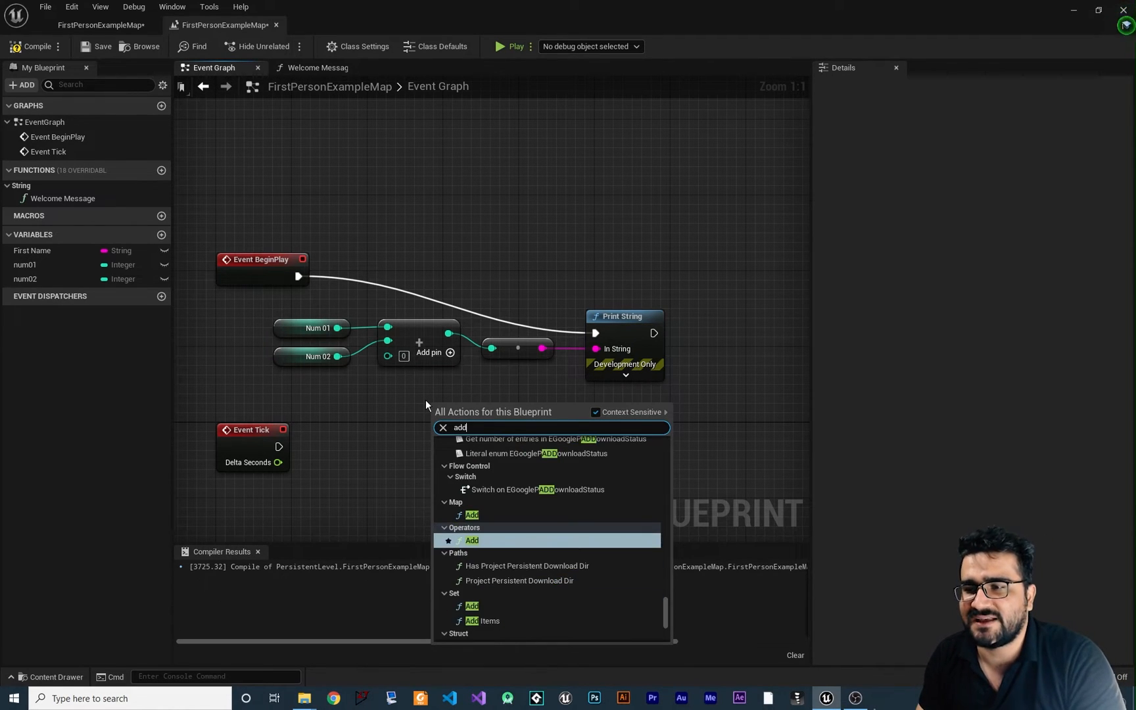
click(472, 539)
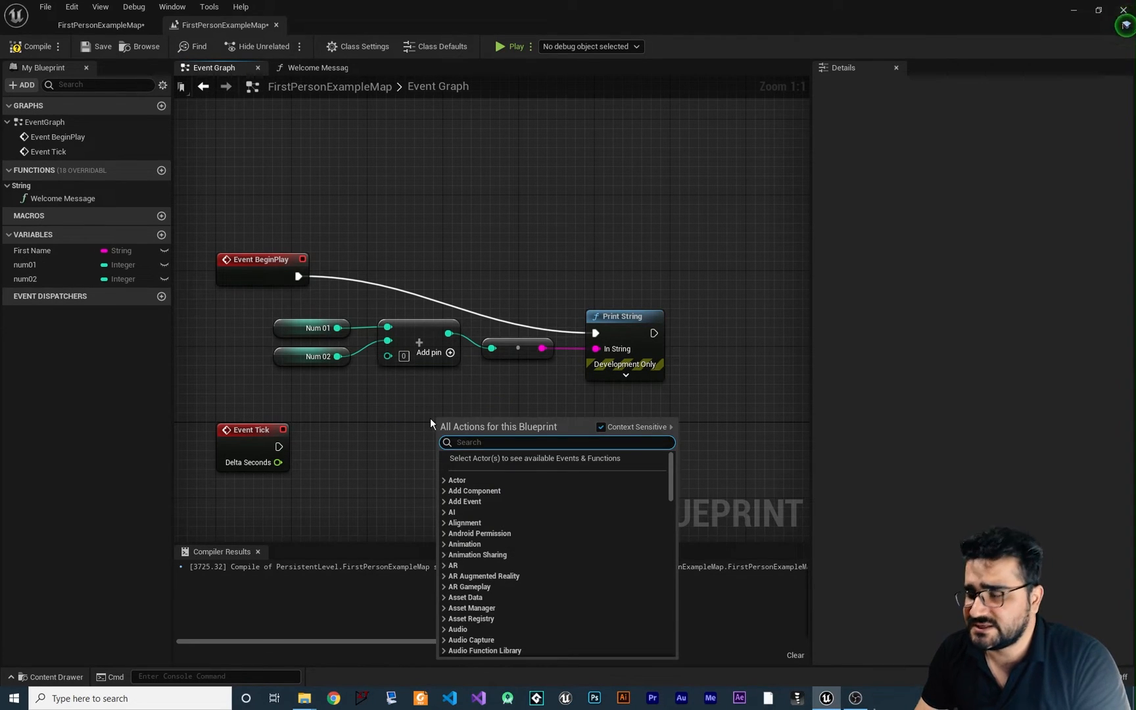
text(+)
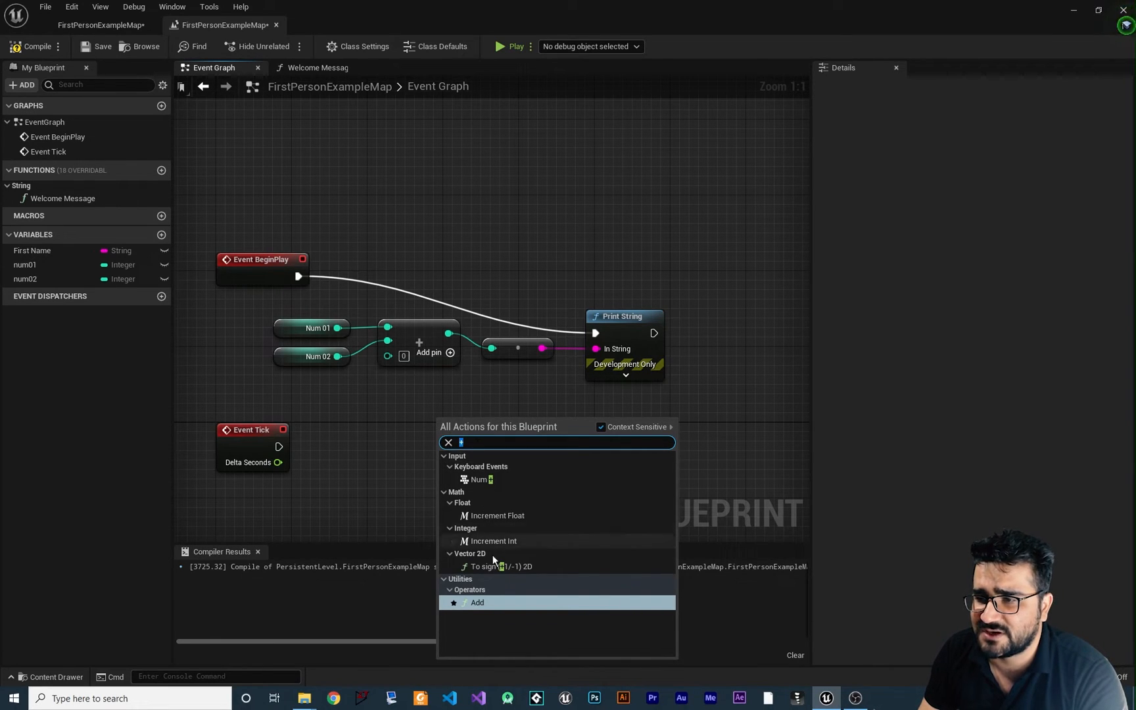
click(477, 602)
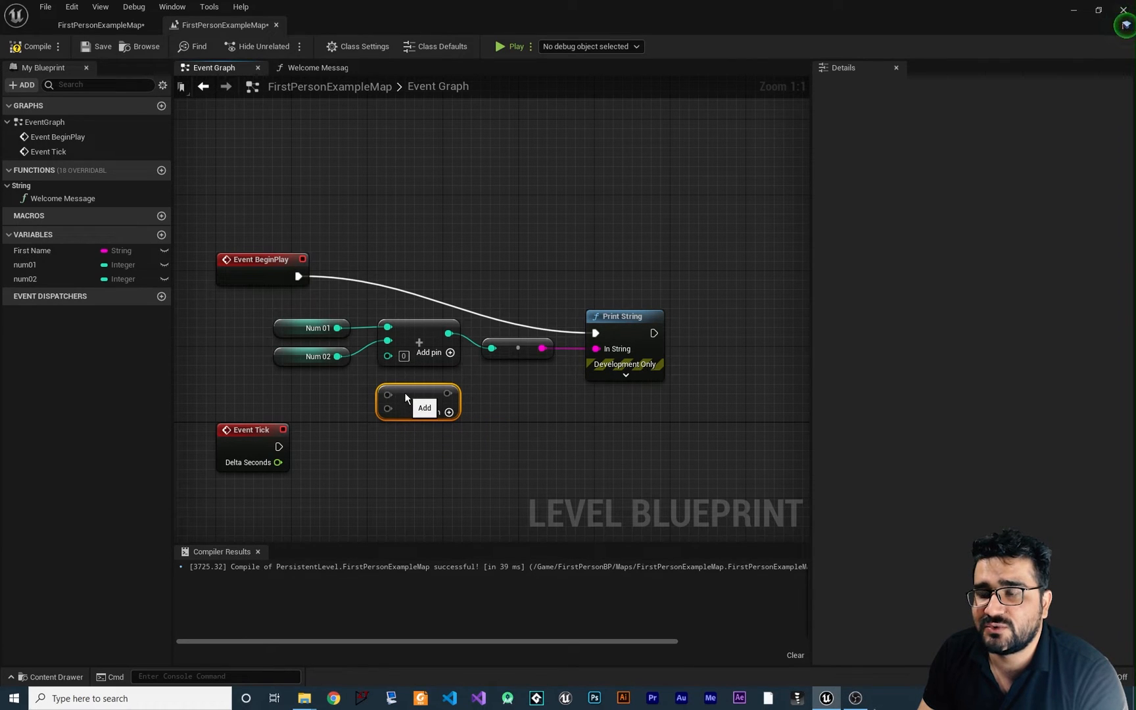
mouse_move(409, 458)
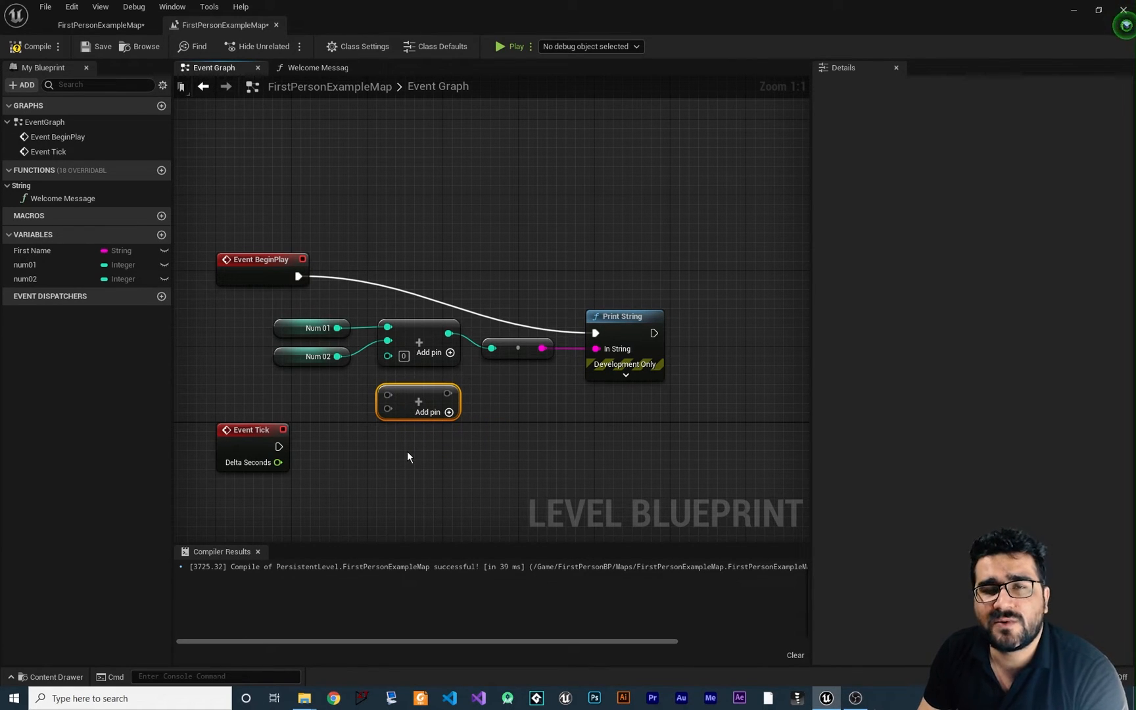
mouse_move(427, 415)
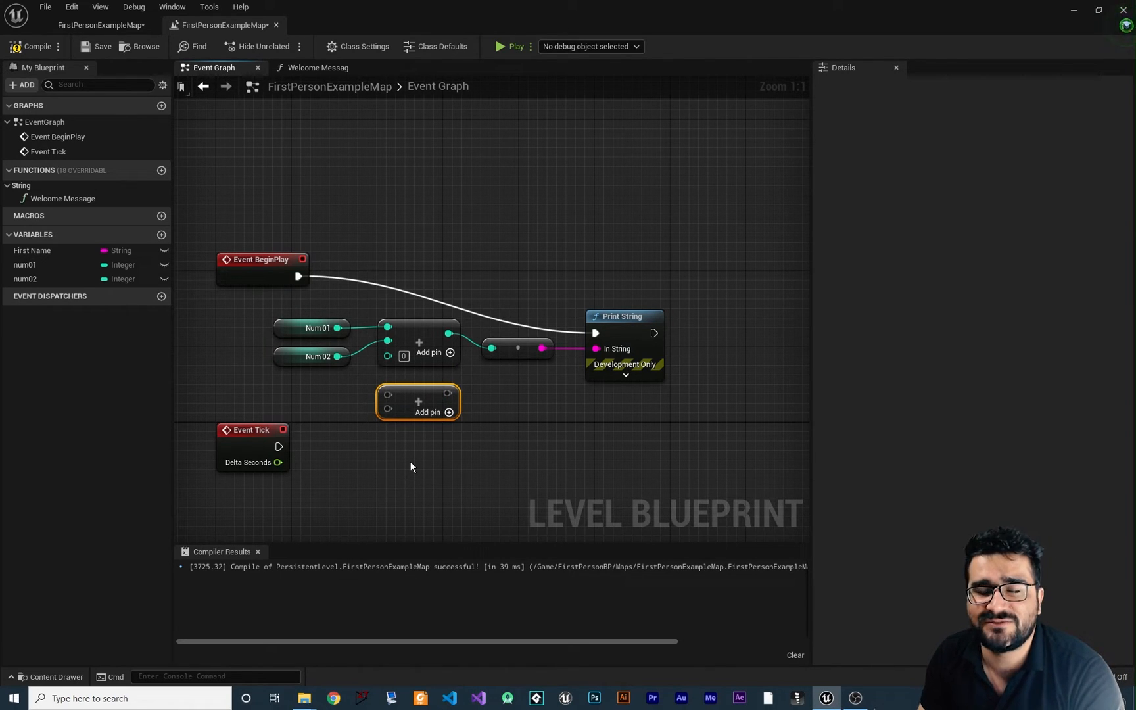
mouse_move(388, 417)
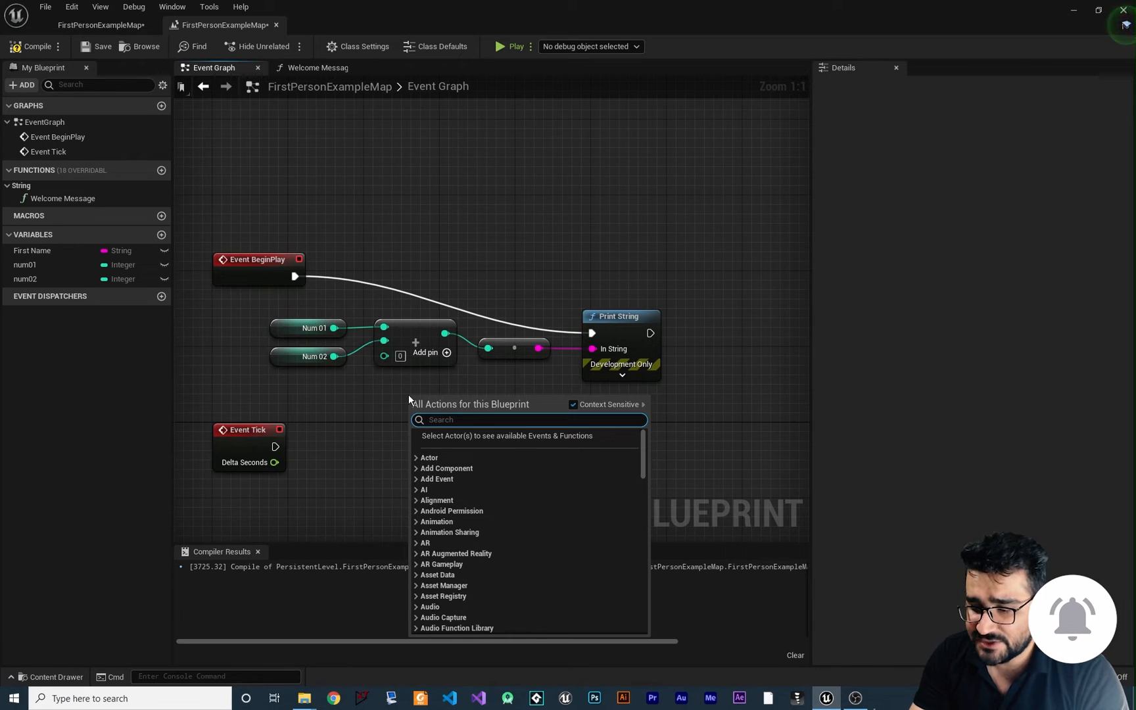
- Place a Greater (>) node and feed num01 into its first input, with num02 getter beside it
text(>)
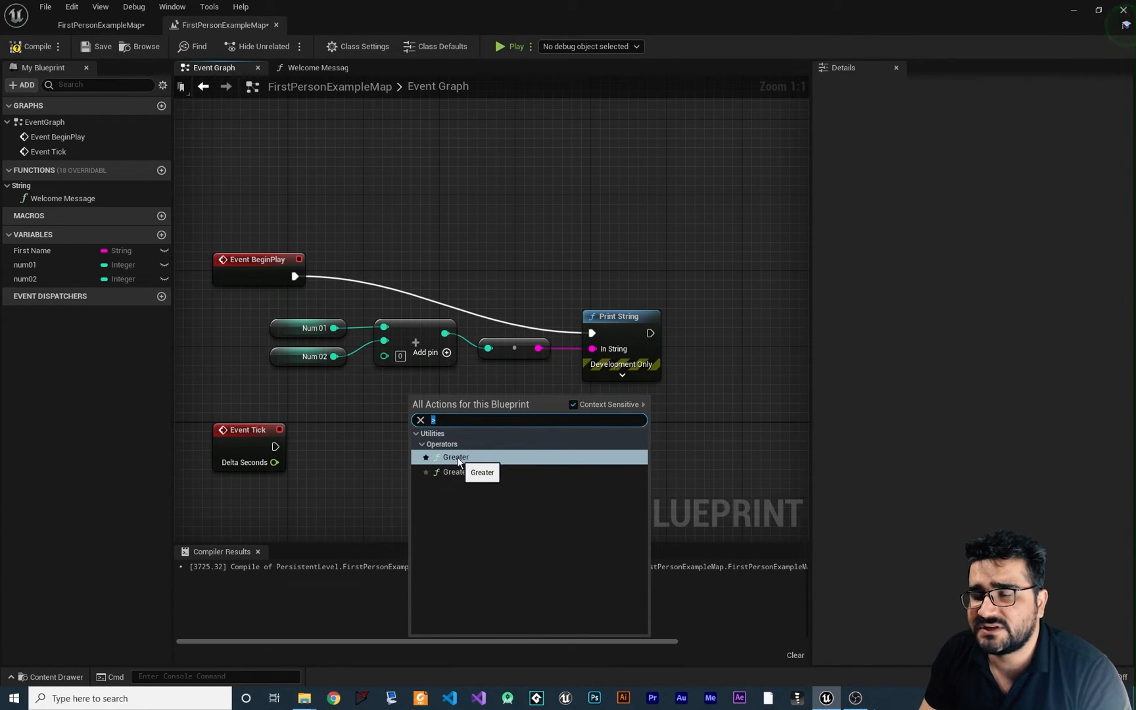
mouse_move(466, 463)
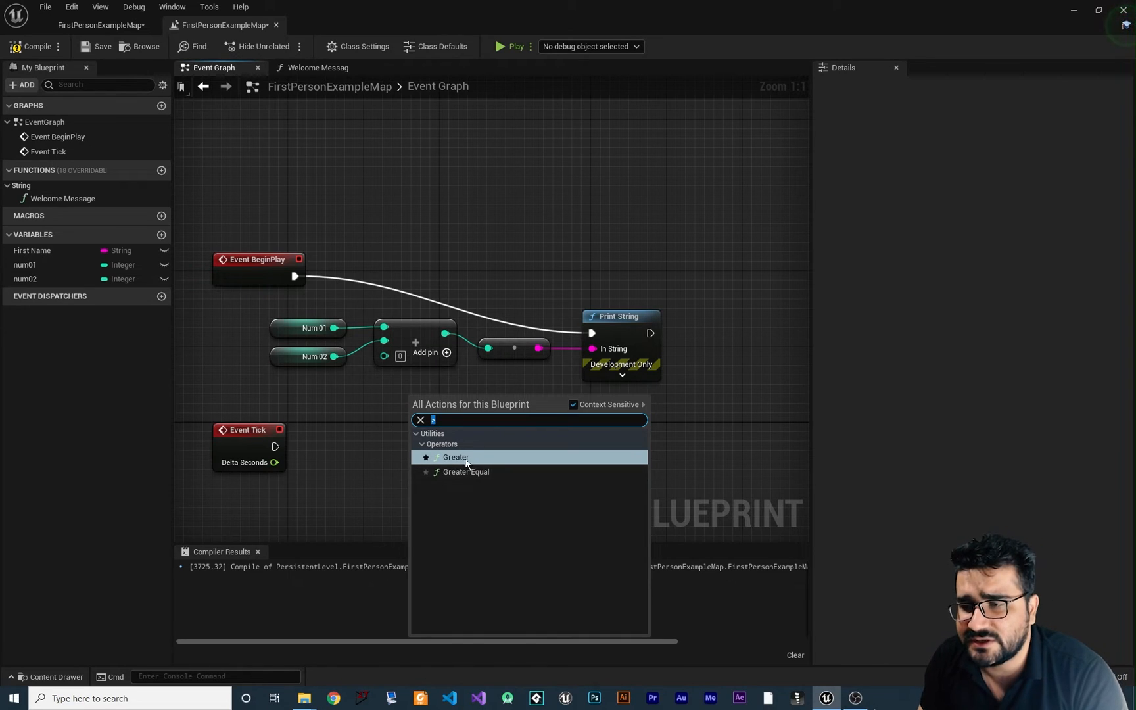
click(454, 457)
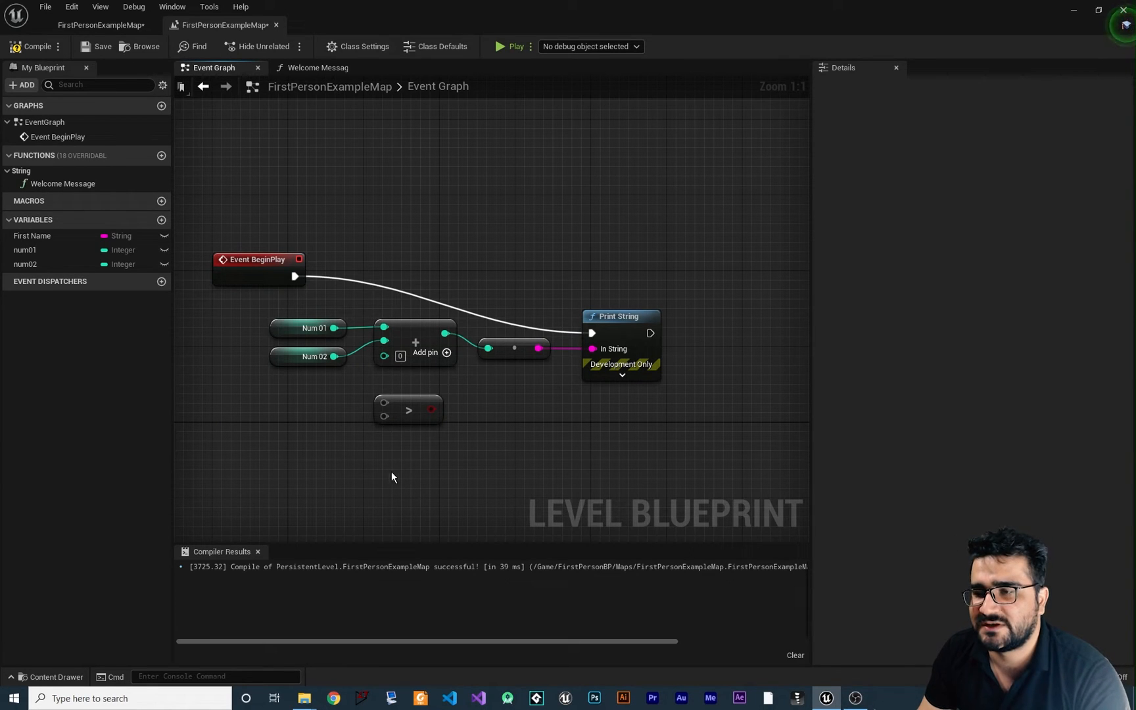
mouse_move(316, 344)
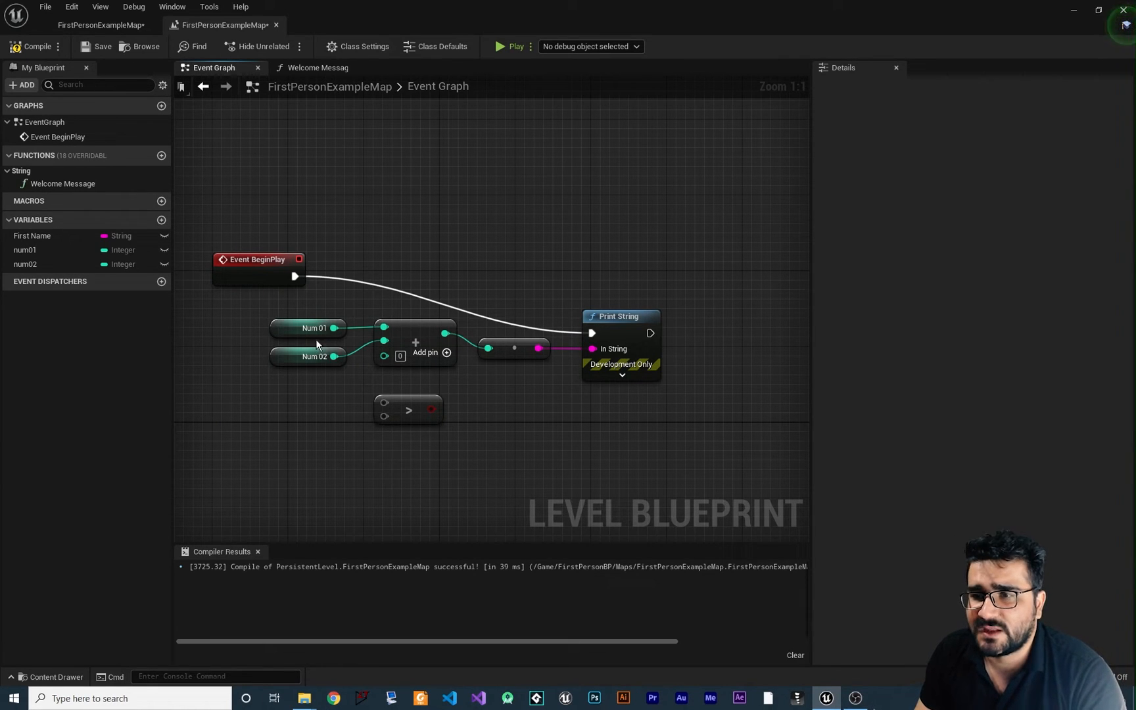
click(25, 250)
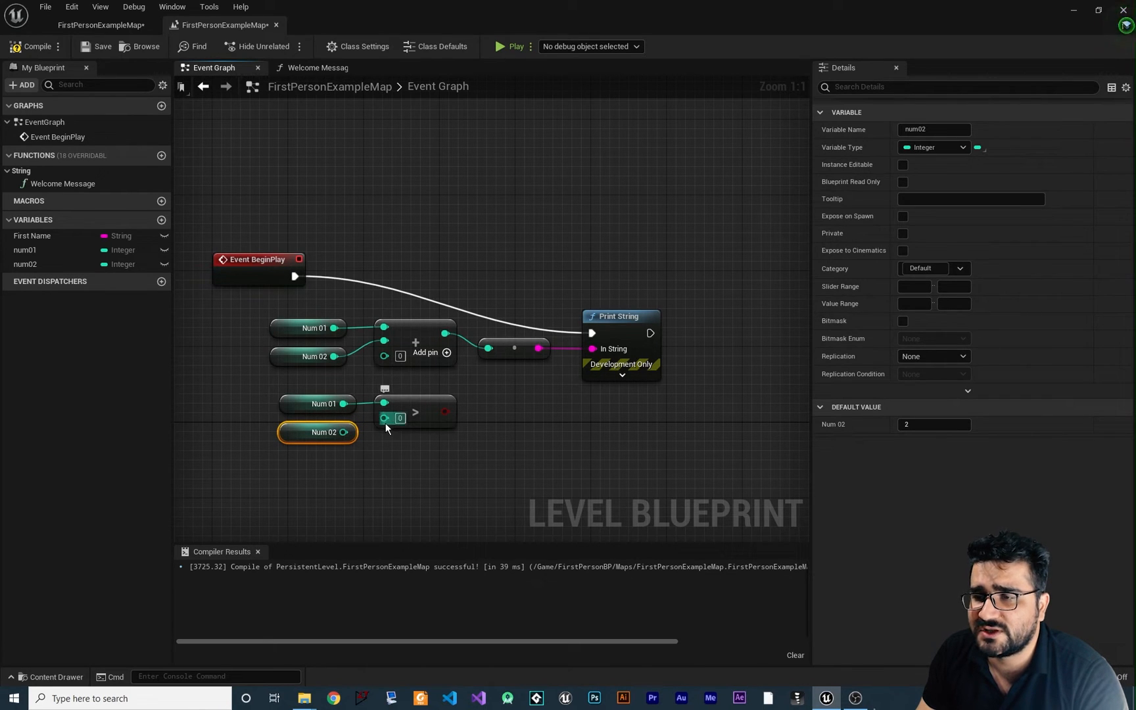
drag(344, 432, 355, 437)
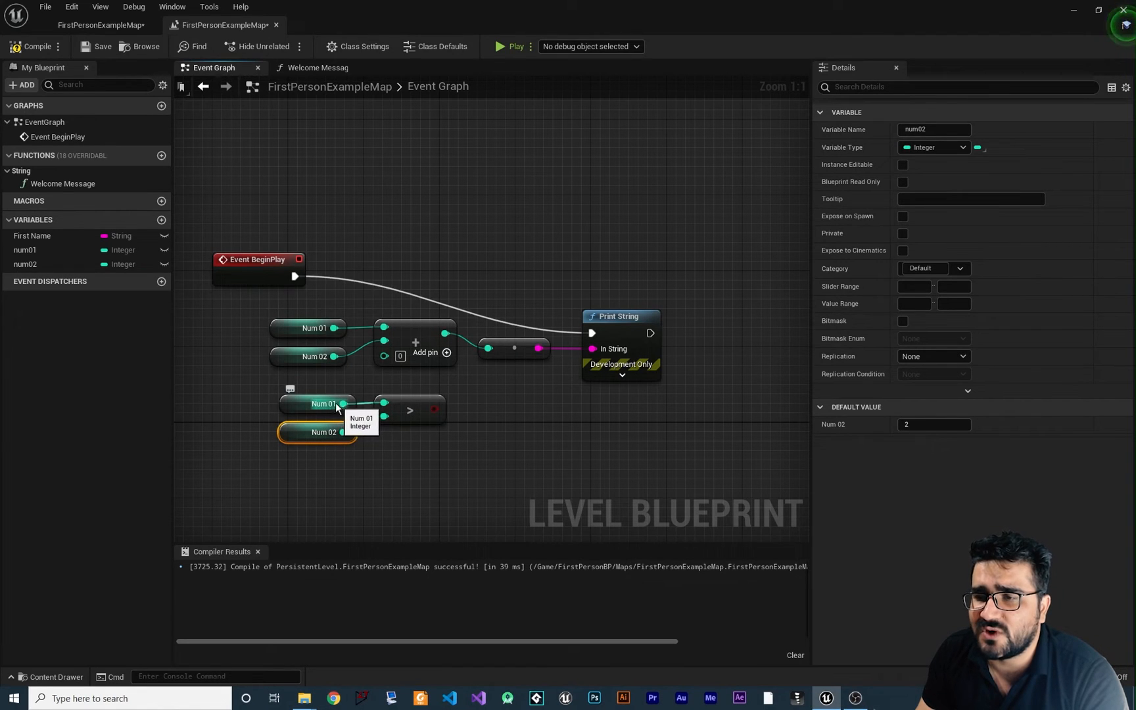
mouse_move(326, 426)
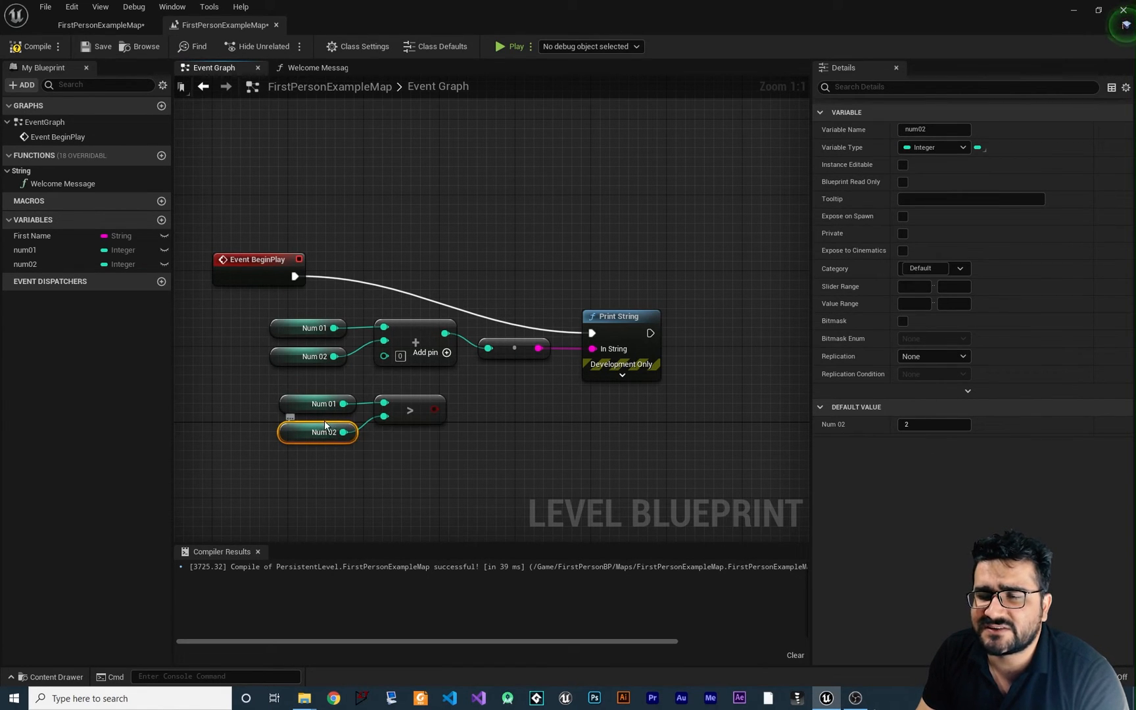
mouse_move(434, 410)
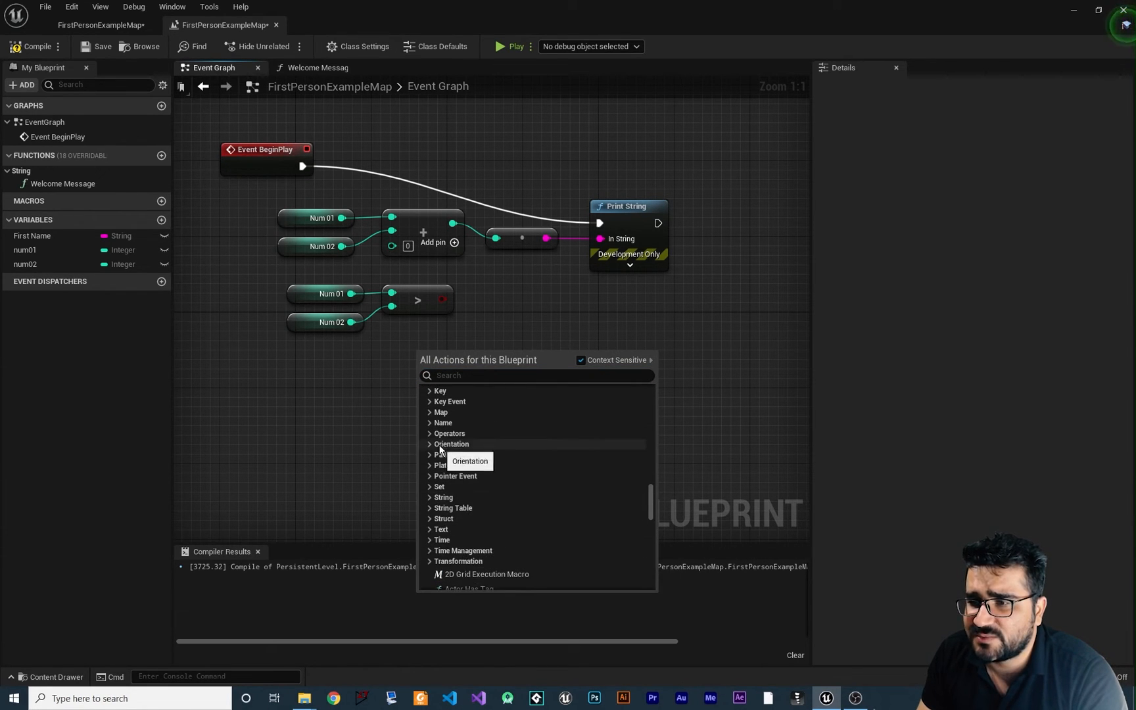
- Add two Equal (==) comparison nodes below the Greater node, one via Operators, one via '=' search
click(431, 434)
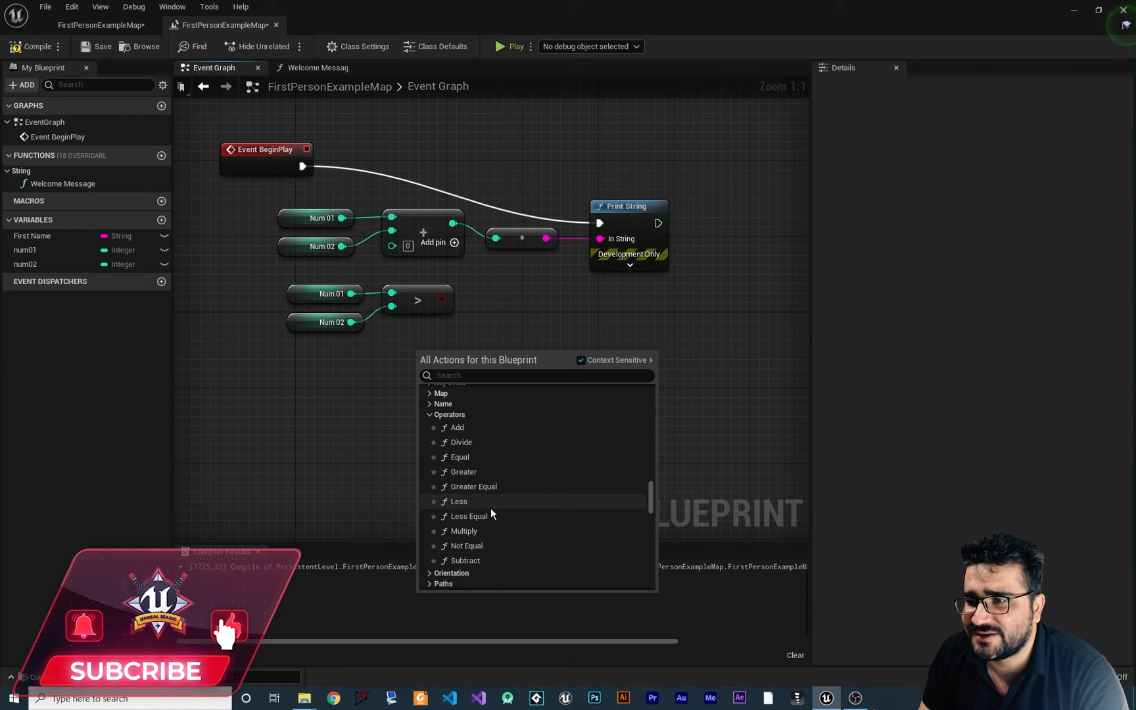
click(460, 457)
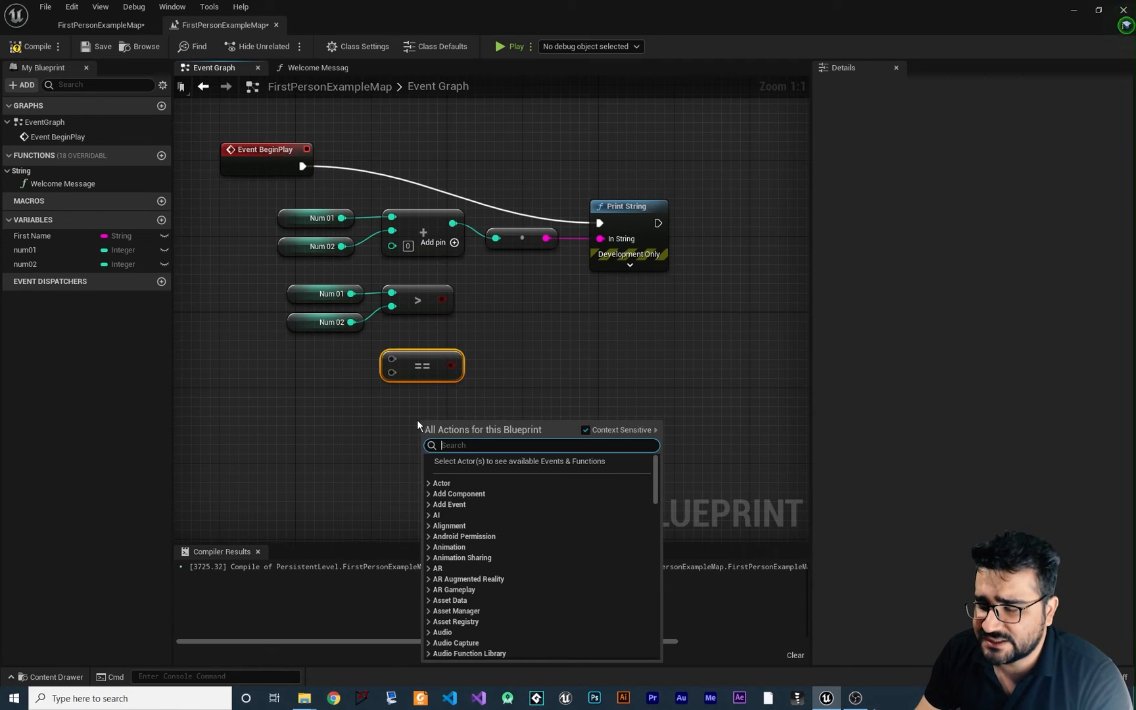
text(=)
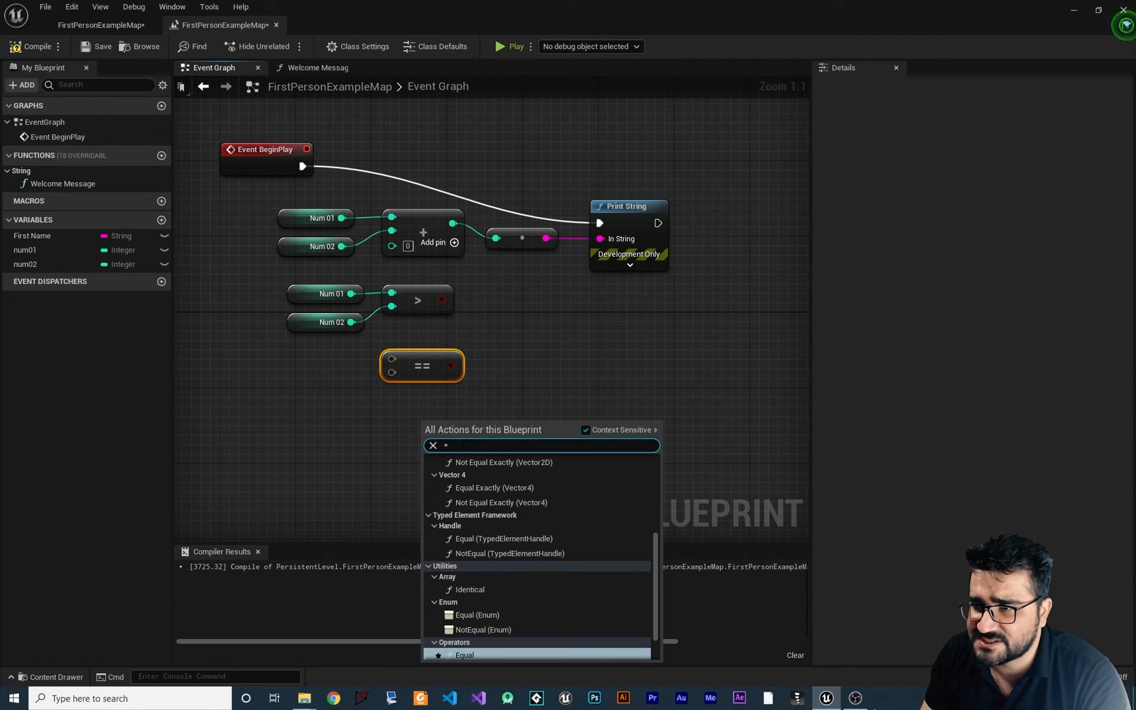
click(460, 655)
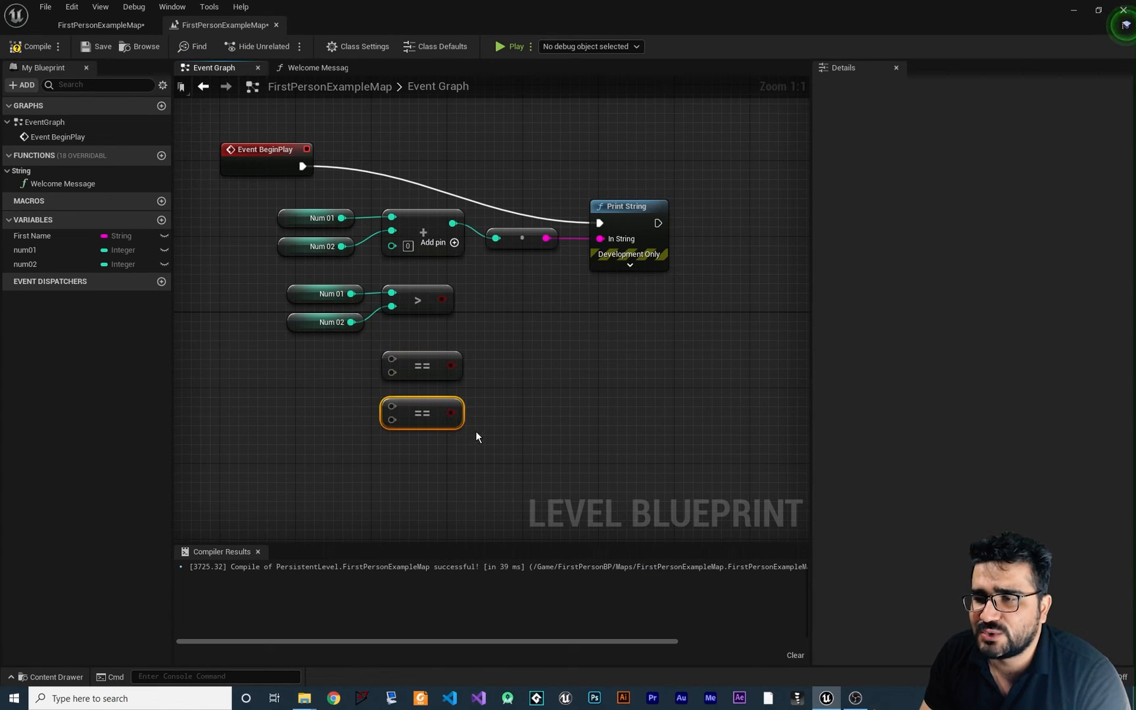
mouse_move(401, 362)
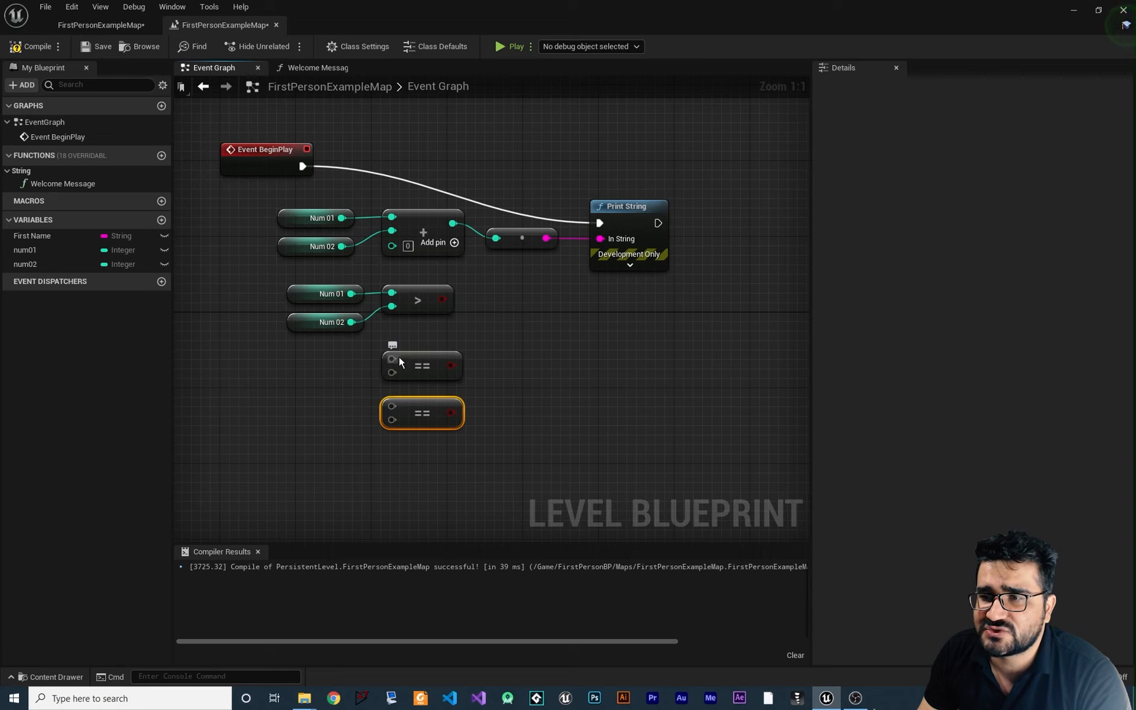
mouse_move(446, 366)
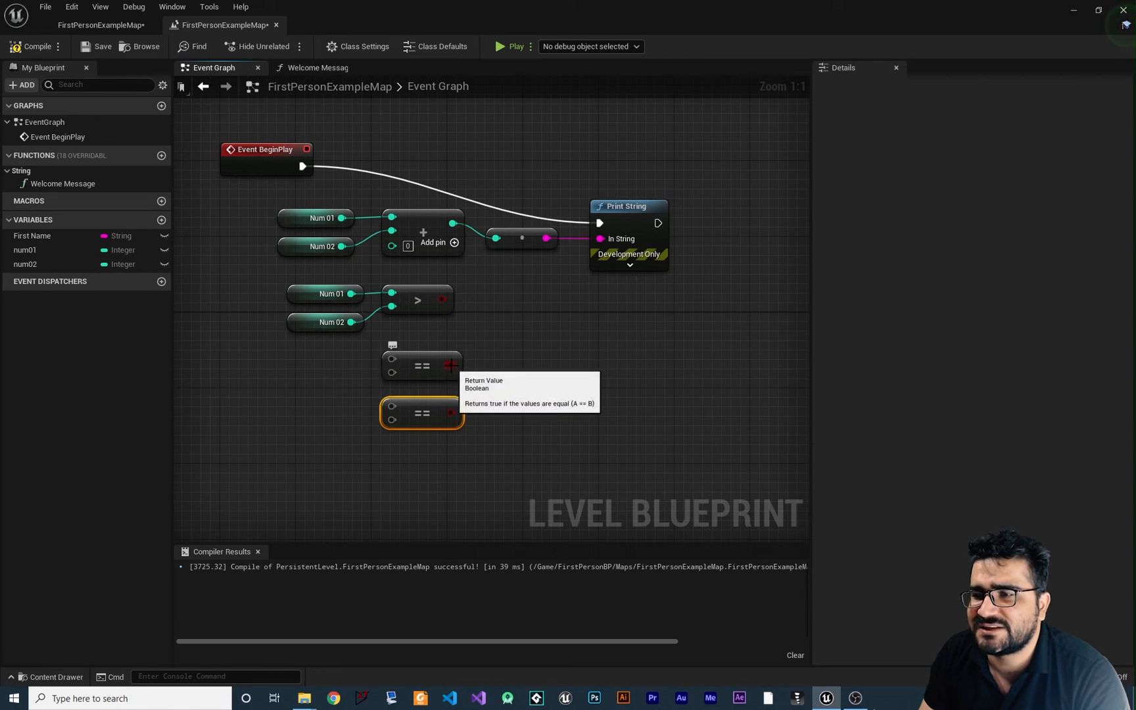
mouse_move(533, 370)
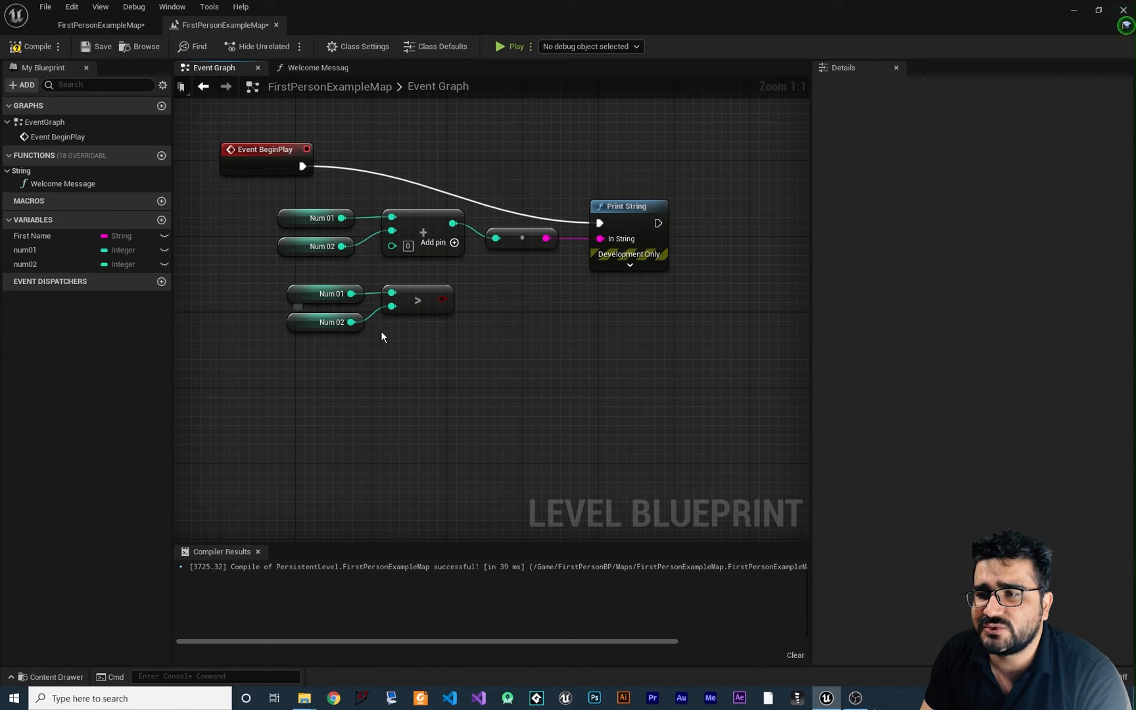
mouse_move(411, 289)
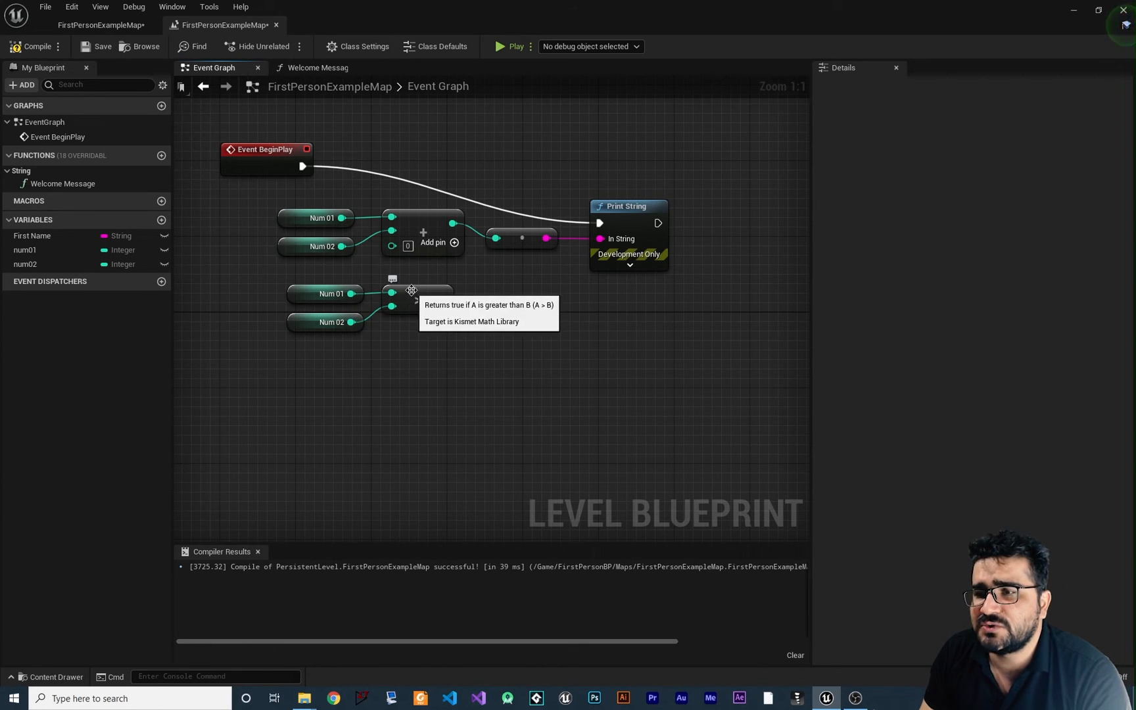
mouse_move(449, 362)
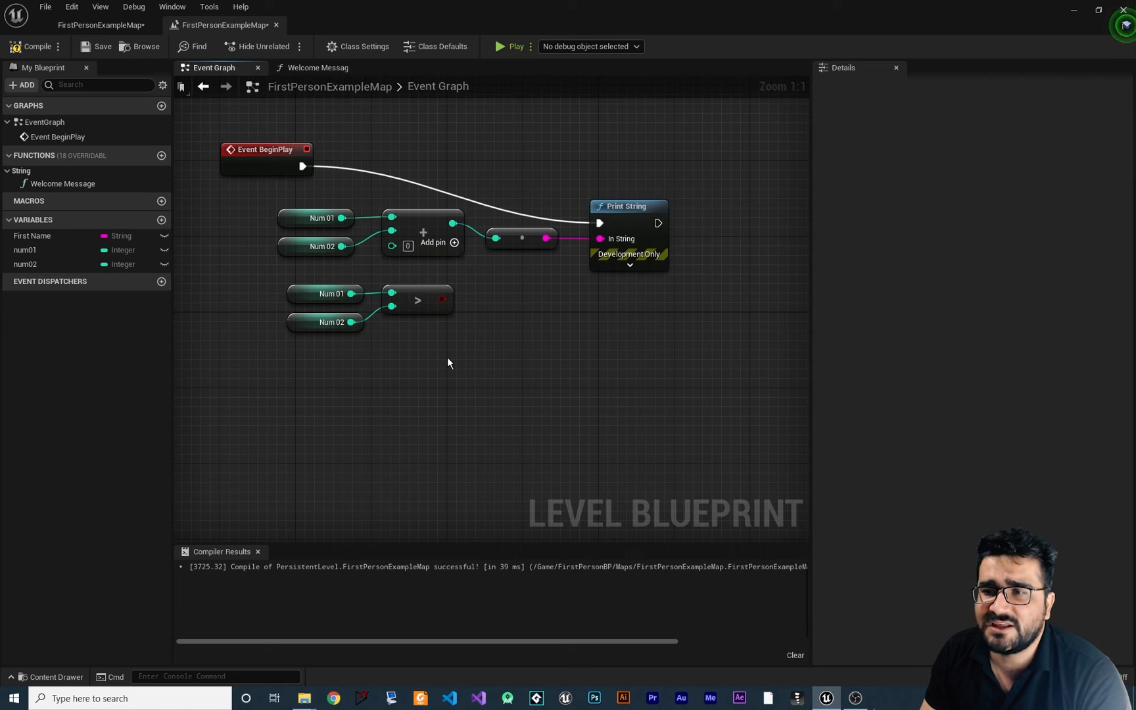
mouse_move(306, 327)
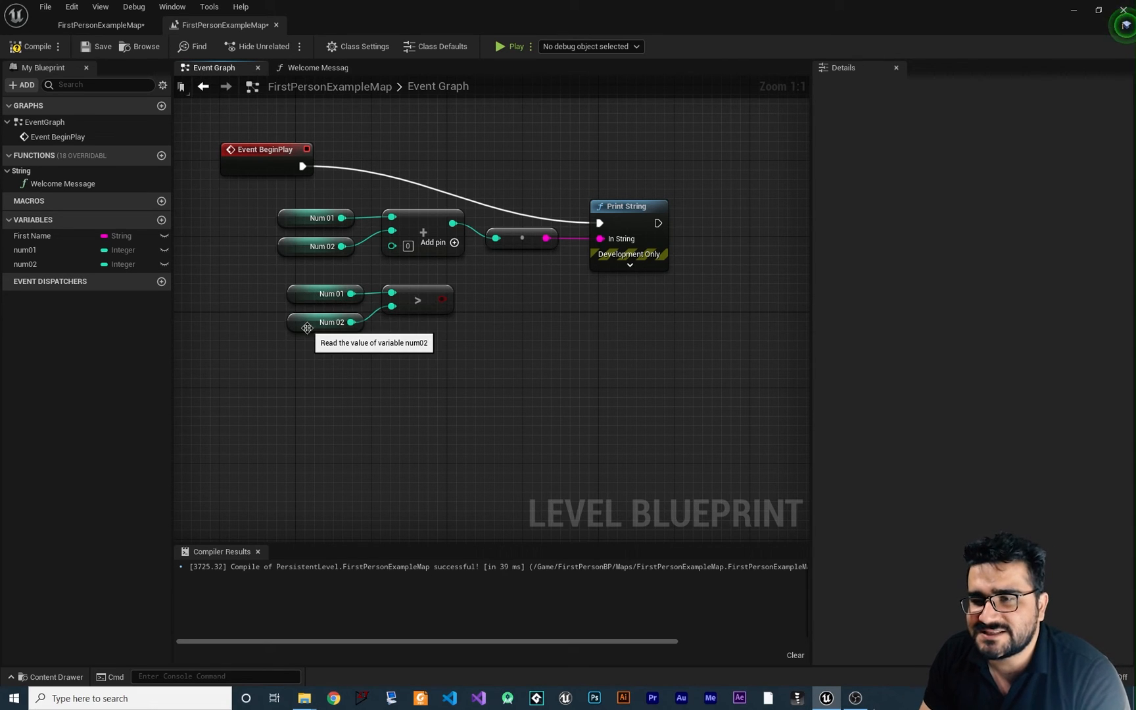
mouse_move(480, 316)
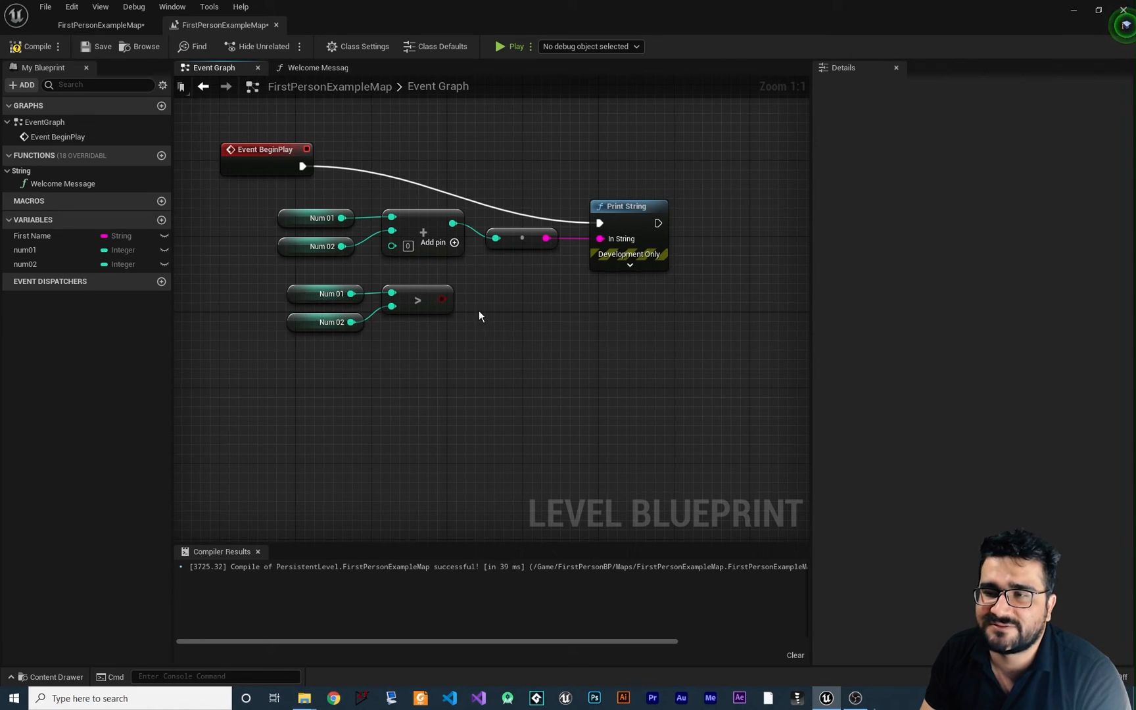
mouse_move(491, 281)
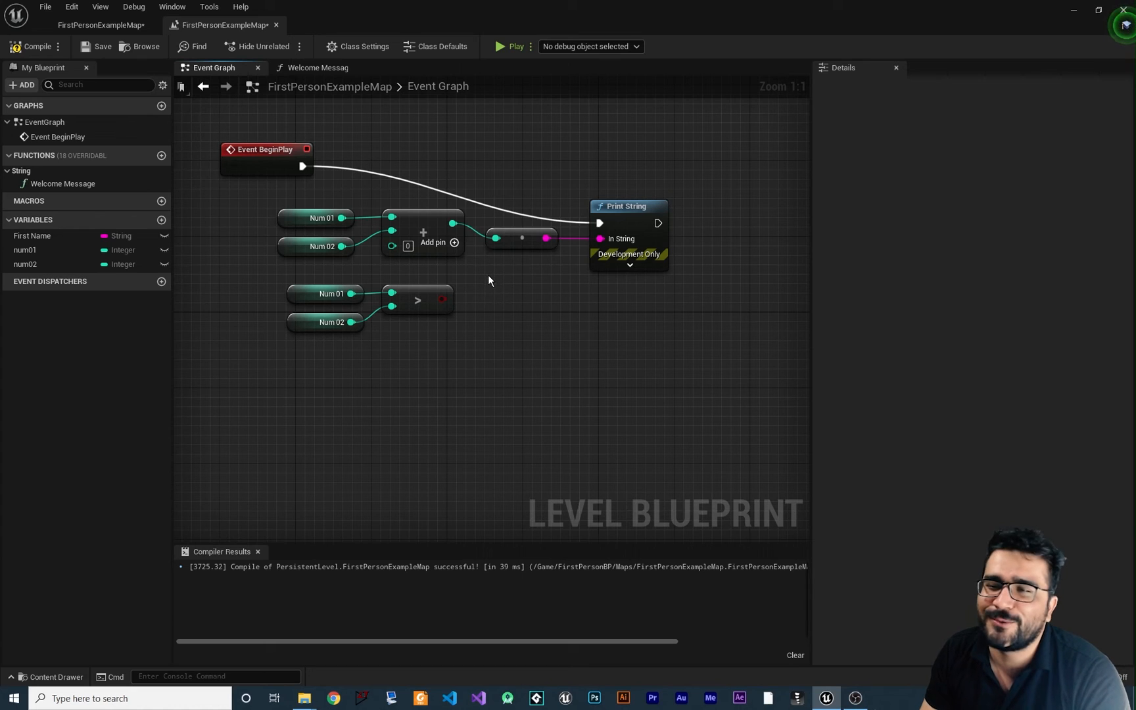
mouse_move(572, 338)
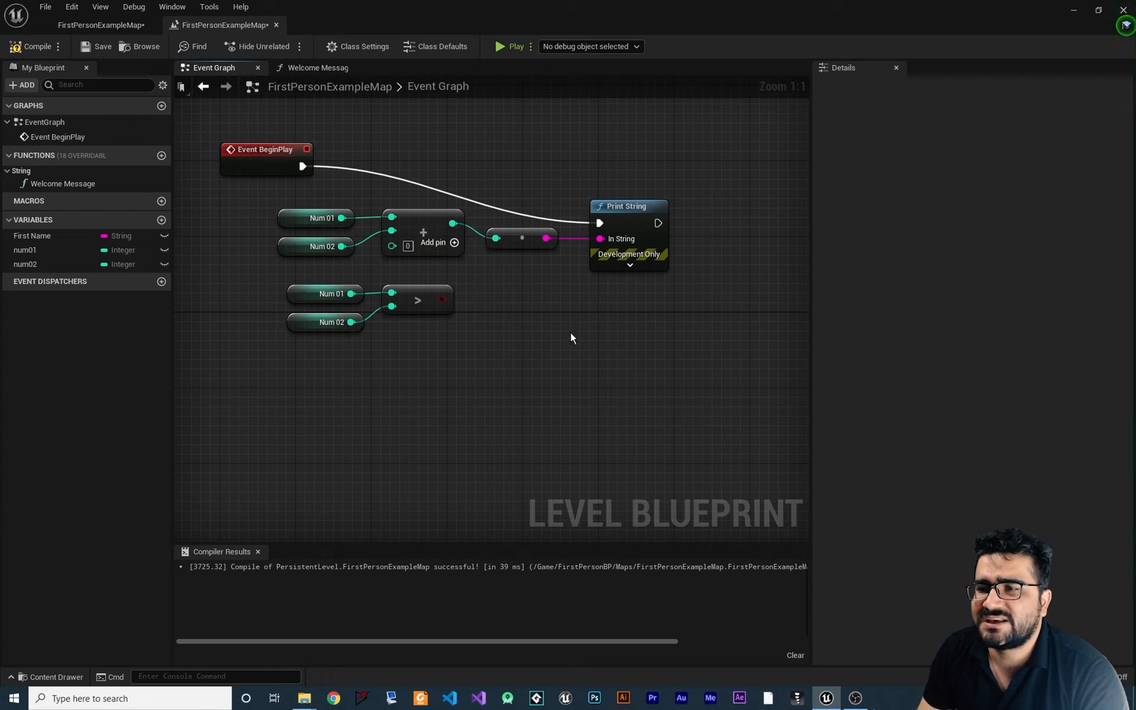
mouse_move(444, 282)
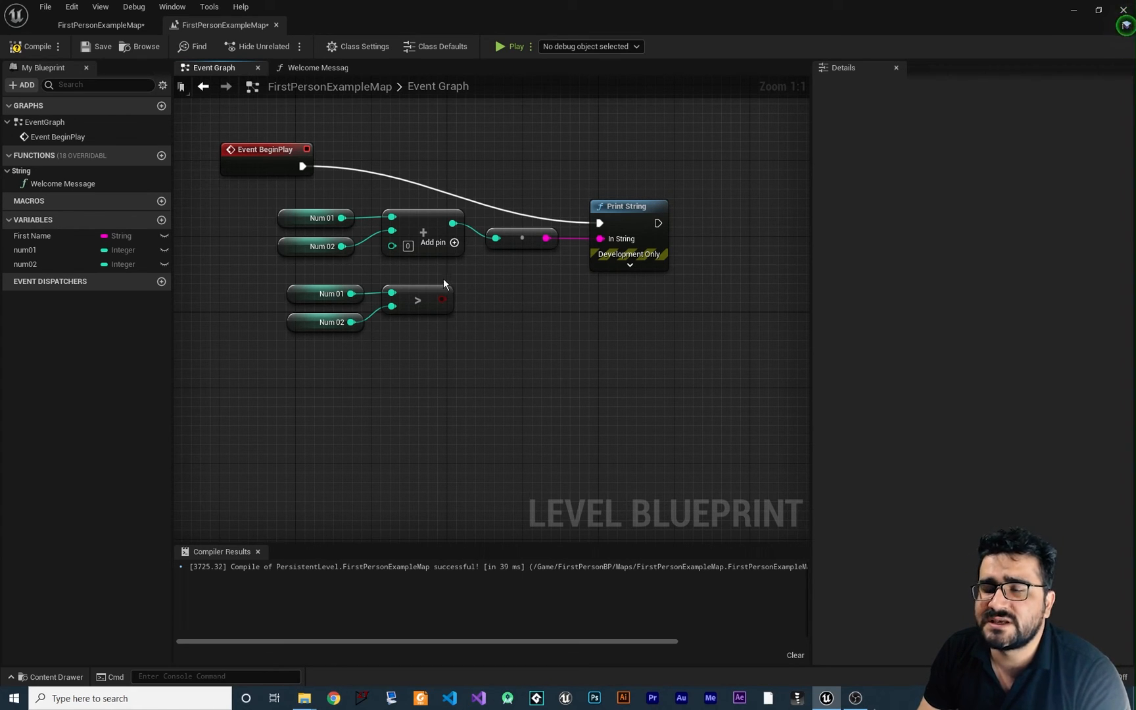
mouse_move(441, 299)
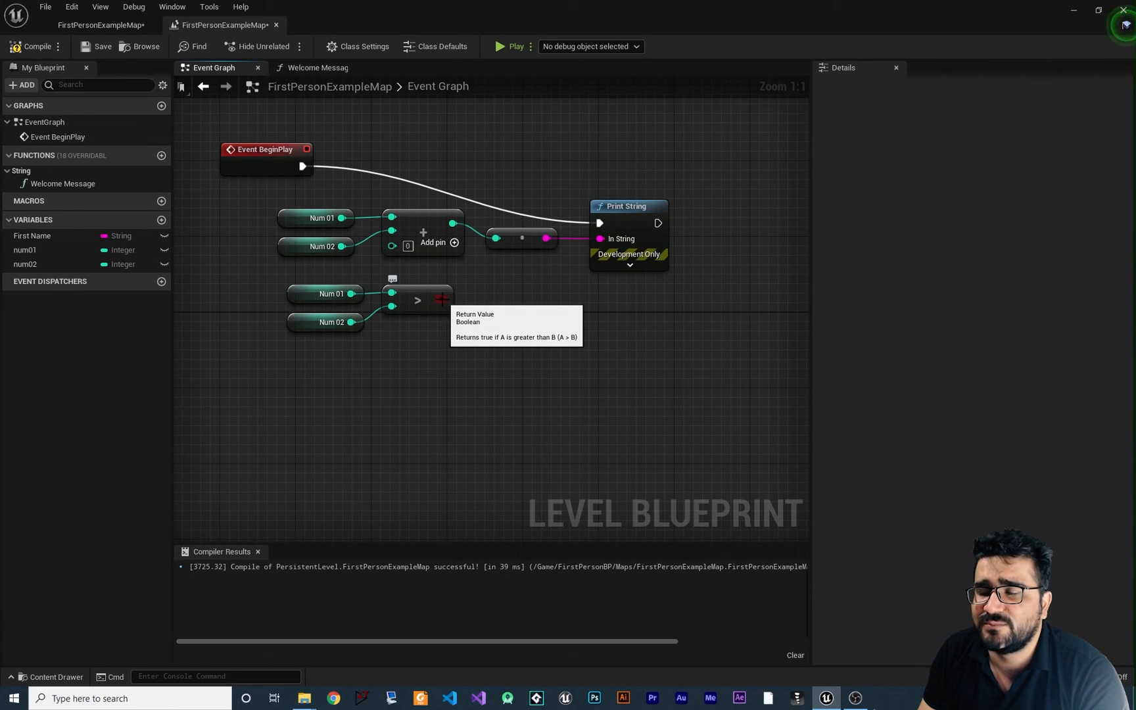
- Wire the Greater node's Return Value into Print String through a Bool-to-String conversion
drag(444, 299, 498, 308)
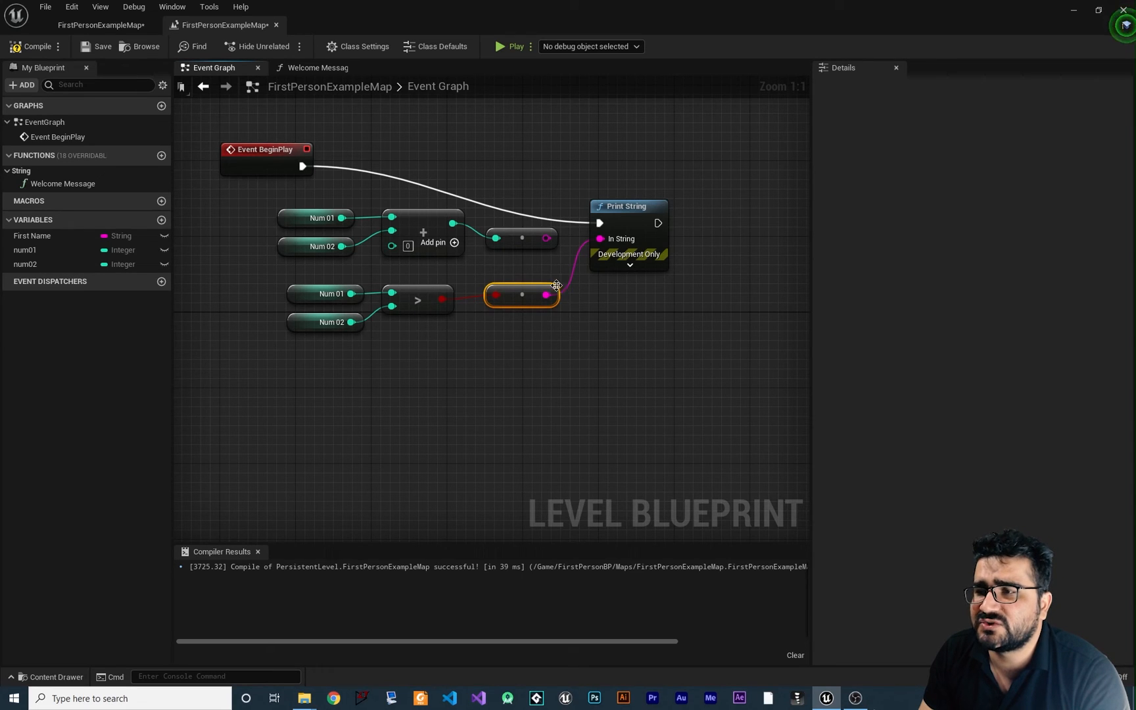
mouse_move(464, 263)
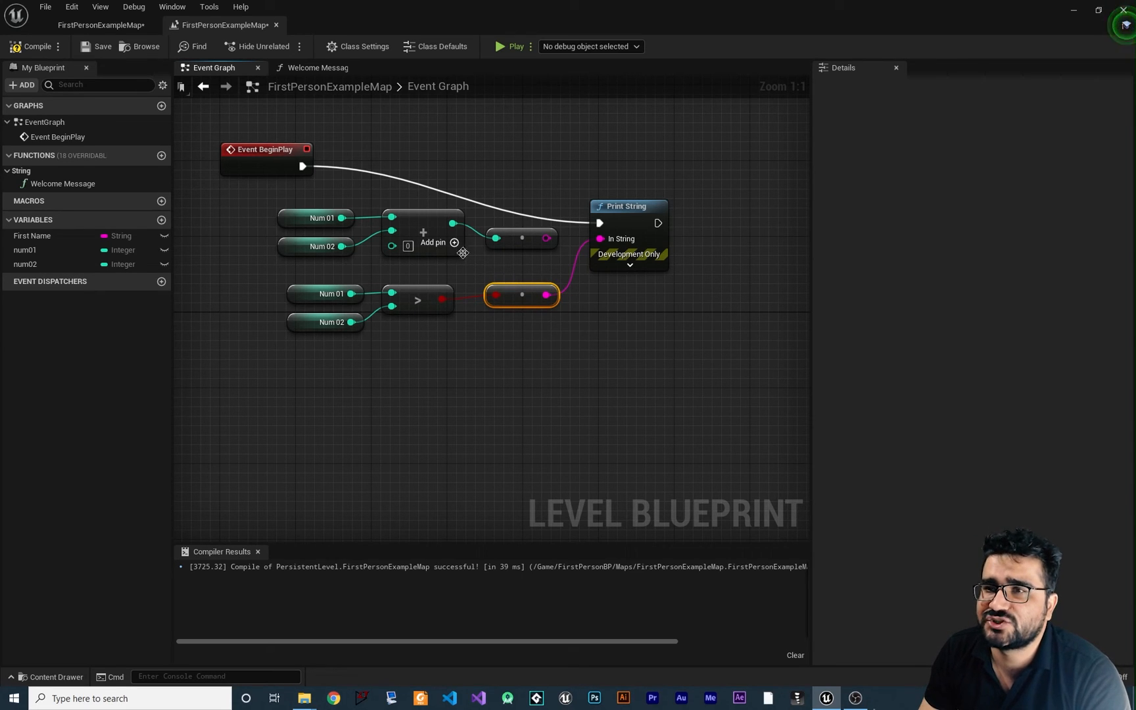
click(27, 47)
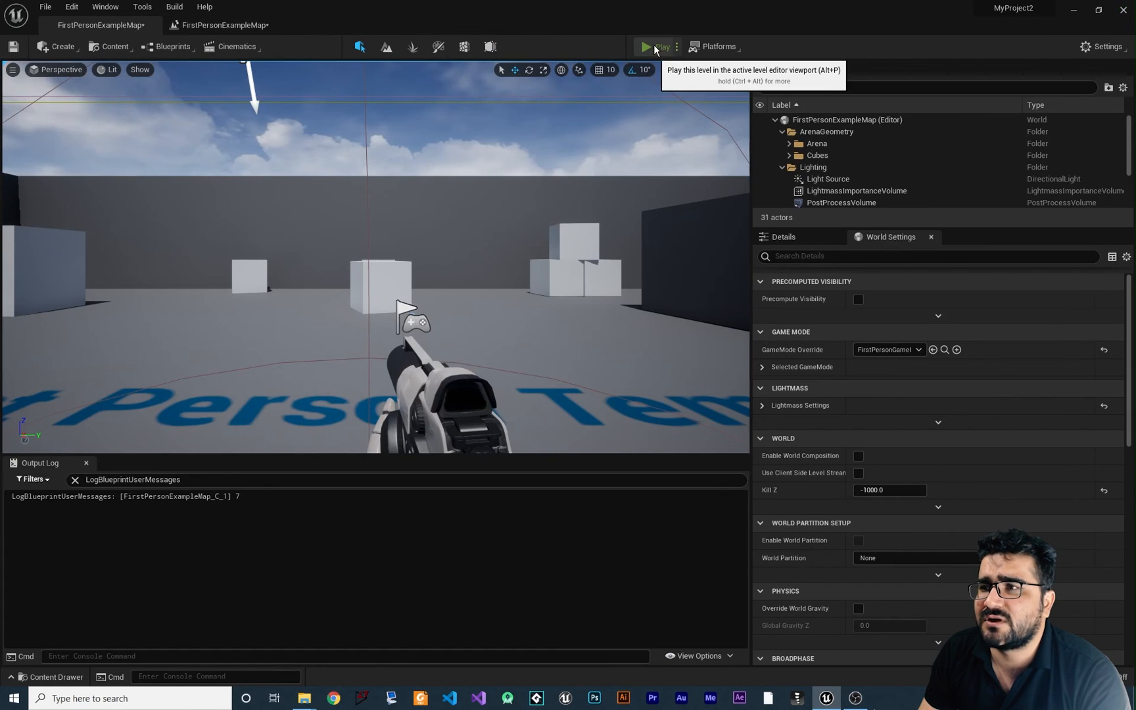
- Play the level, confirm 'true' in the Output Log, and return to the Event Graph
click(646, 47)
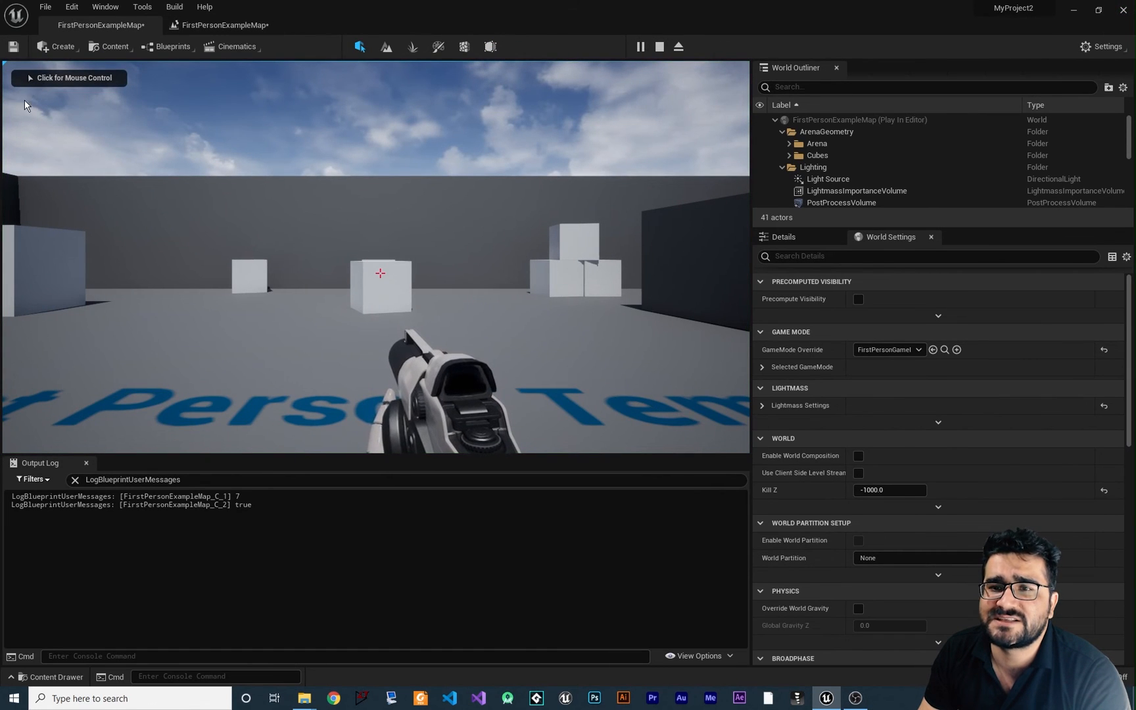
double_click(243, 504)
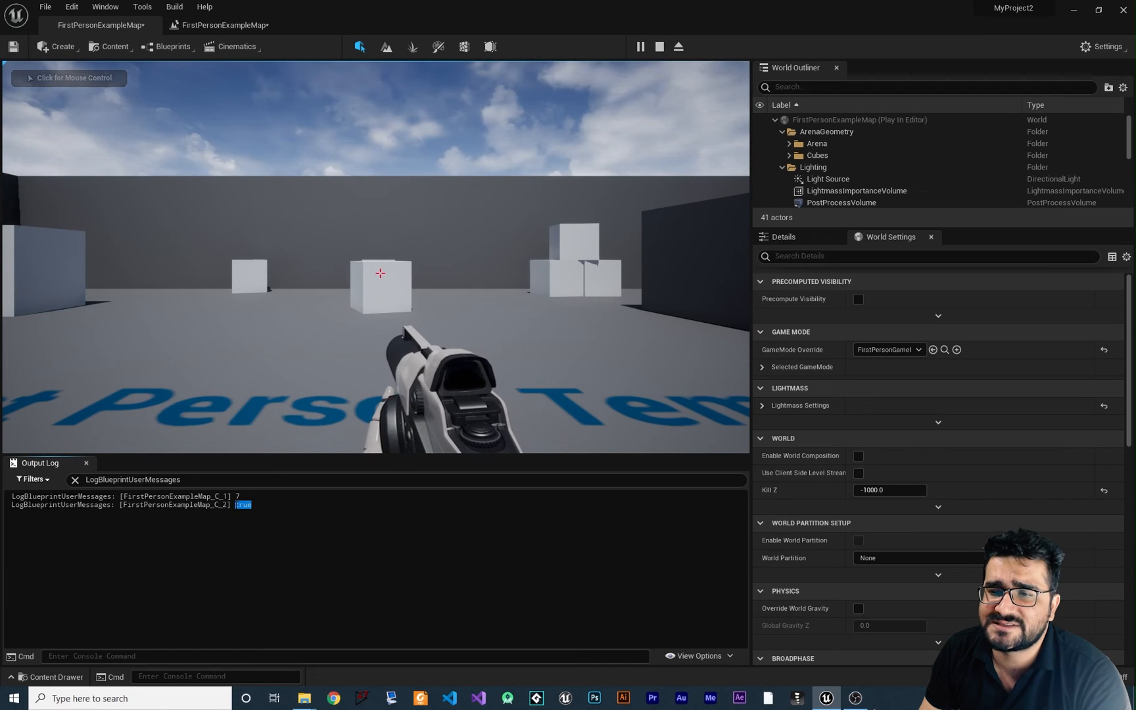
click(222, 25)
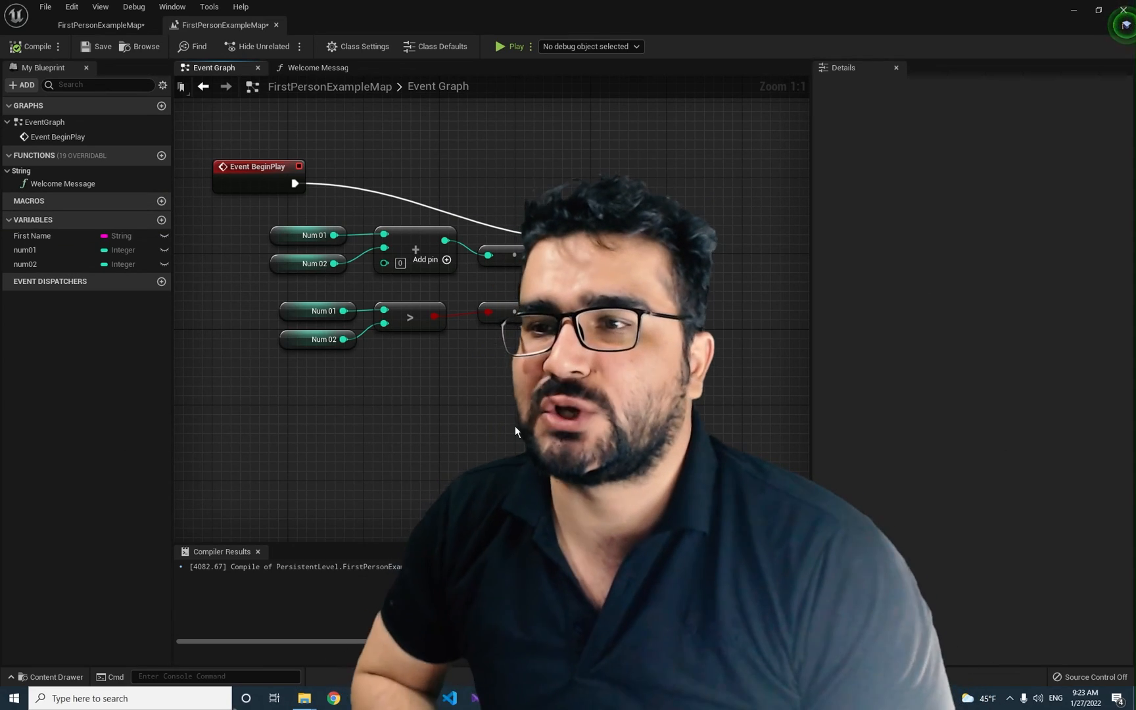